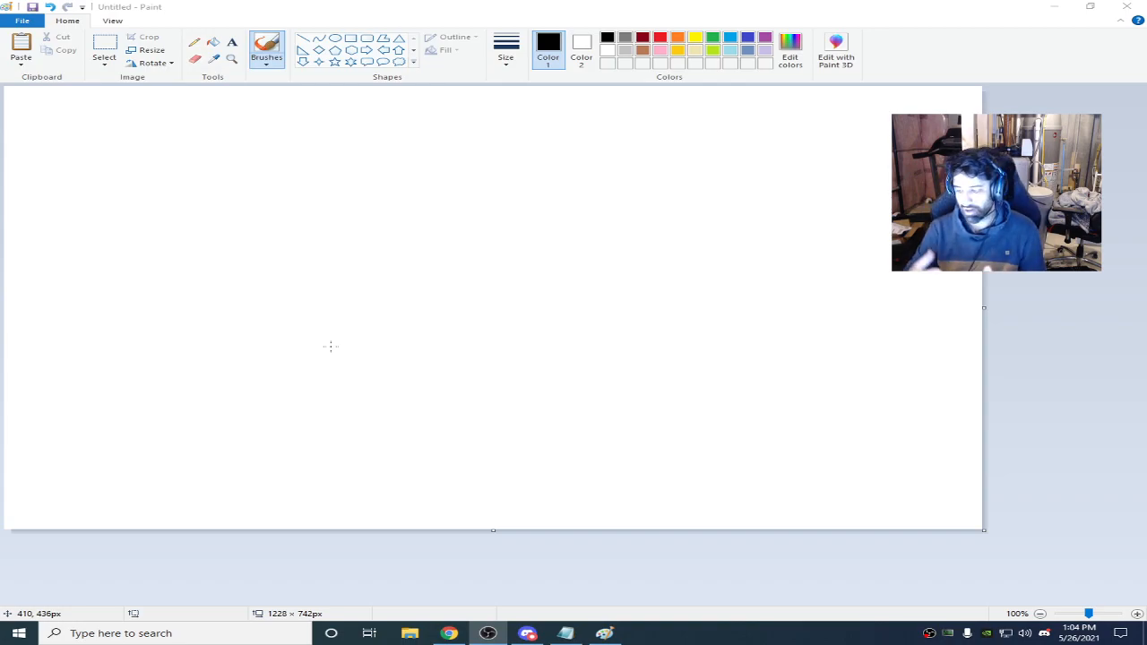
{"action": "mouse_move", "coordinate": [160, 237]}
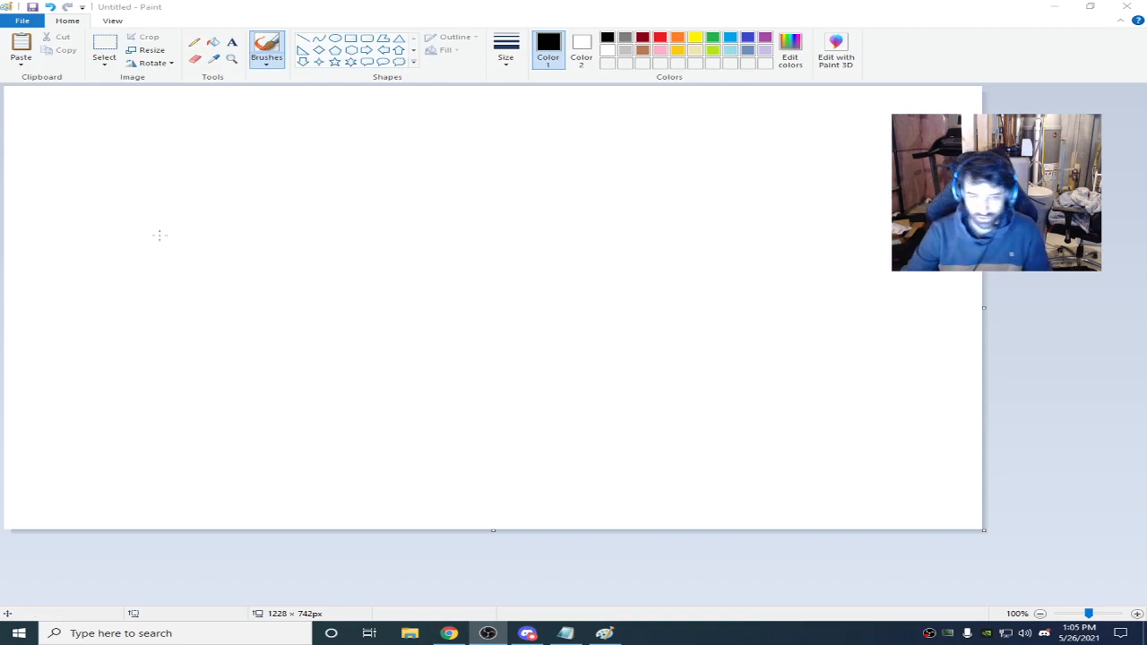
{"action": "mouse_move", "coordinate": [212, 137]}
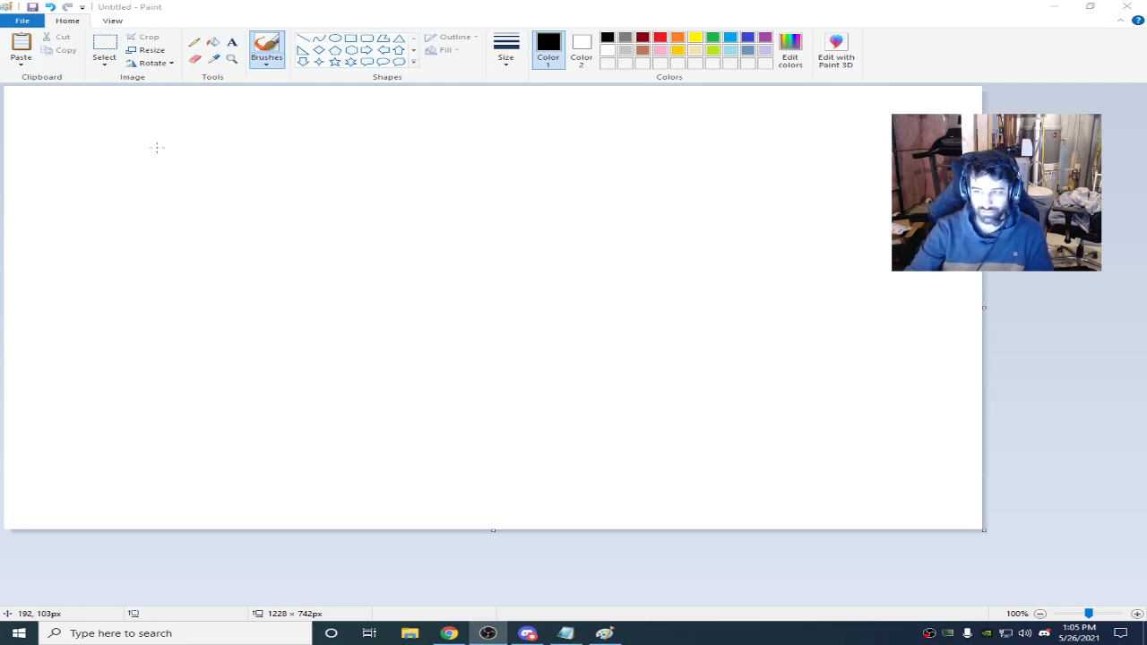
{"action": "mouse_move", "coordinate": [147, 125]}
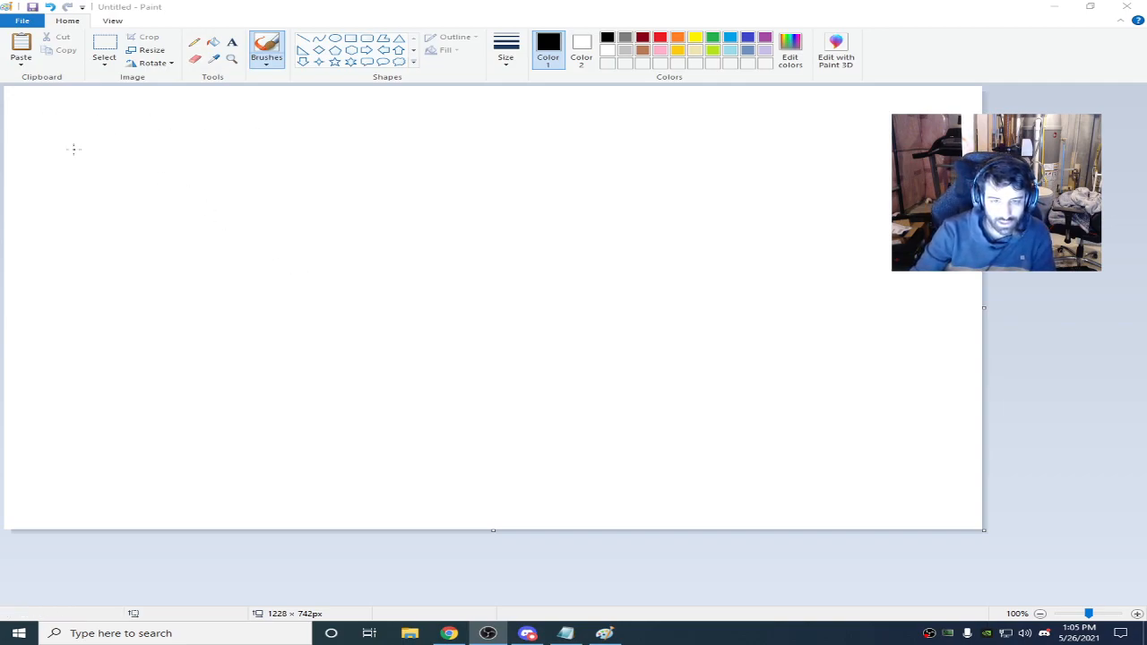
{"action": "mouse_move", "coordinate": [172, 129]}
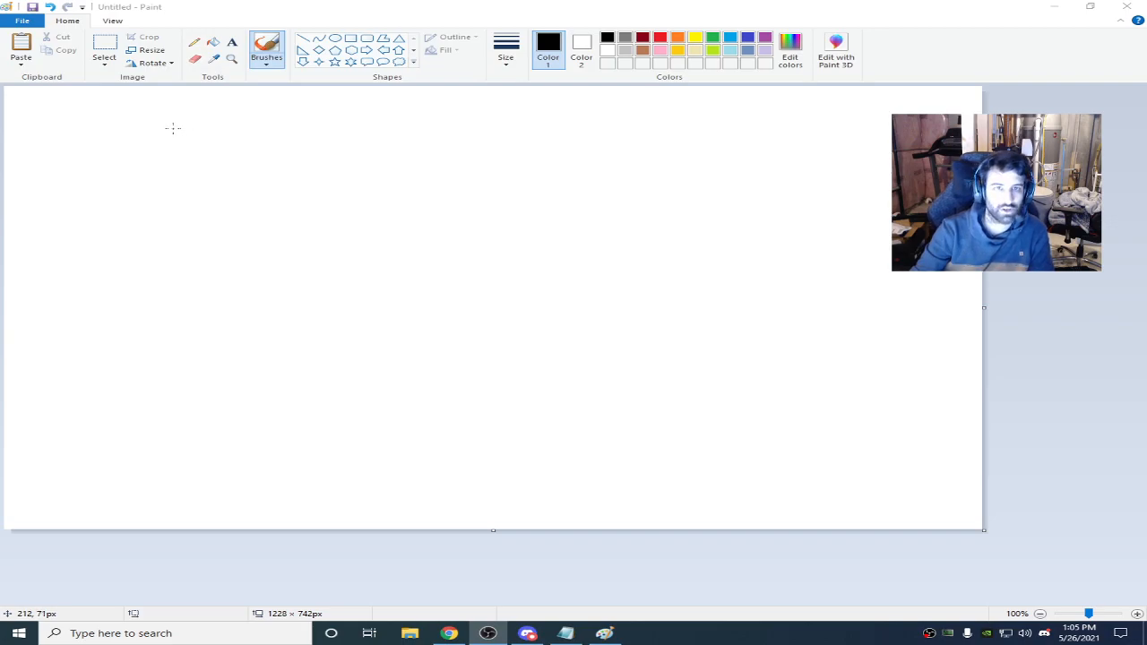
{"action": "mouse_move", "coordinate": [168, 131]}
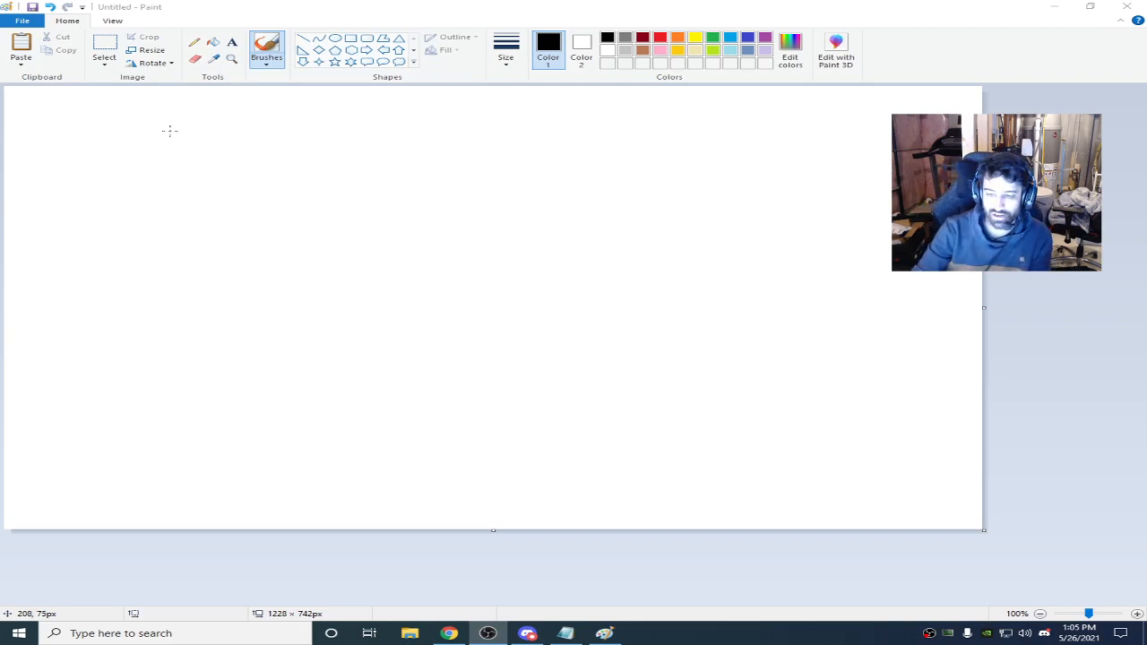
{"action": "mouse_move", "coordinate": [129, 174]}
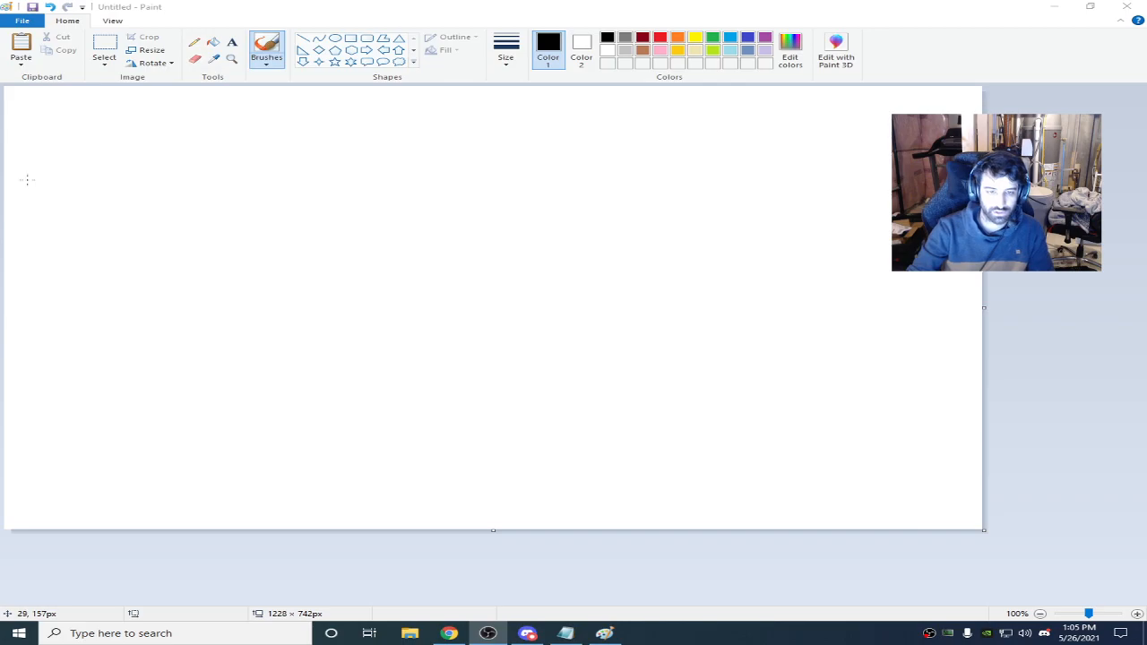
Step: Draw the modem box outline and an antenna line rising from its top edge
{"action": "left_click_drag", "start_coordinate": [79, 147], "coordinate": [78, 262]}
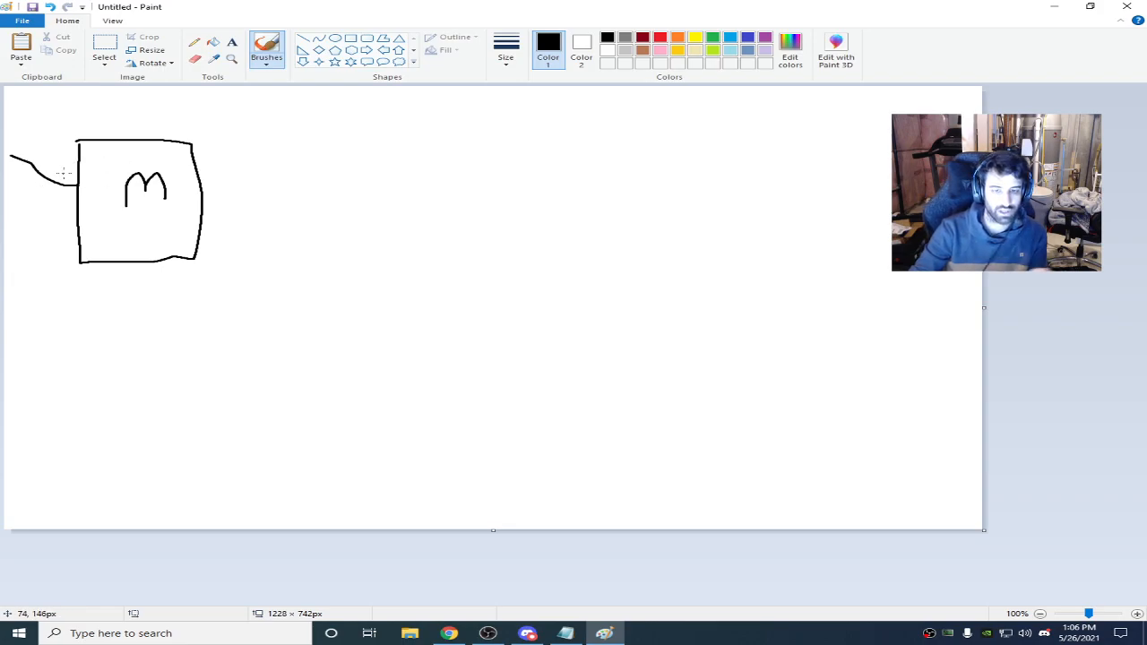
{"action": "mouse_move", "coordinate": [115, 124]}
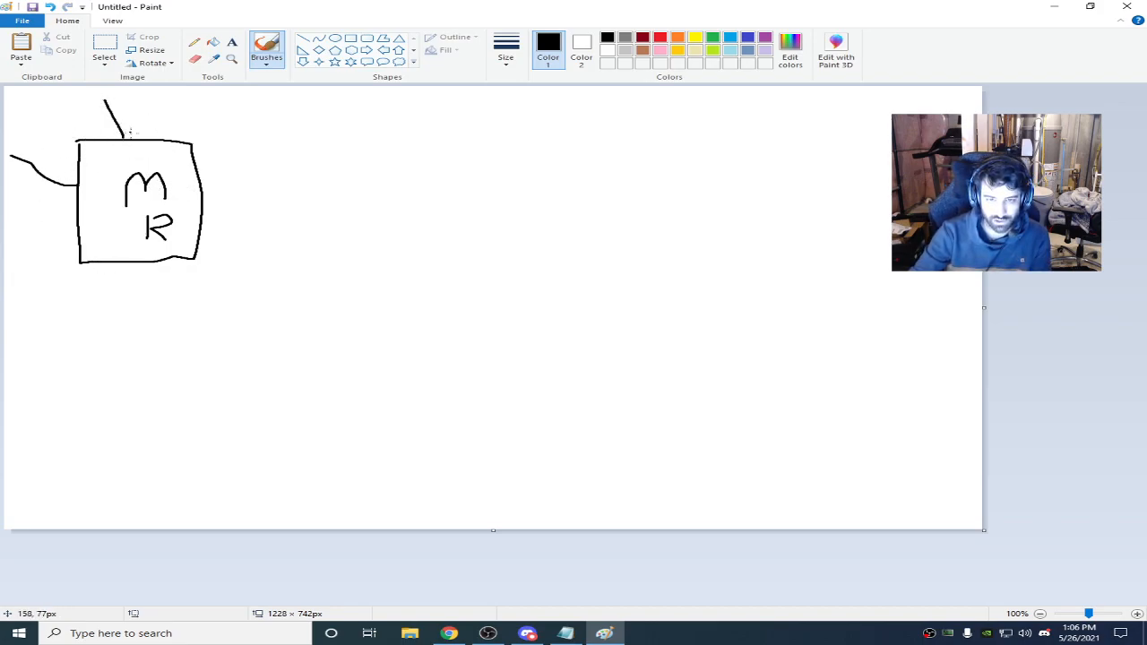
{"action": "left_click_drag", "start_coordinate": [117, 126], "coordinate": [183, 102]}
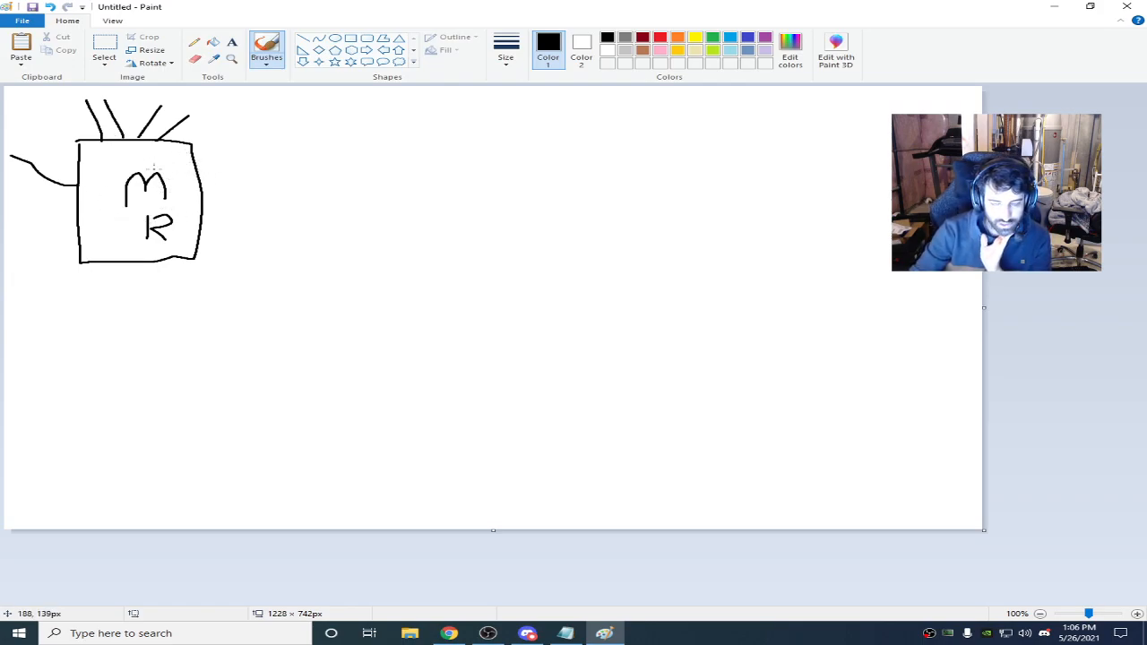
{"action": "mouse_move", "coordinate": [422, 169]}
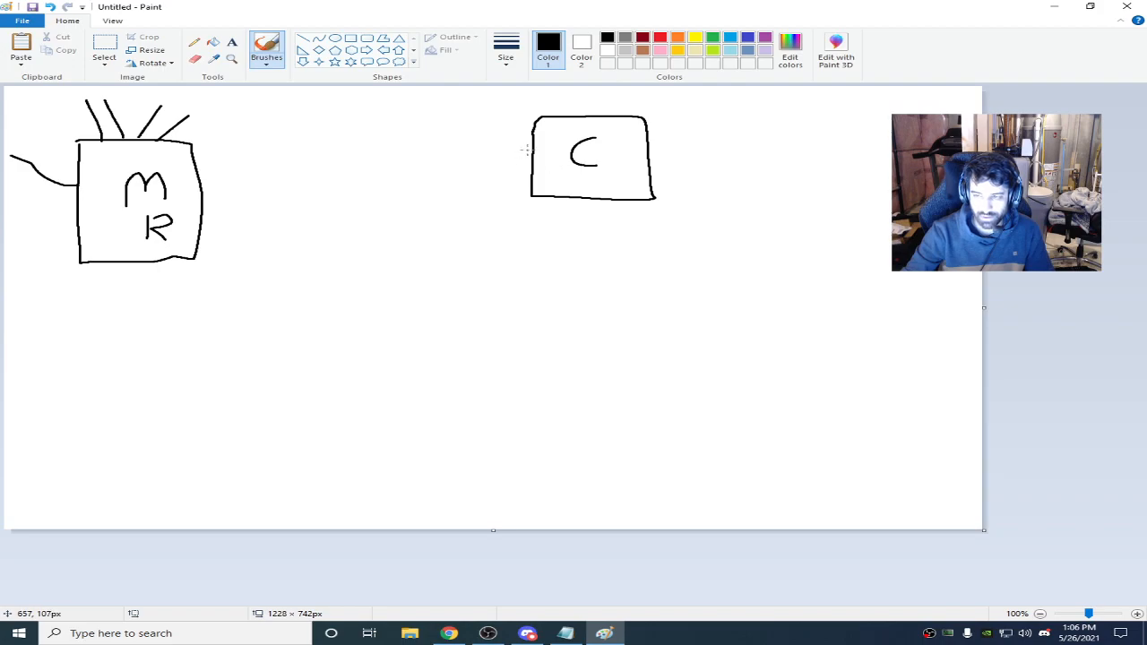
Step: Draw cable lines linking the modem box through an R box to the C box
{"action": "left_click_drag", "start_coordinate": [206, 170], "coordinate": [529, 147]}
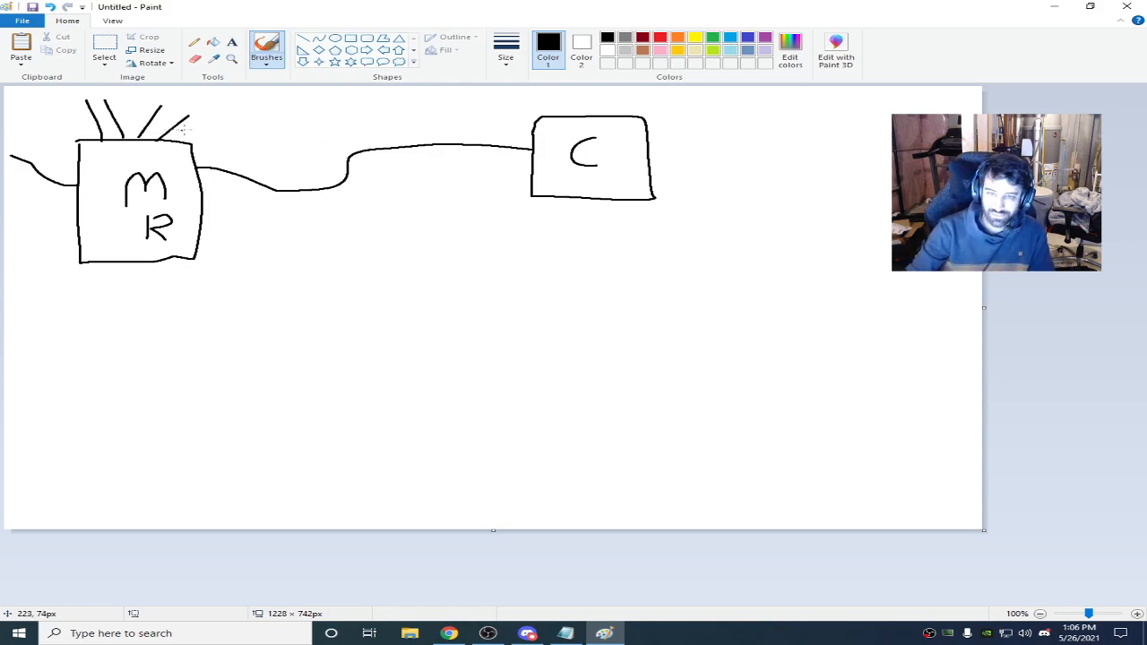
{"action": "mouse_move", "coordinate": [146, 170]}
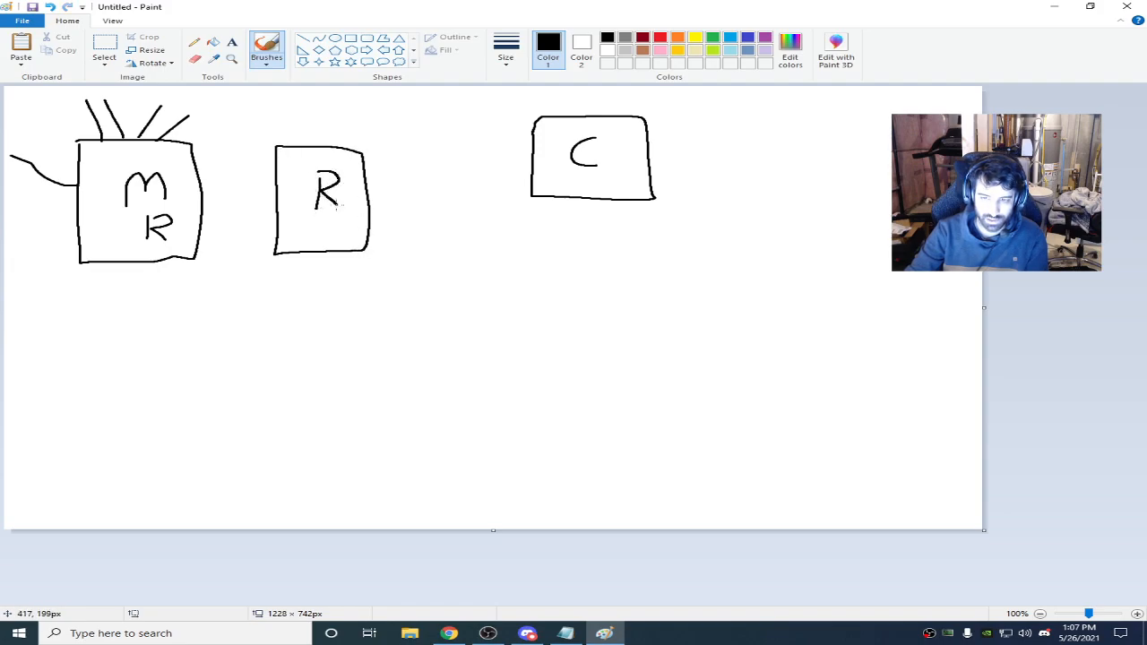
{"action": "left_click_drag", "start_coordinate": [201, 193], "coordinate": [273, 193]}
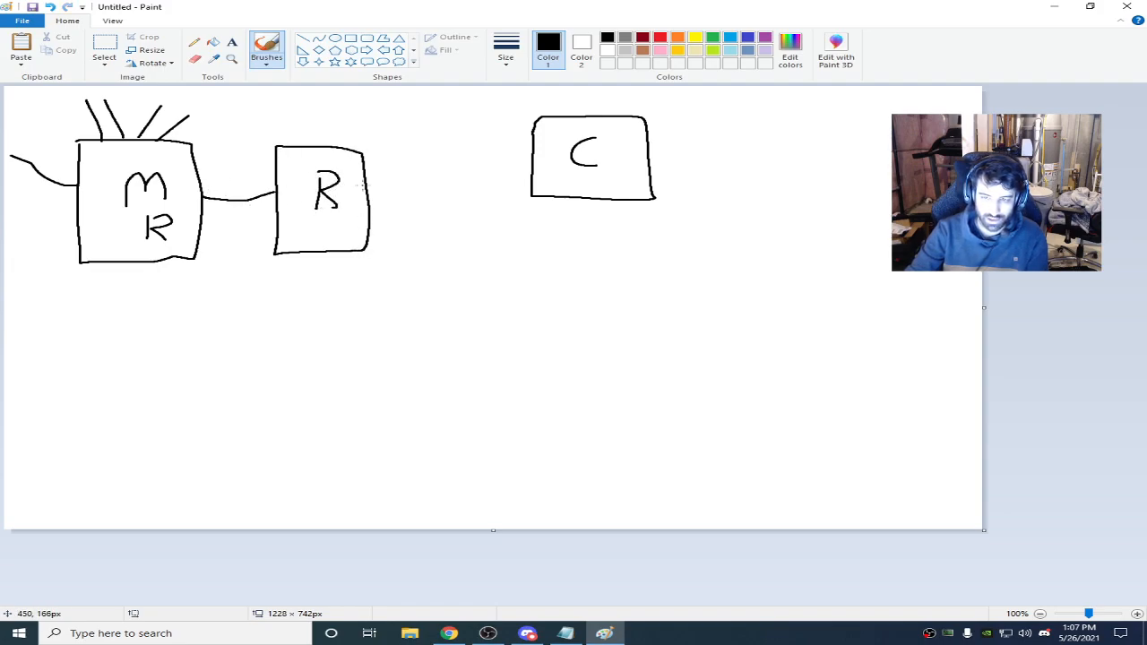
{"action": "left_click_drag", "start_coordinate": [367, 183], "coordinate": [528, 160]}
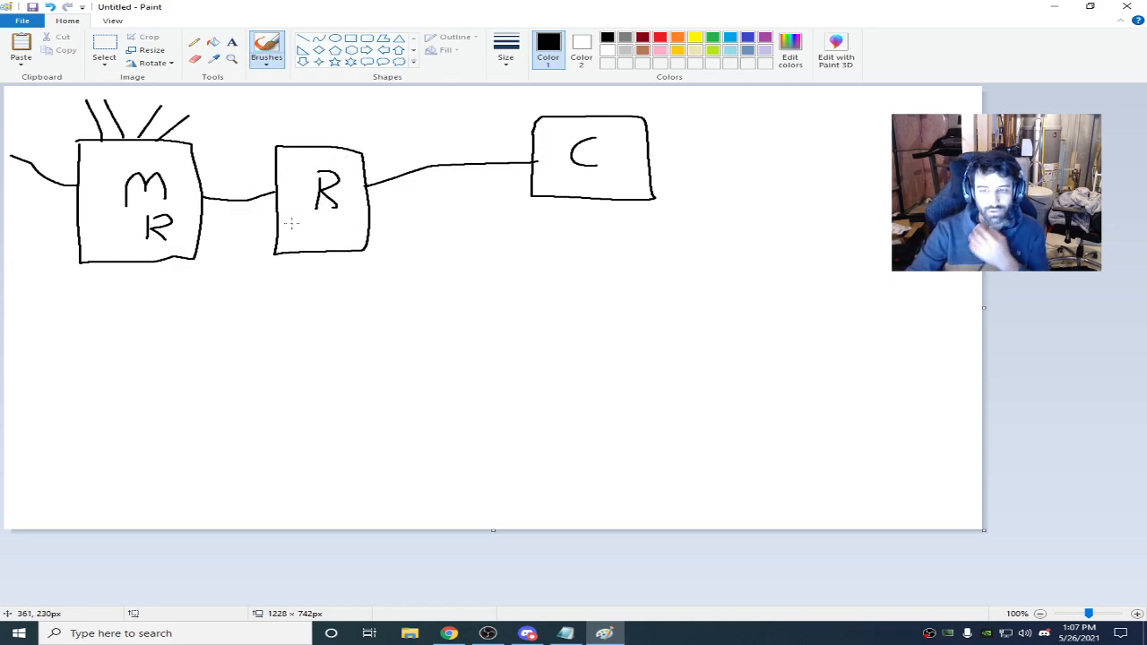
Step: Scribble a note inside the R box, then redraw the direct cable from modem to C
{"action": "left_click_drag", "start_coordinate": [296, 224], "coordinate": [337, 230]}
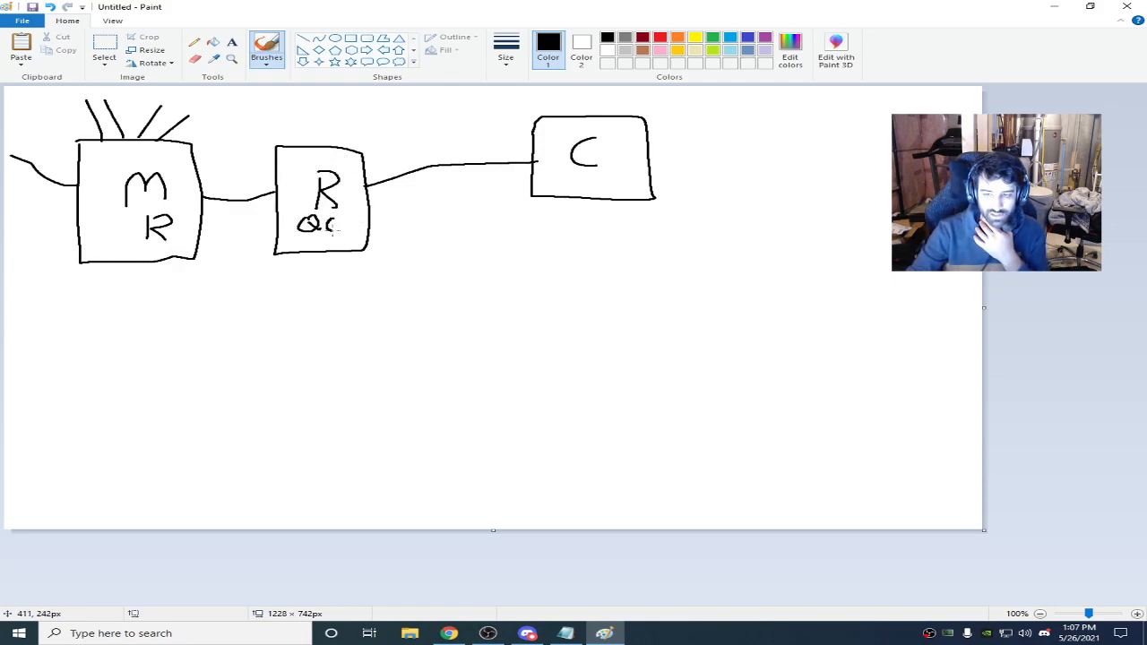
{"action": "left_click_drag", "start_coordinate": [322, 222], "coordinate": [362, 224]}
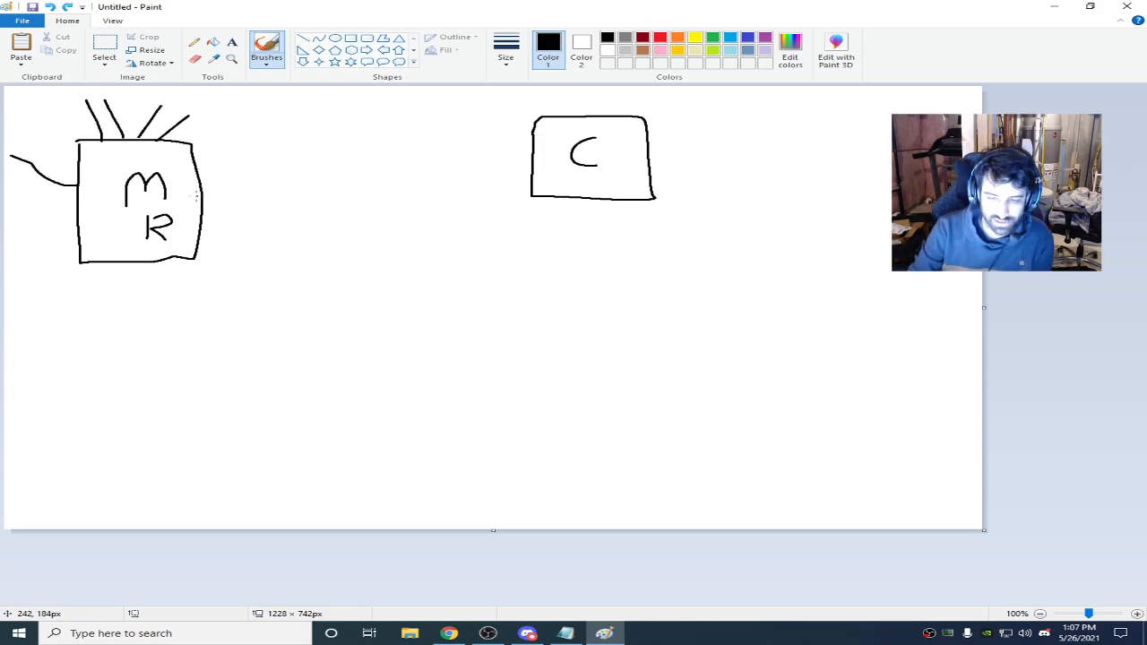
{"action": "left_click_drag", "start_coordinate": [195, 176], "coordinate": [534, 144]}
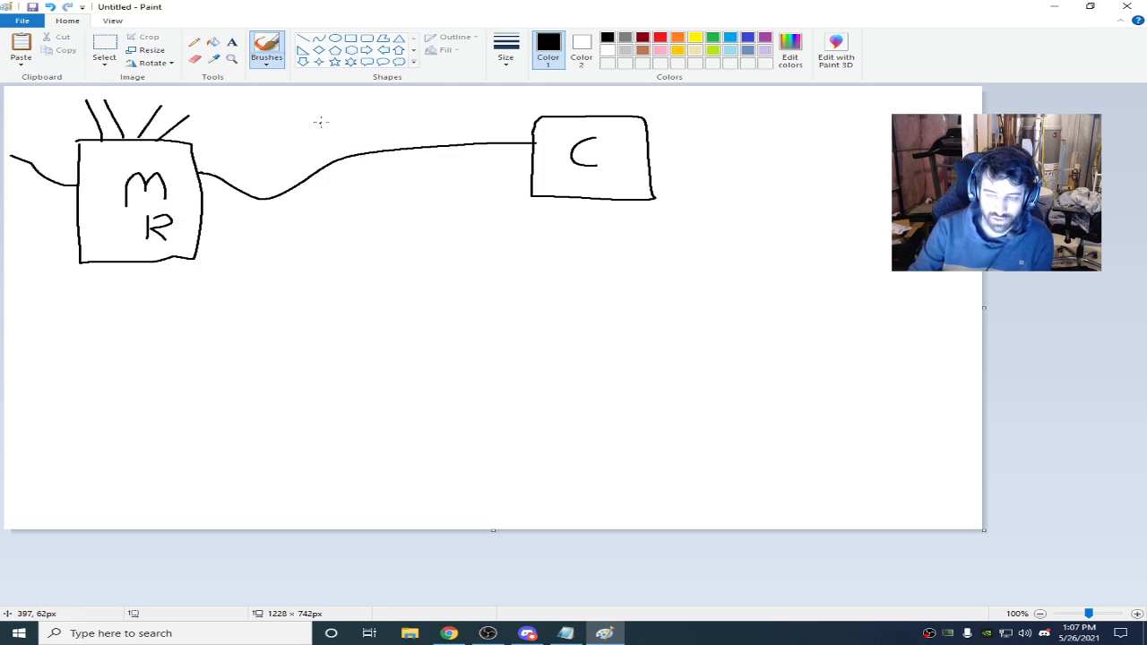
{"action": "mouse_move", "coordinate": [439, 554]}
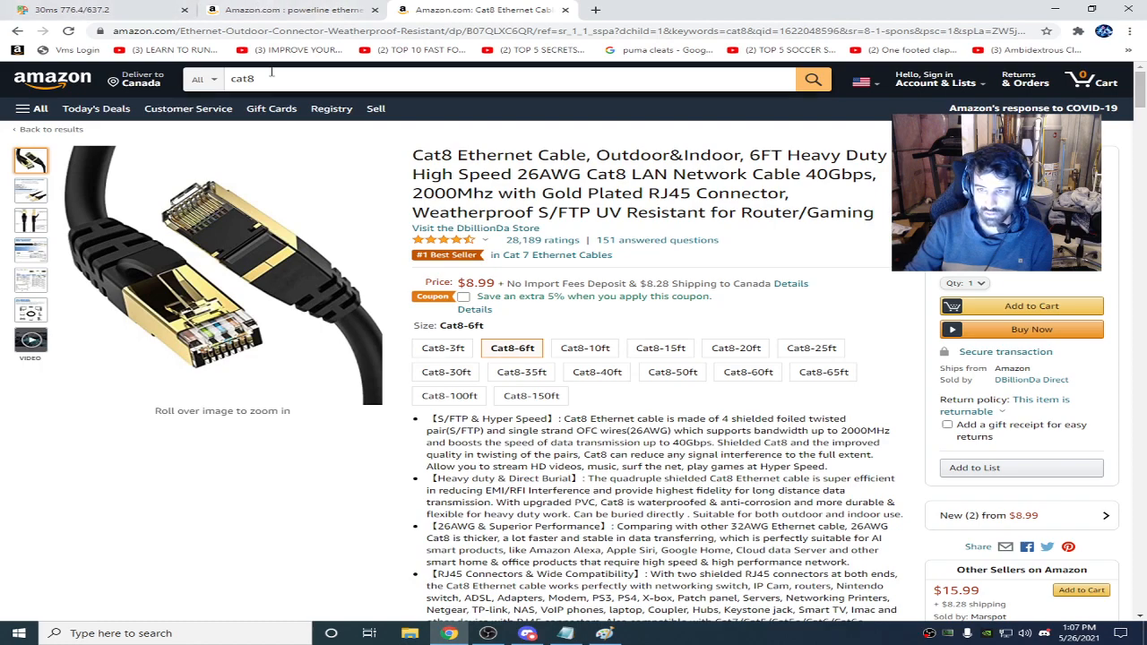
Step: Bring the Chrome window with the Amazon Cat8 Ethernet cable page to the front
{"action": "double_click", "coordinate": [457, 154]}
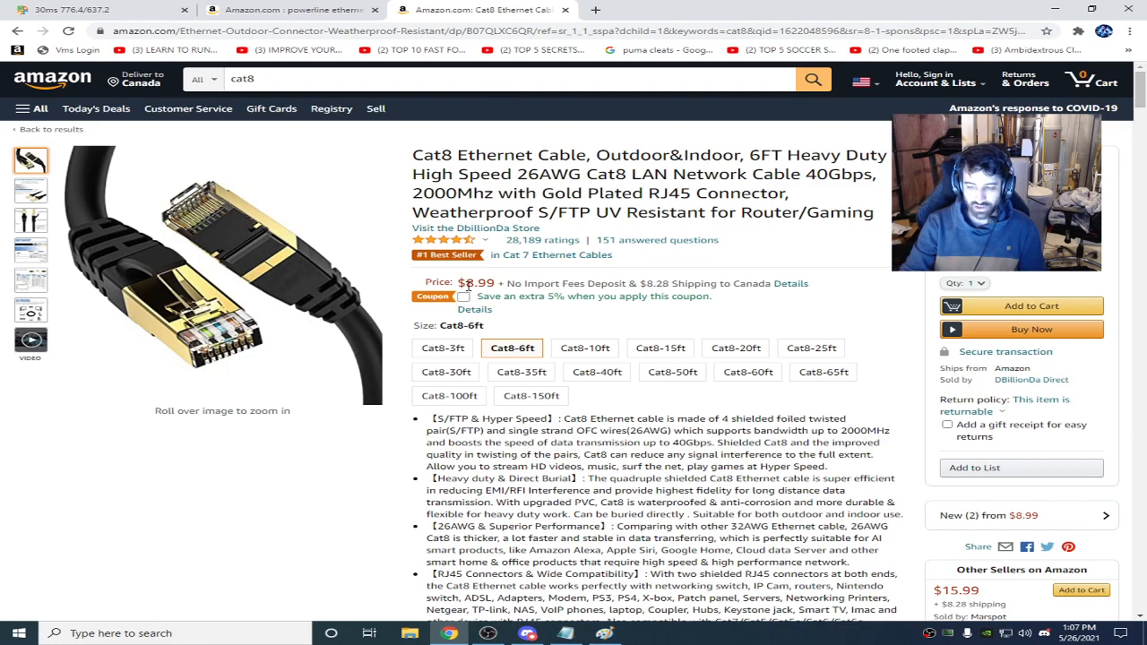
{"action": "double_click", "coordinate": [430, 154]}
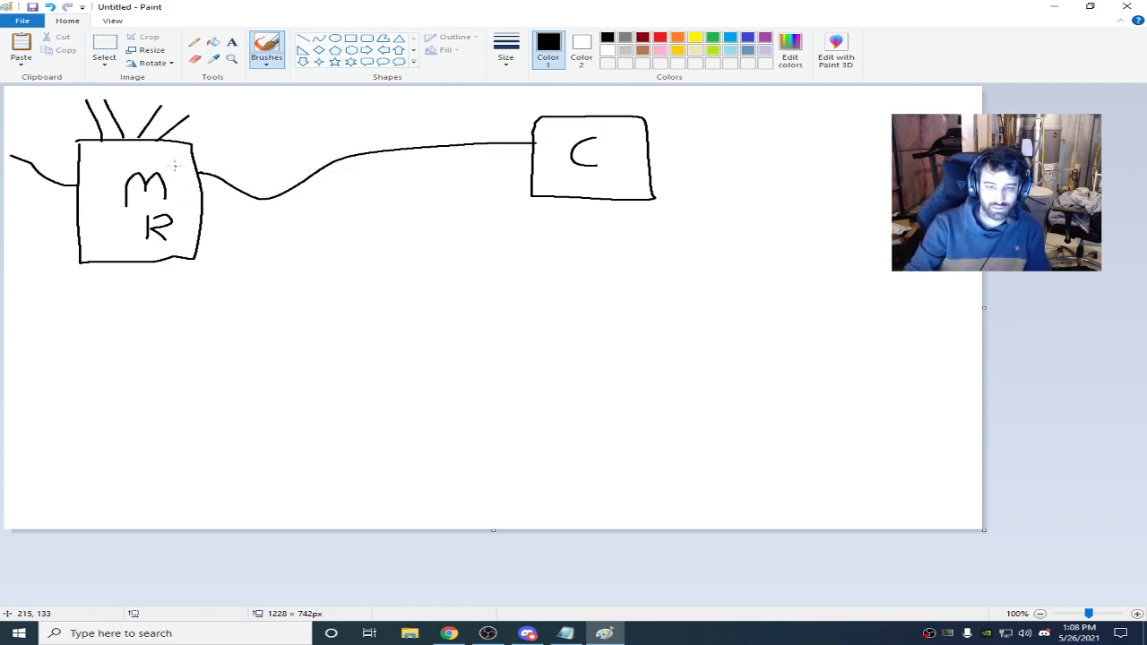
{"action": "mouse_move", "coordinate": [459, 437]}
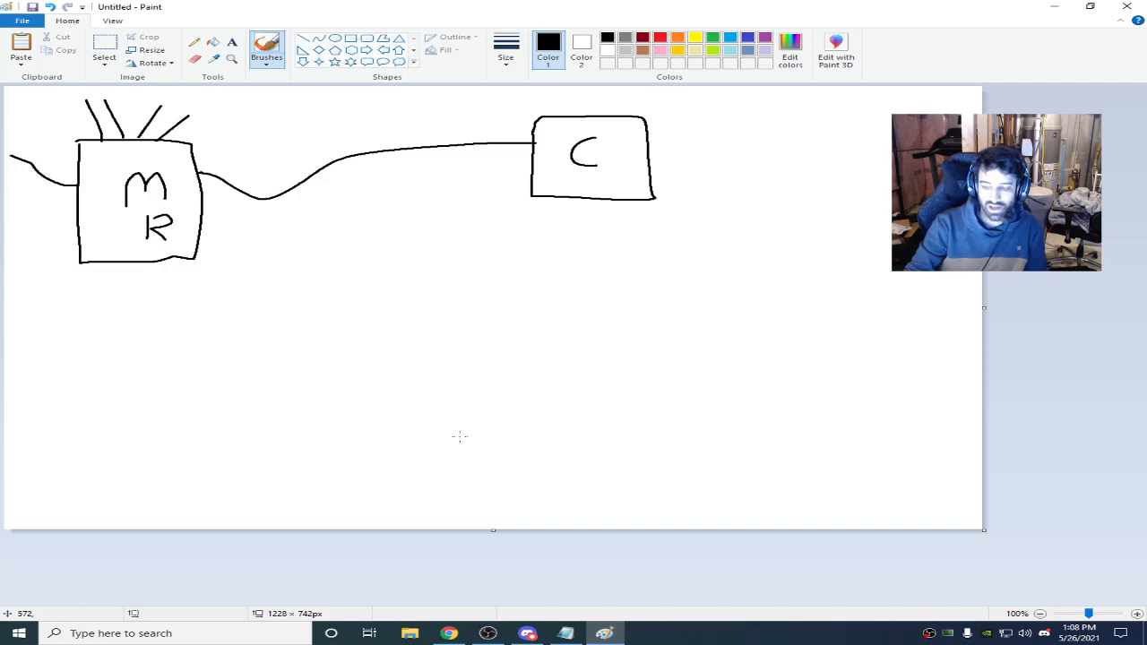
{"action": "left_click", "coordinate": [484, 11]}
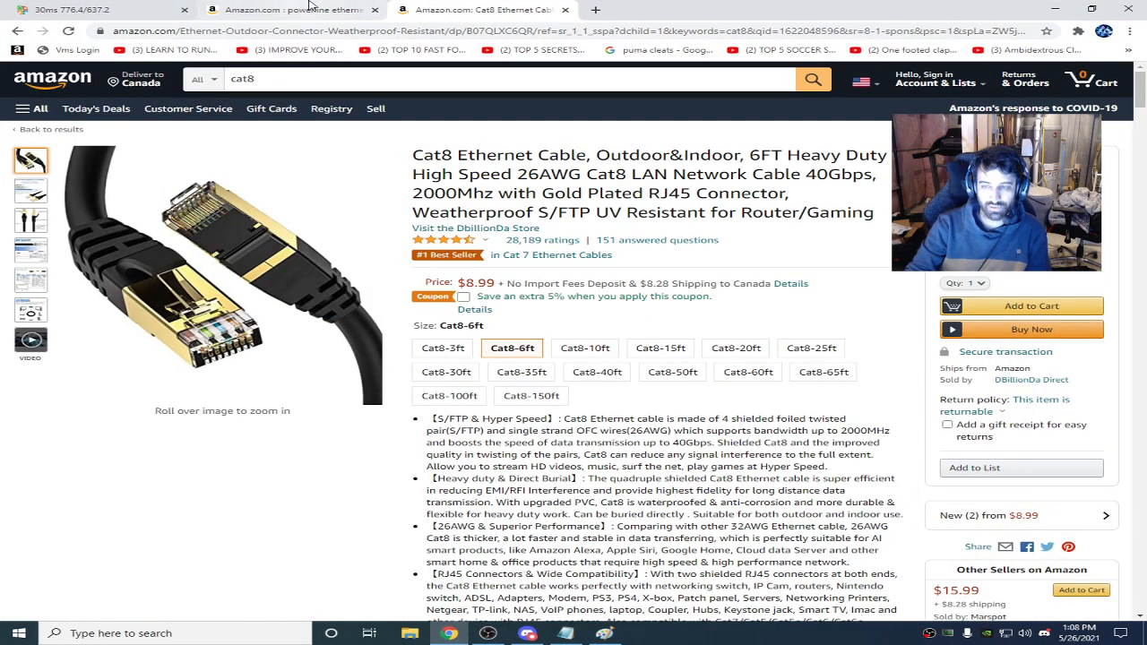
{"action": "left_click", "coordinate": [289, 9]}
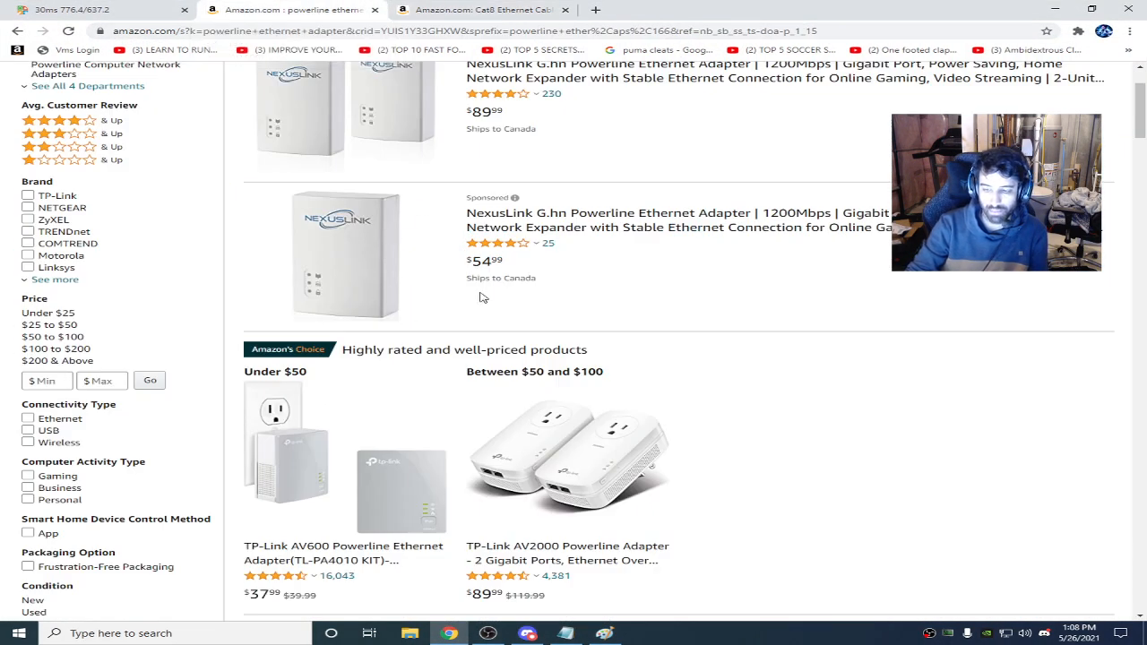
{"action": "scroll", "scroll_direction": "down", "scroll_amount": 3}
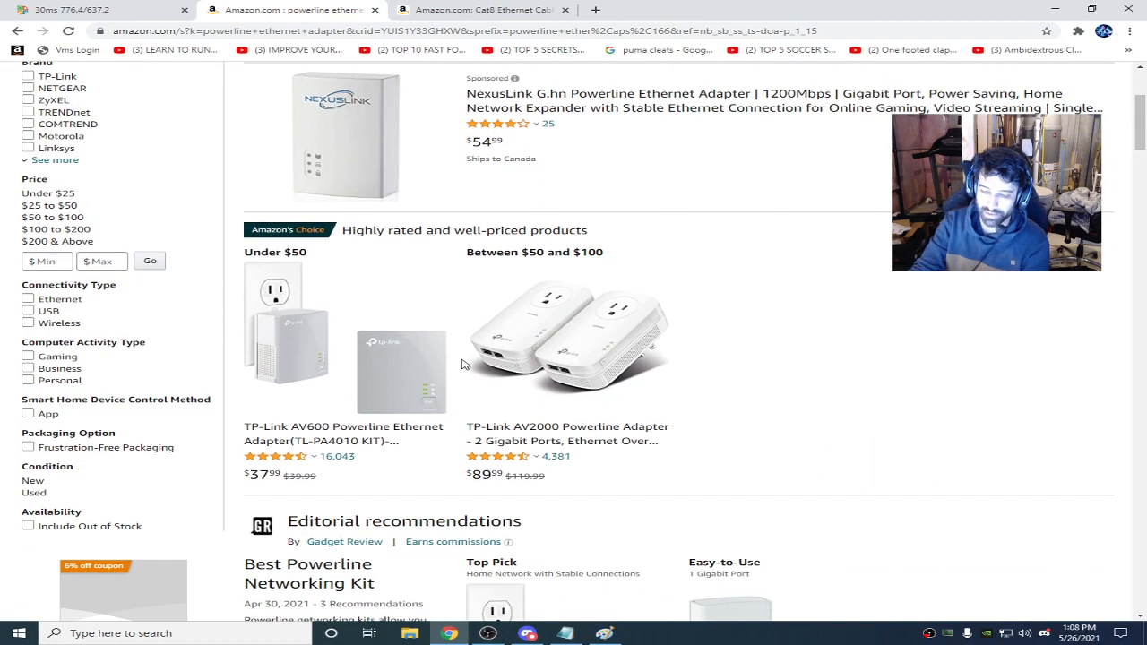
{"action": "mouse_move", "coordinate": [641, 348]}
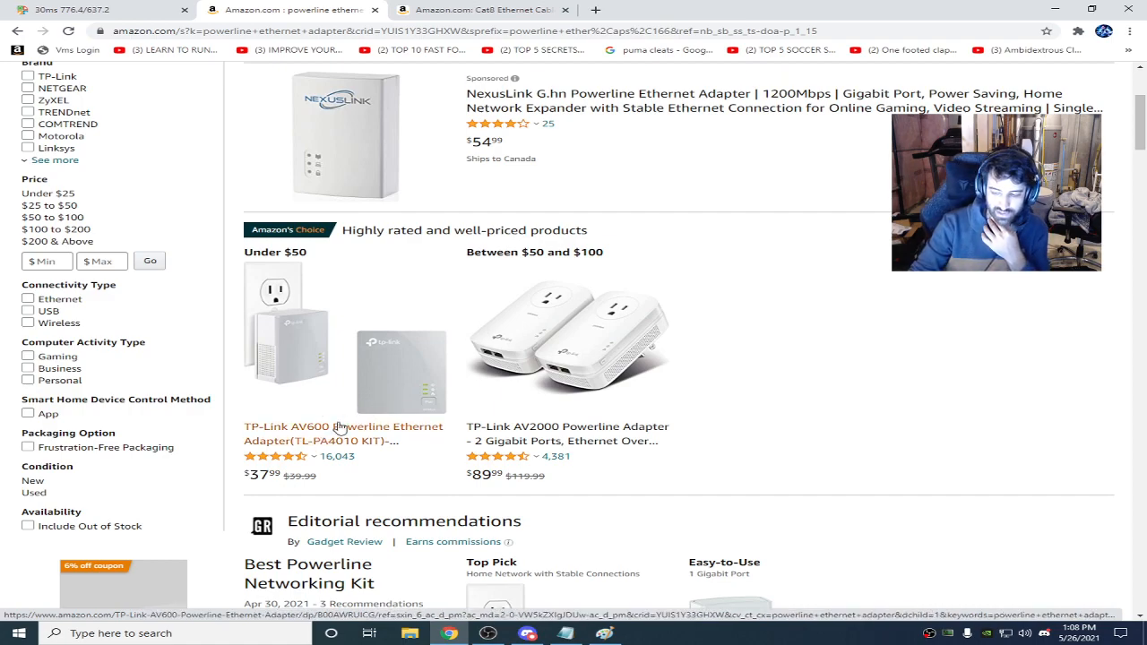
{"action": "scroll", "scroll_direction": "up", "scroll_amount": 3}
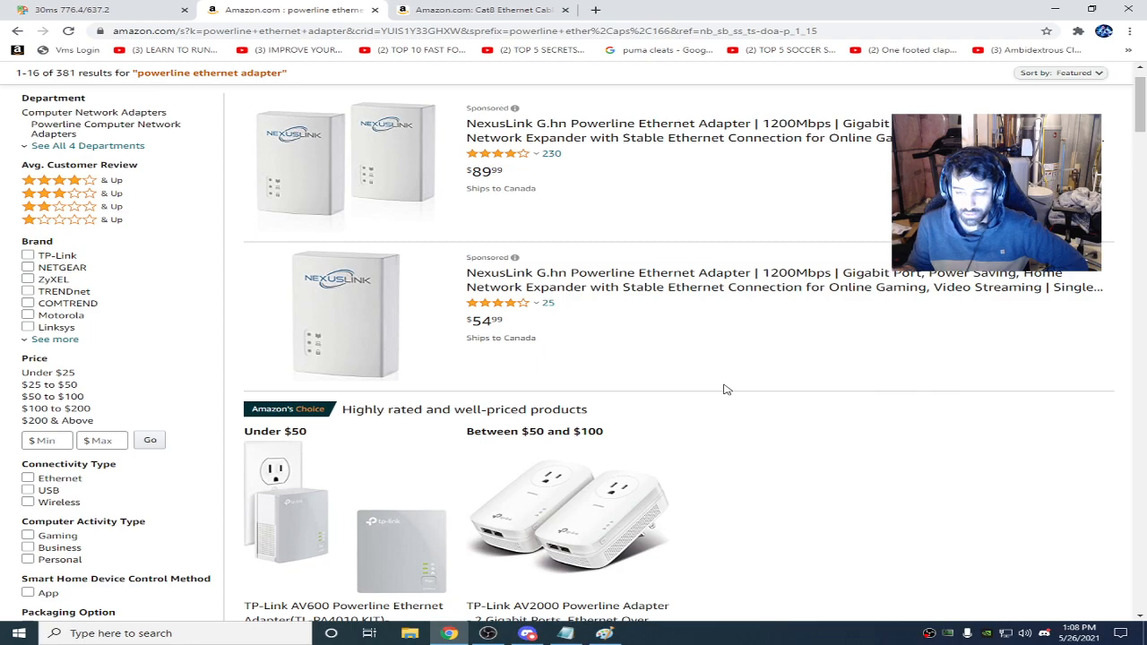
{"action": "mouse_move", "coordinate": [536, 6]}
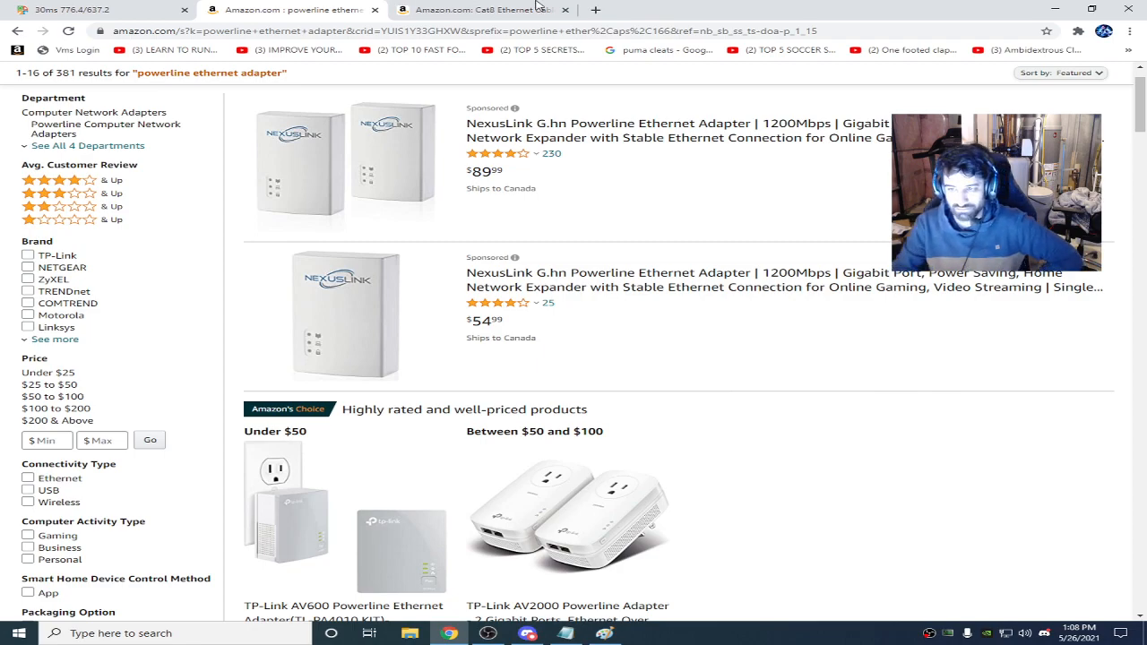
{"action": "scroll", "scroll_direction": "down", "scroll_amount": 3}
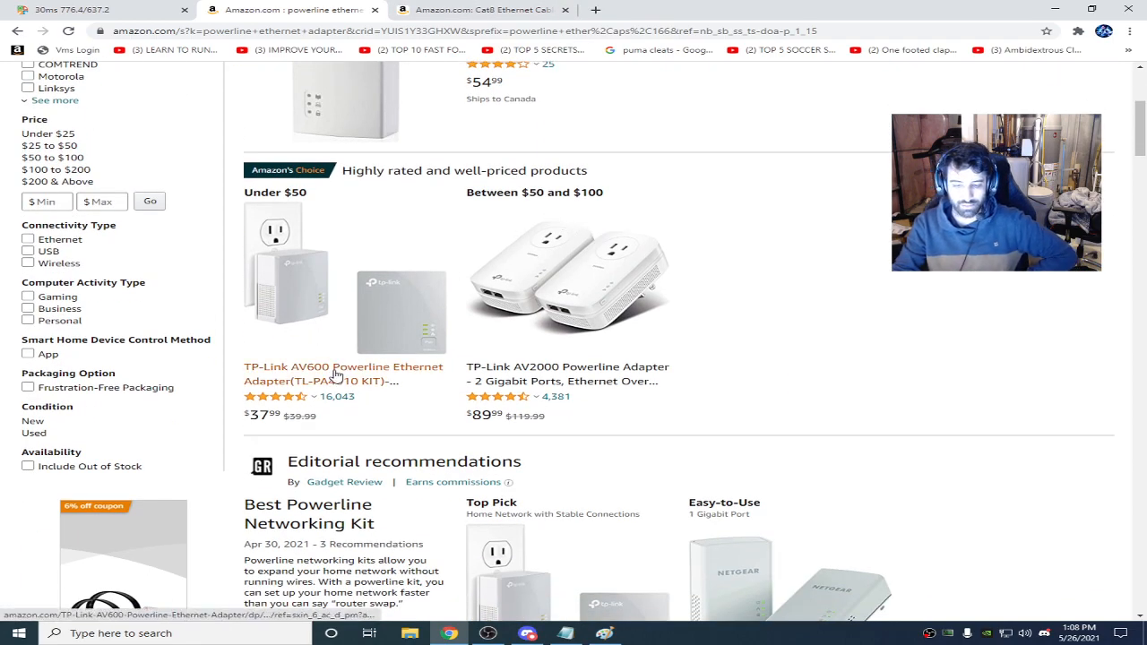
{"action": "scroll", "scroll_direction": "down", "scroll_amount": 3}
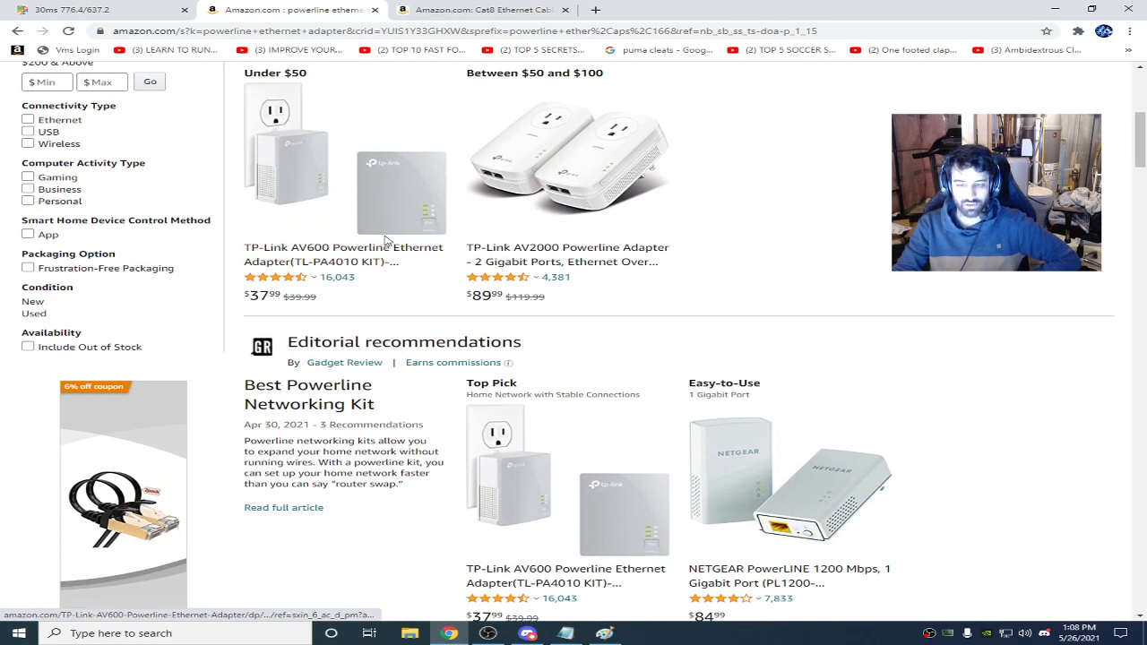
{"action": "scroll", "scroll_direction": "up", "scroll_amount": 3}
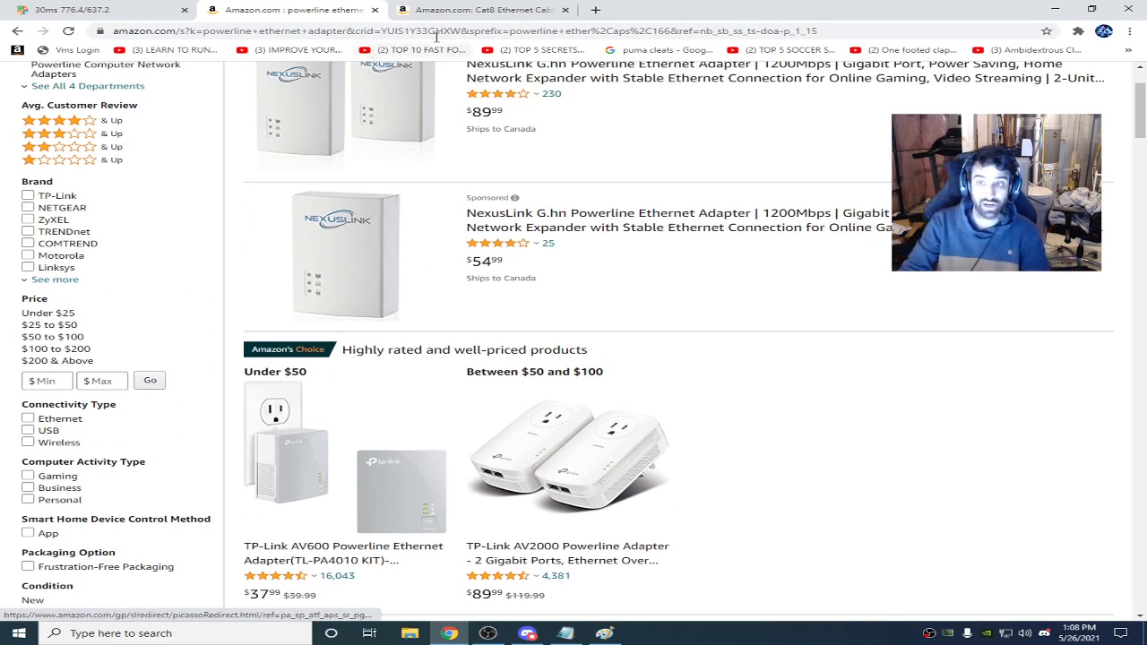
{"action": "left_click", "coordinate": [484, 9]}
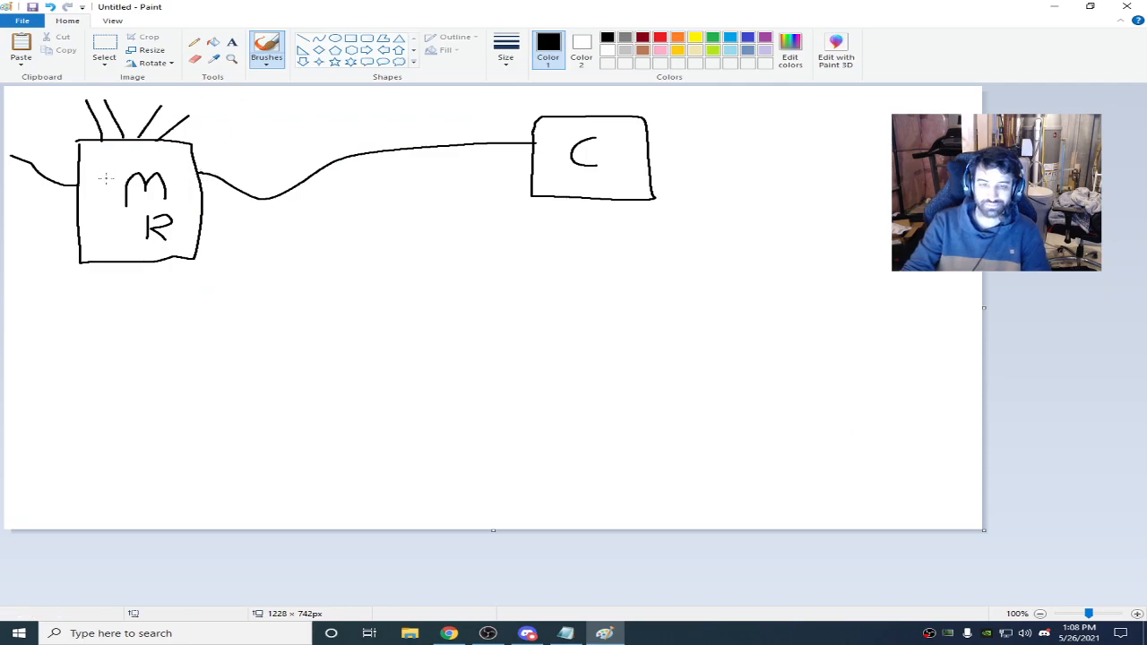
{"action": "mouse_move", "coordinate": [151, 168]}
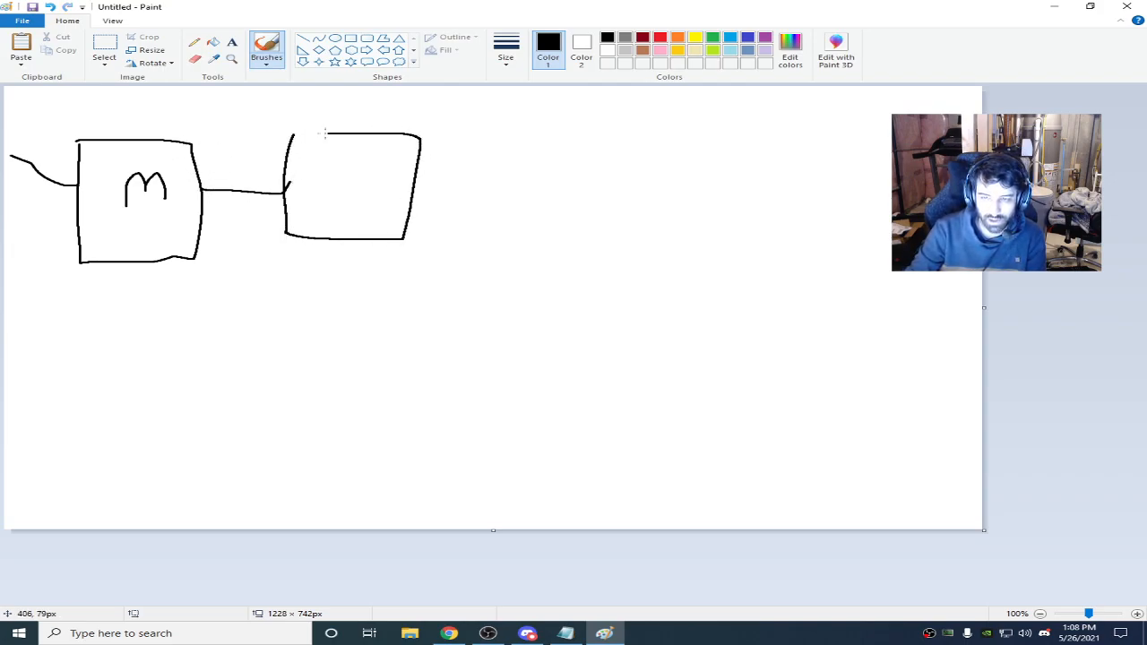
Step: Label the upper router box R and outline a second box below the modem
{"action": "left_click_drag", "start_coordinate": [344, 157], "coordinate": [362, 211]}
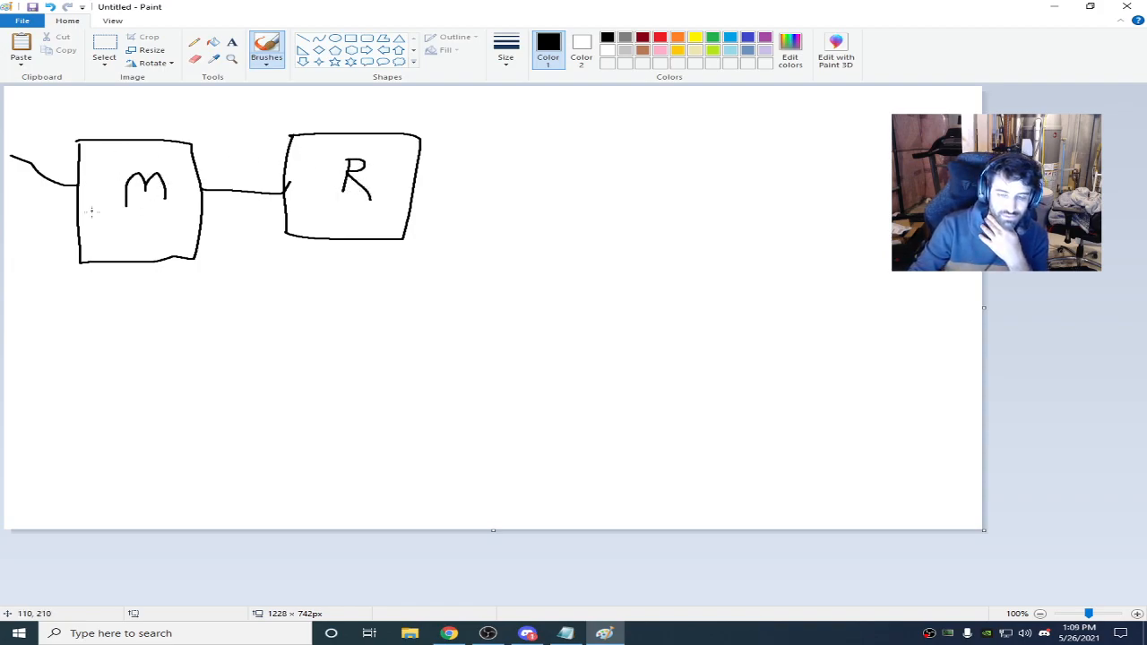
{"action": "left_click_drag", "start_coordinate": [15, 349], "coordinate": [200, 416]}
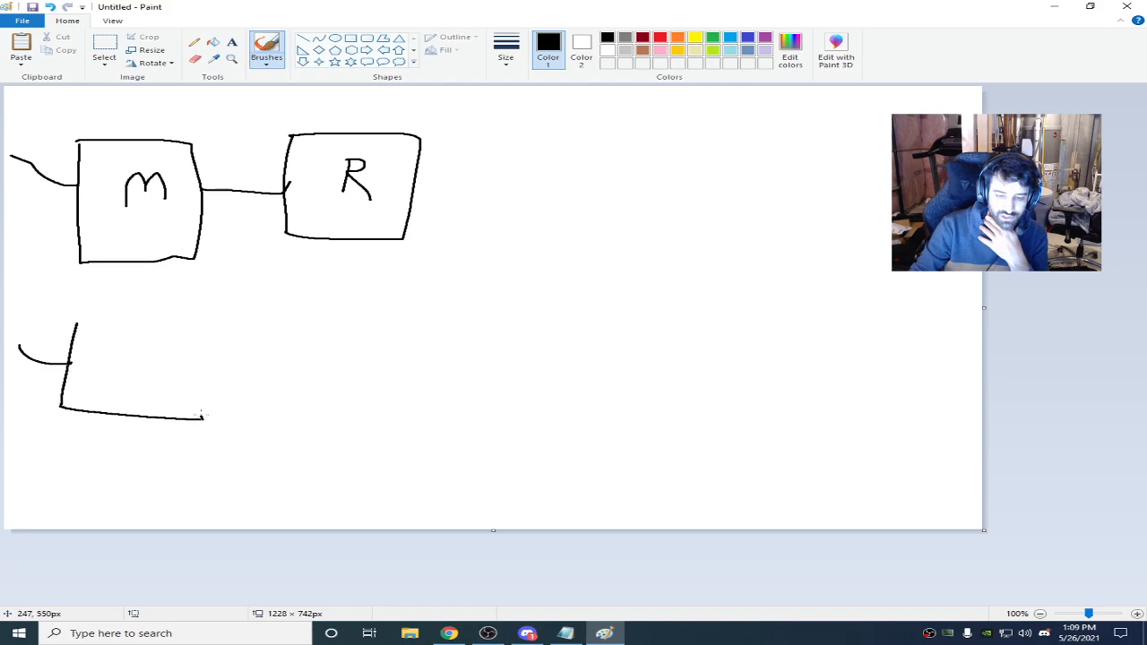
{"action": "left_click_drag", "start_coordinate": [75, 319], "coordinate": [201, 416]}
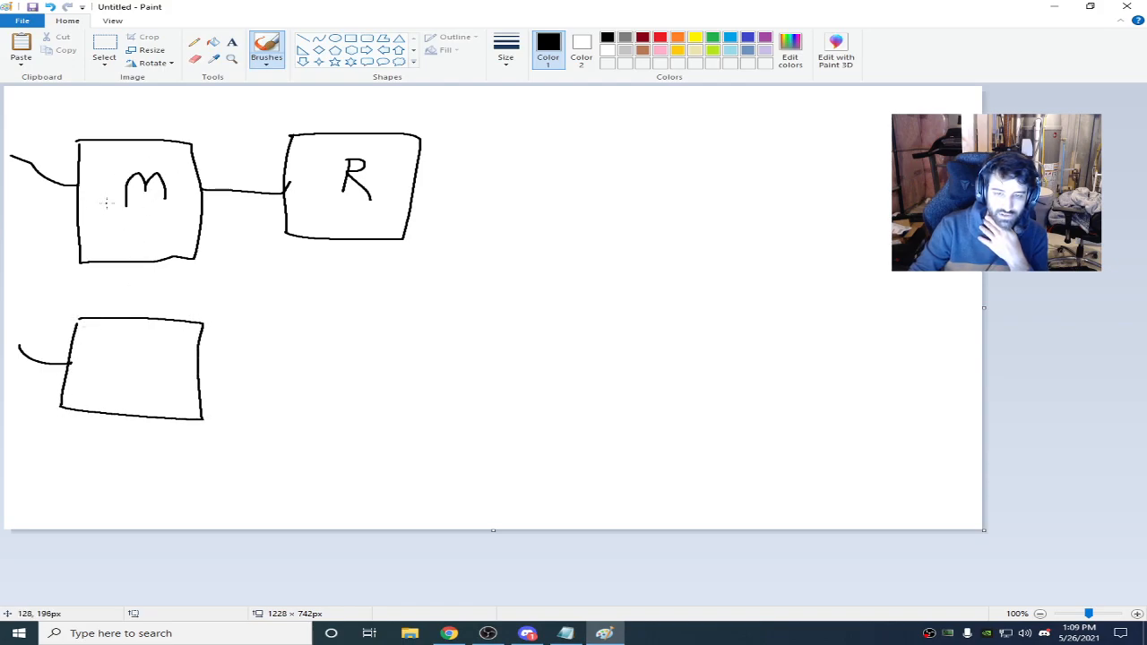
{"action": "mouse_move", "coordinate": [125, 337]}
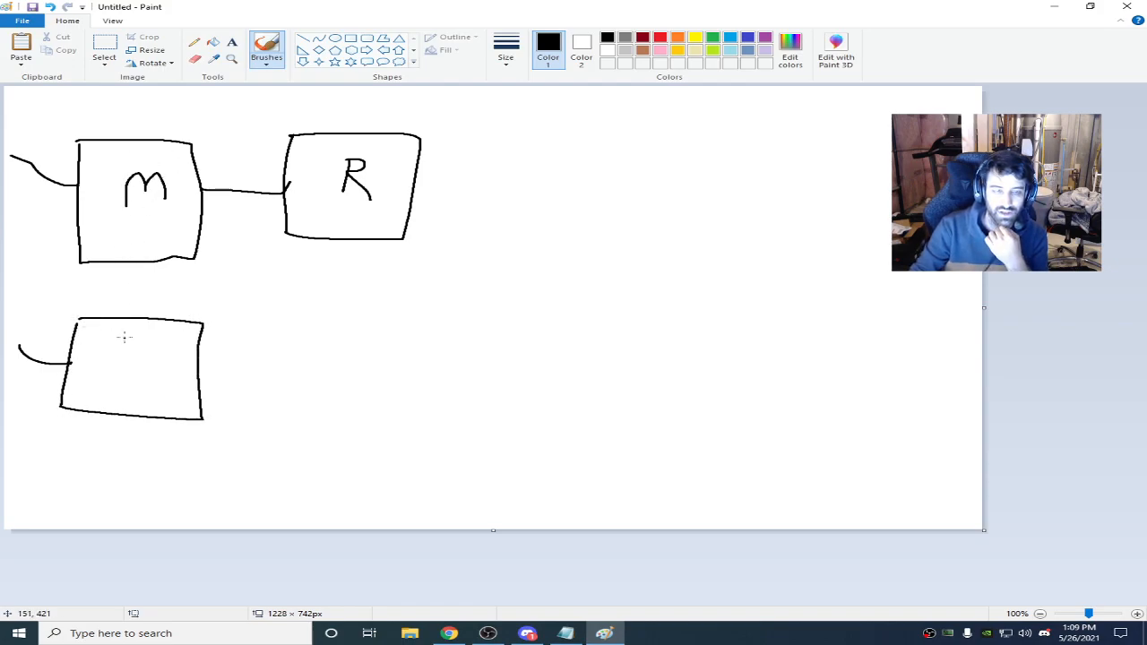
Step: Write R in the lower box and add QoS under both routers' R letters
{"action": "left_click_drag", "start_coordinate": [124, 344], "coordinate": [123, 380]}
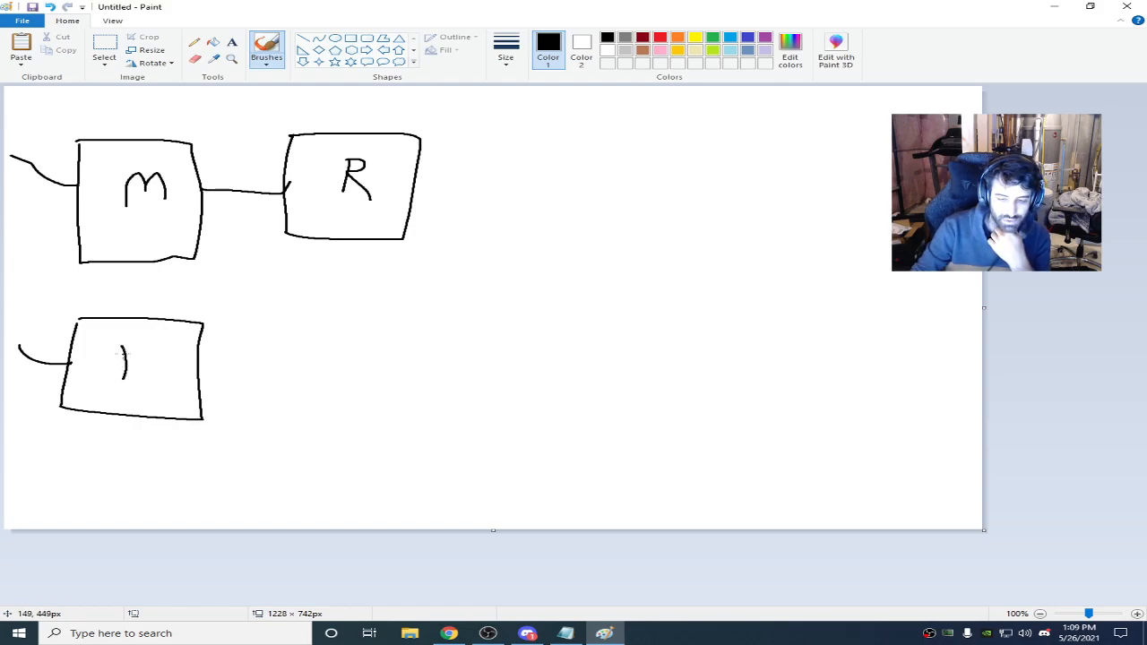
{"action": "left_click_drag", "start_coordinate": [122, 376], "coordinate": [147, 340]}
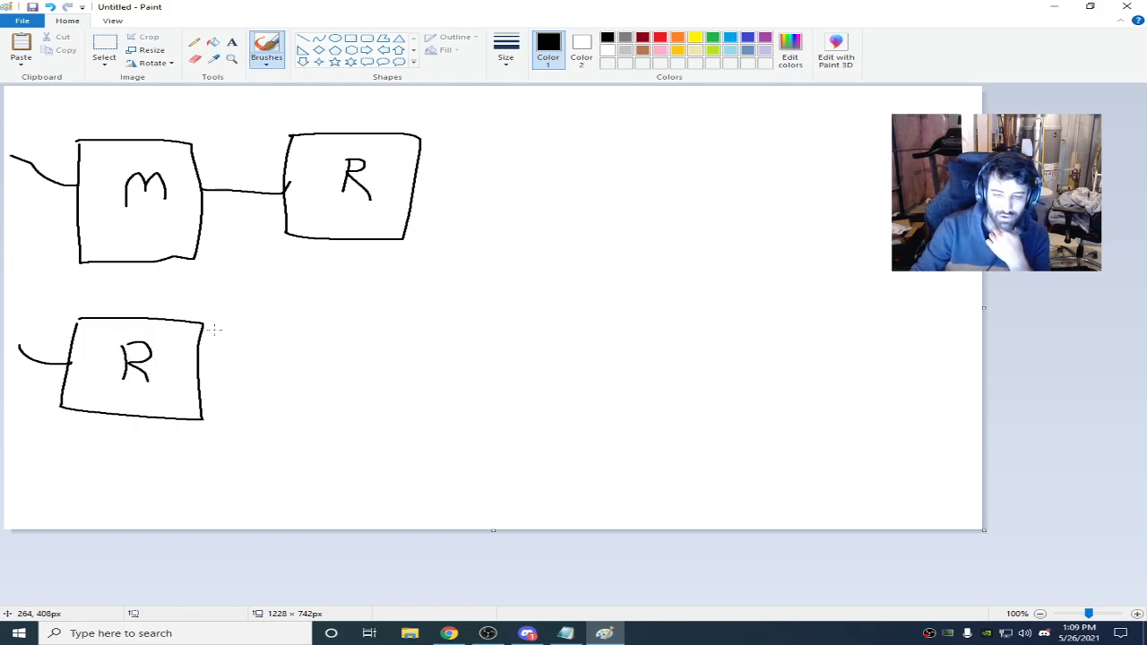
{"action": "left_click_drag", "start_coordinate": [104, 397], "coordinate": [105, 398]}
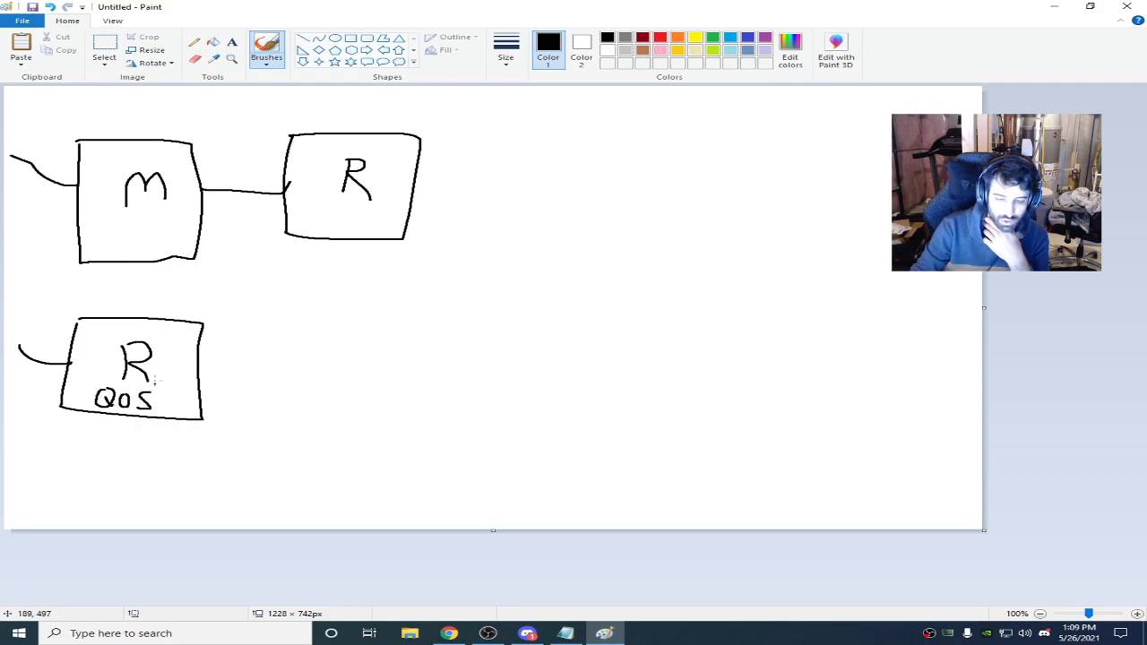
{"action": "left_click_drag", "start_coordinate": [323, 224], "coordinate": [337, 215]}
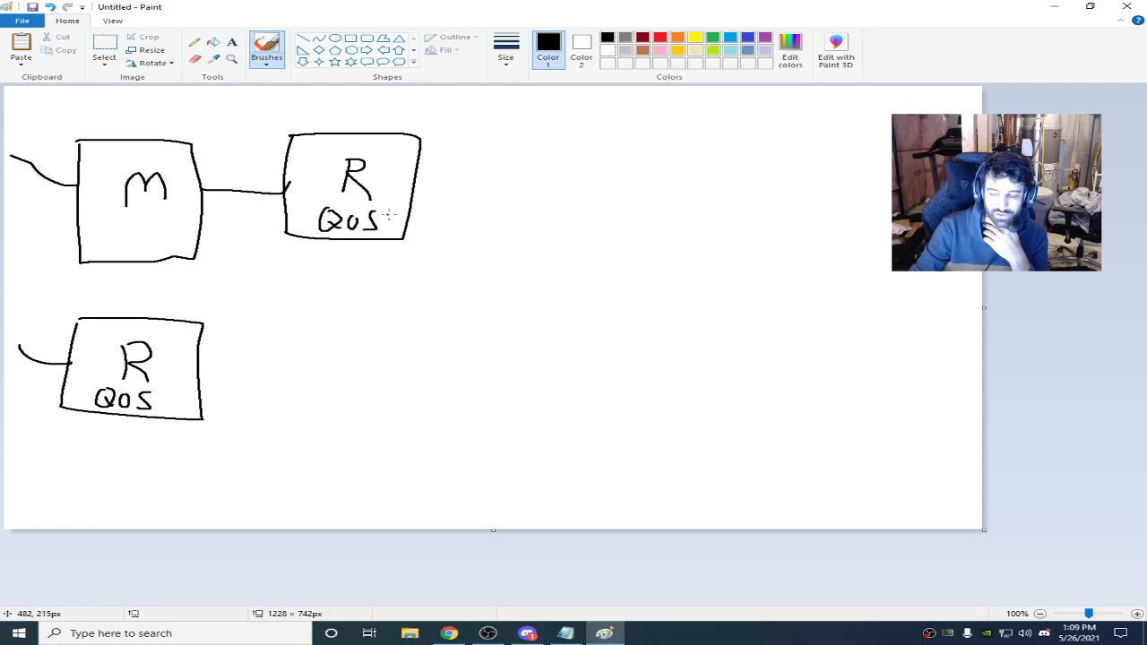
{"action": "mouse_move", "coordinate": [573, 164]}
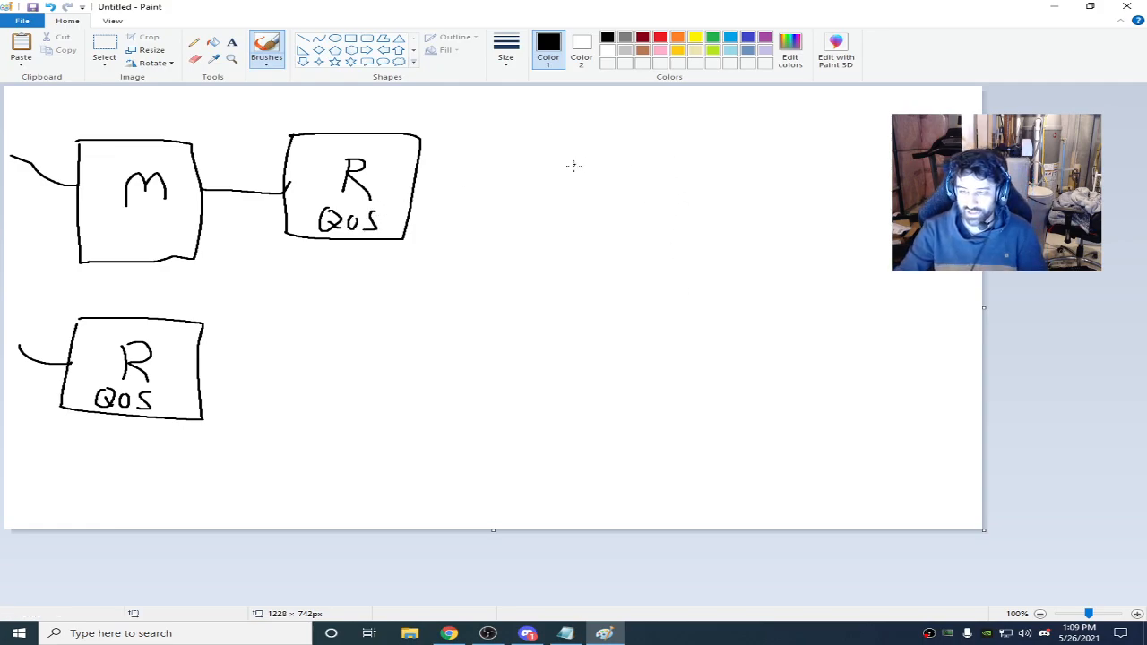
{"action": "mouse_move", "coordinate": [710, 186]}
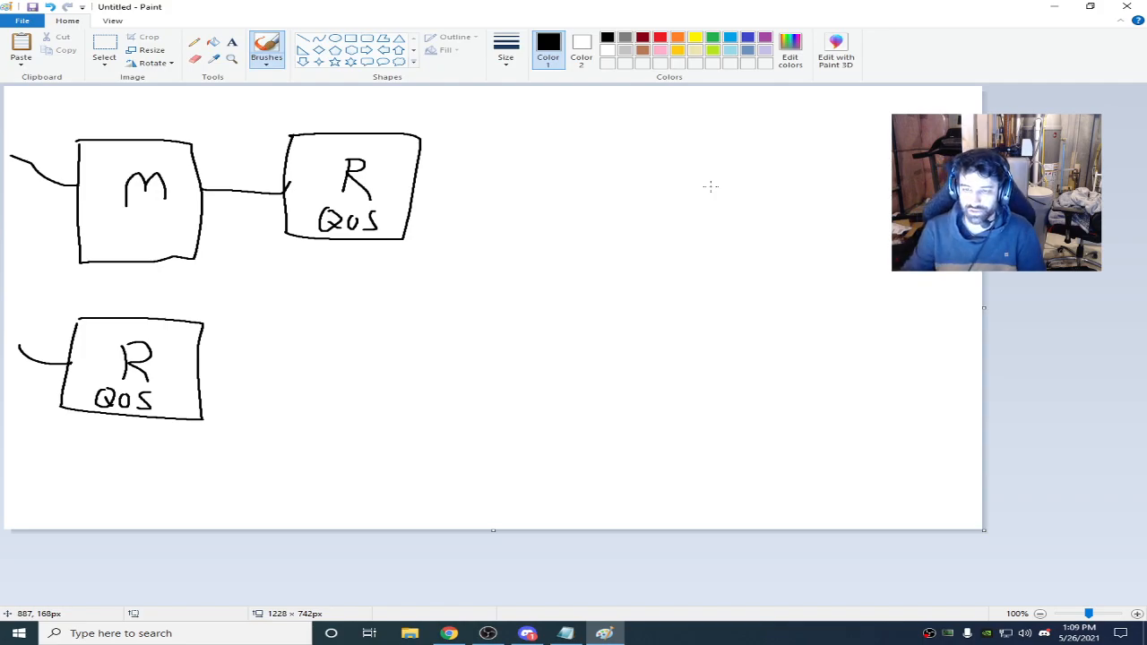
{"action": "mouse_move", "coordinate": [576, 339]}
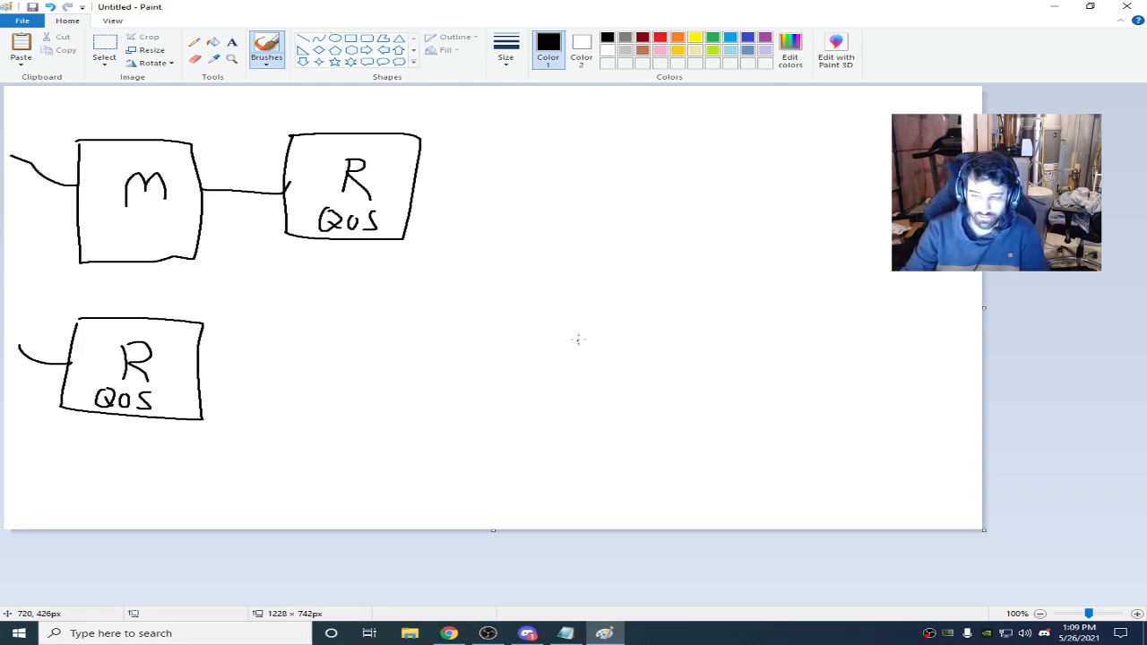
{"action": "mouse_move", "coordinate": [463, 301]}
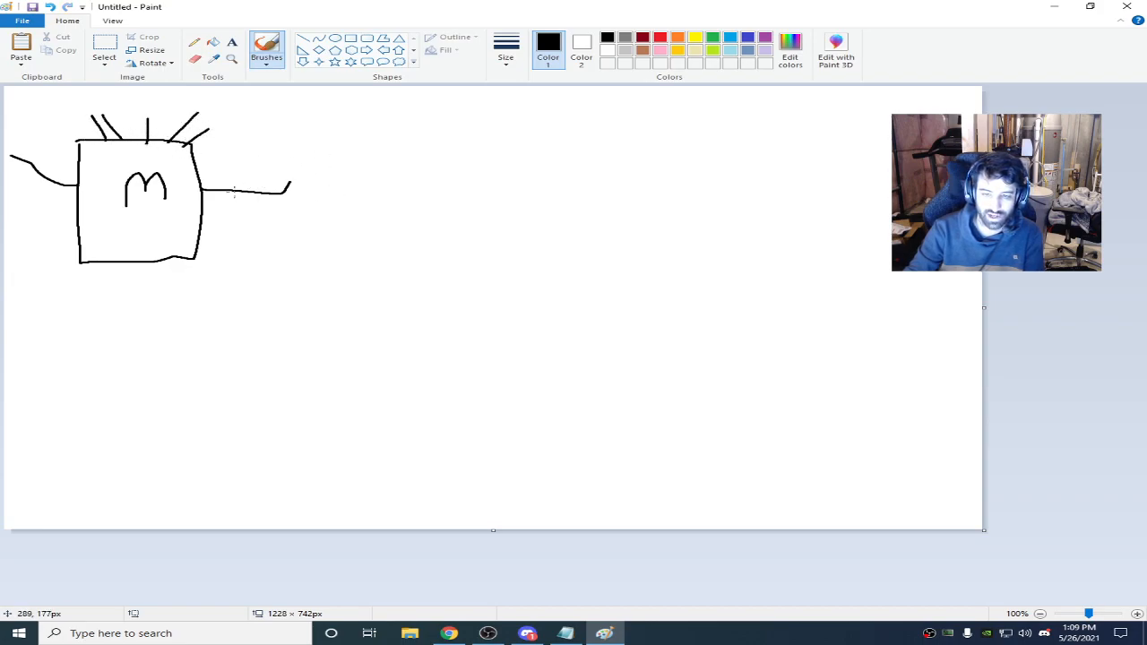
{"action": "mouse_move", "coordinate": [72, 179]}
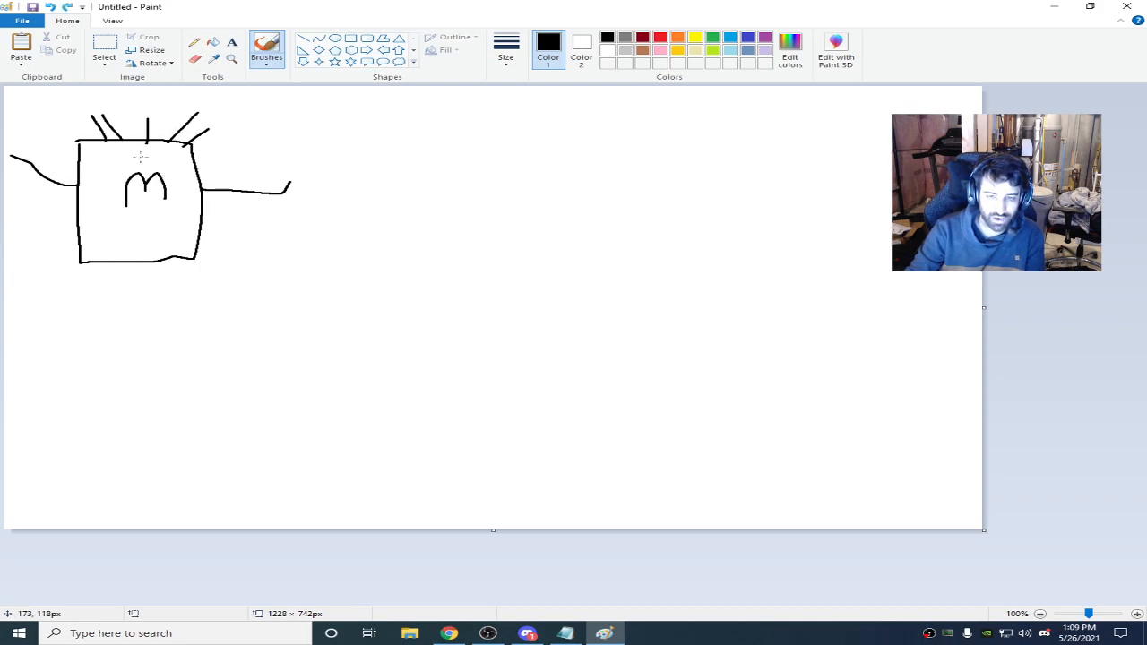
Step: Scribble brush strokes over the freshly drawn modem box
{"action": "left_click_drag", "start_coordinate": [134, 161], "coordinate": [241, 134]}
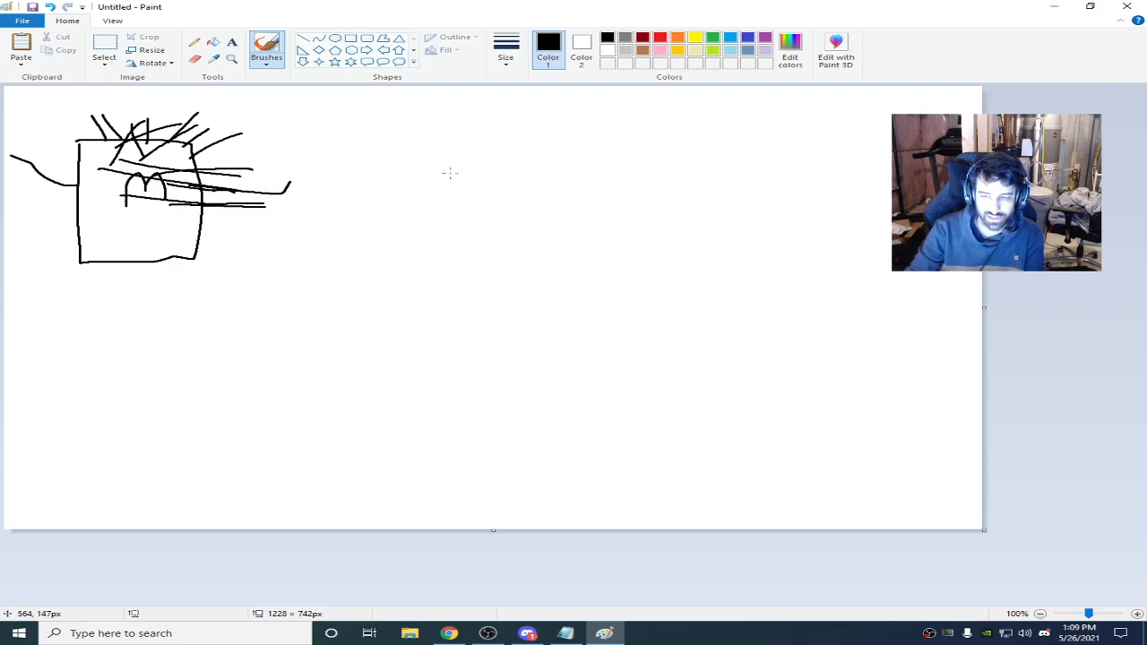
Step: Draw a PC box on the right, link it to the modem with a line, and circle the M
{"action": "left_click_drag", "start_coordinate": [464, 134], "coordinate": [581, 207]}
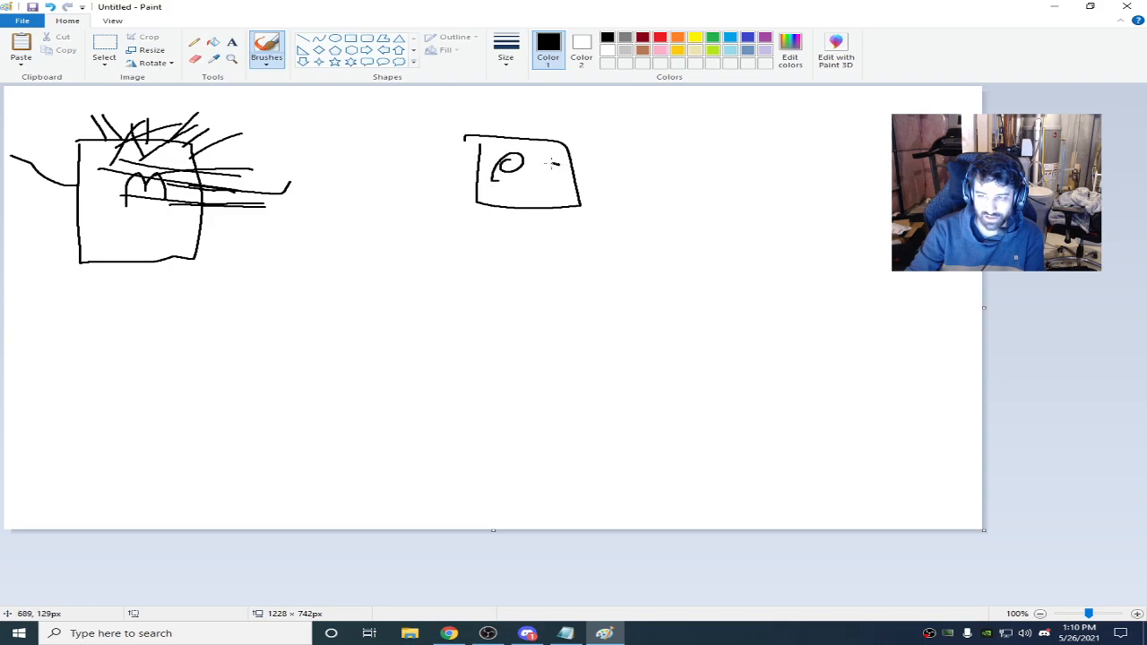
{"action": "left_click_drag", "start_coordinate": [547, 158], "coordinate": [555, 183]}
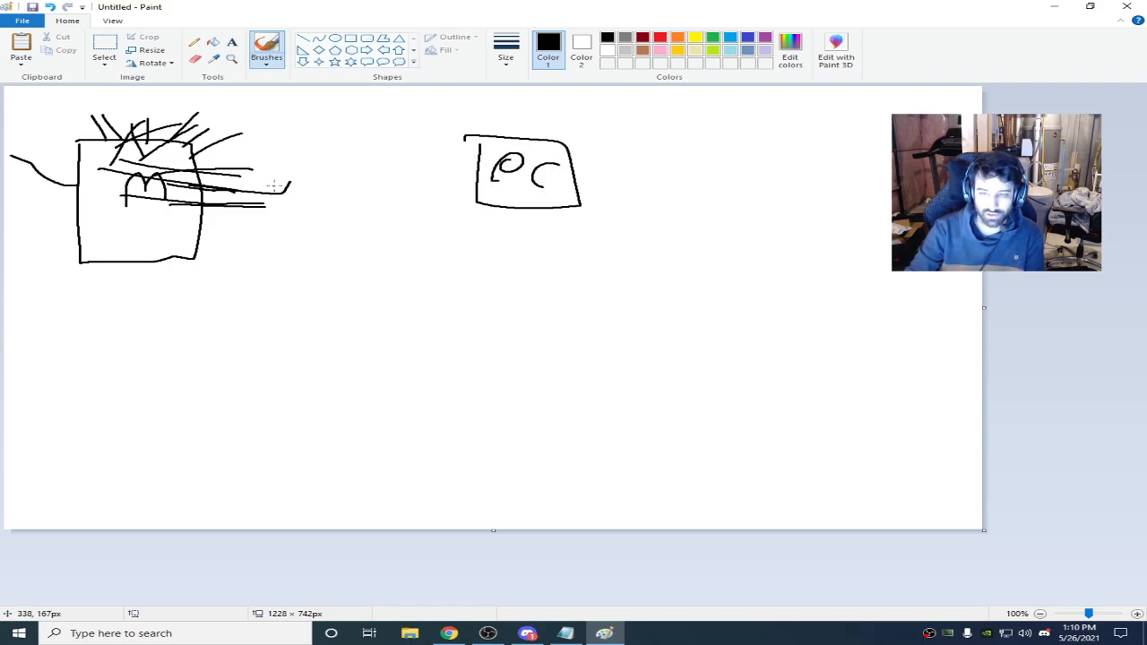
{"action": "left_click_drag", "start_coordinate": [286, 188], "coordinate": [466, 161]}
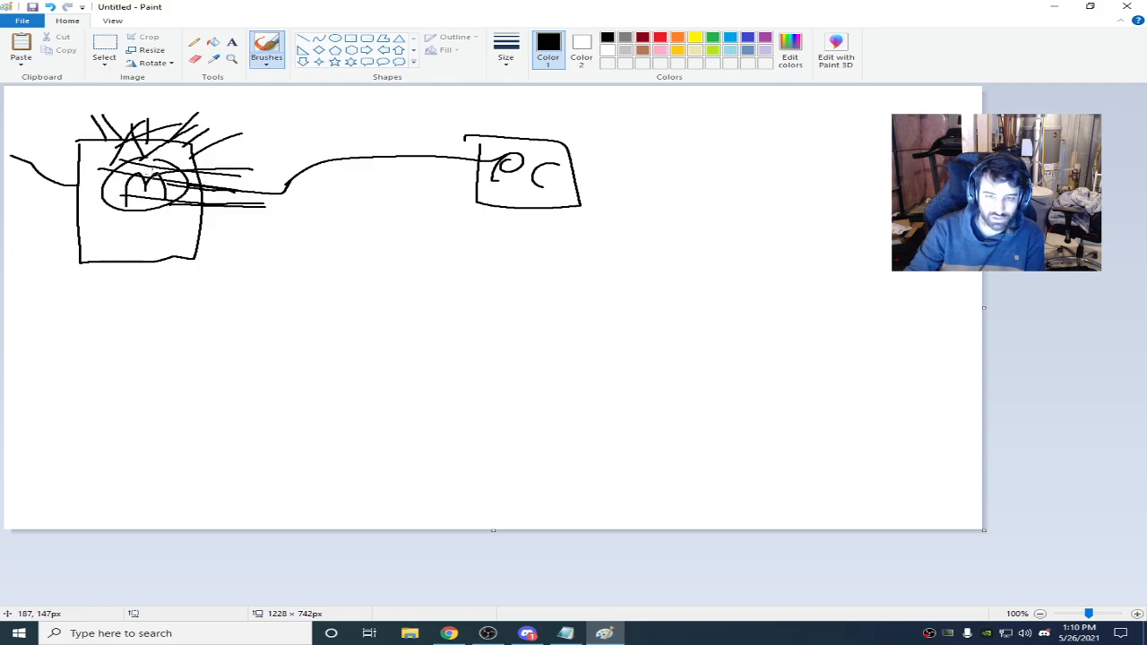
{"action": "left_click_drag", "start_coordinate": [260, 179], "coordinate": [362, 170]}
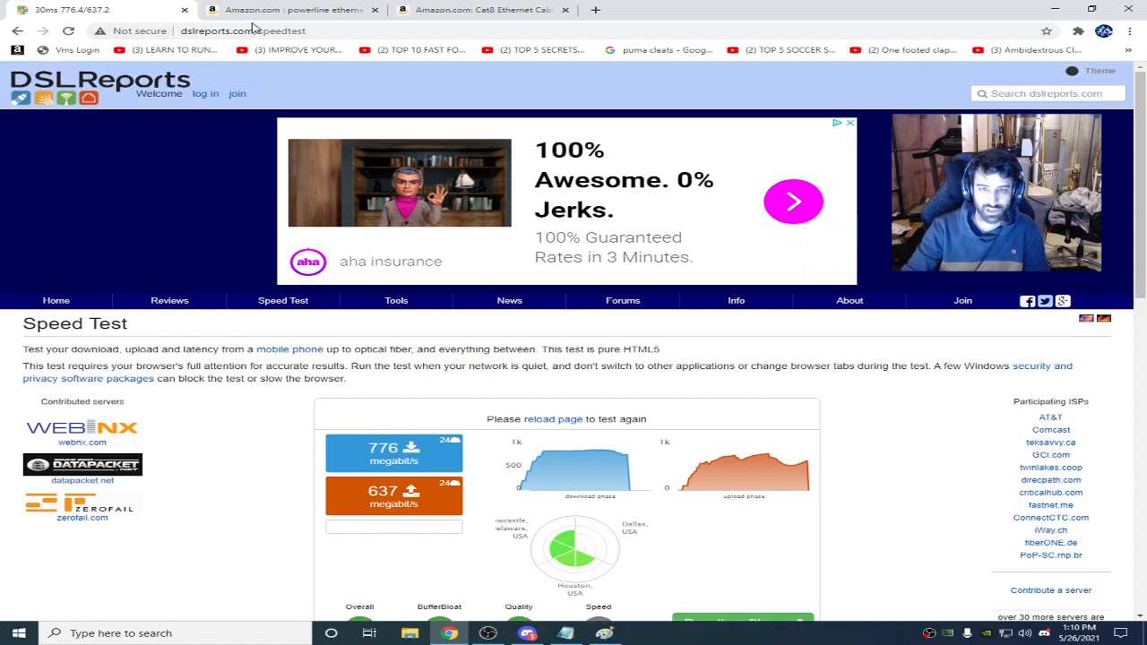
{"action": "mouse_move", "coordinate": [283, 301]}
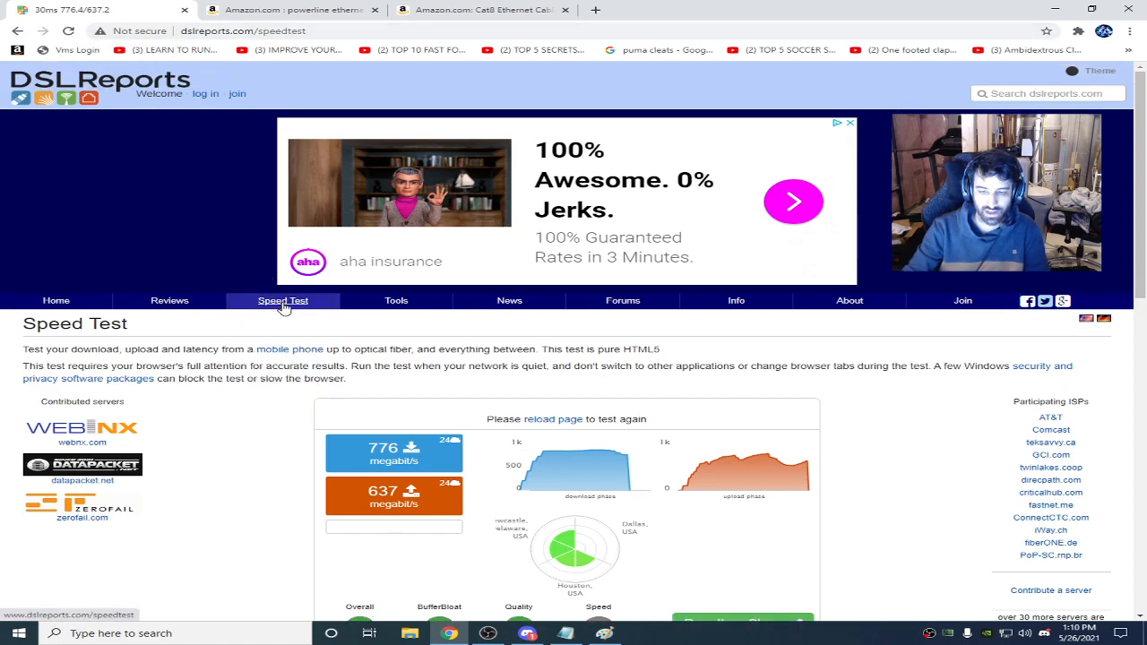
Step: Scroll the DSLReports page down to the A+ grades and 776/637 Mbps results
{"action": "scroll", "scroll_direction": "down", "scroll_amount": 3}
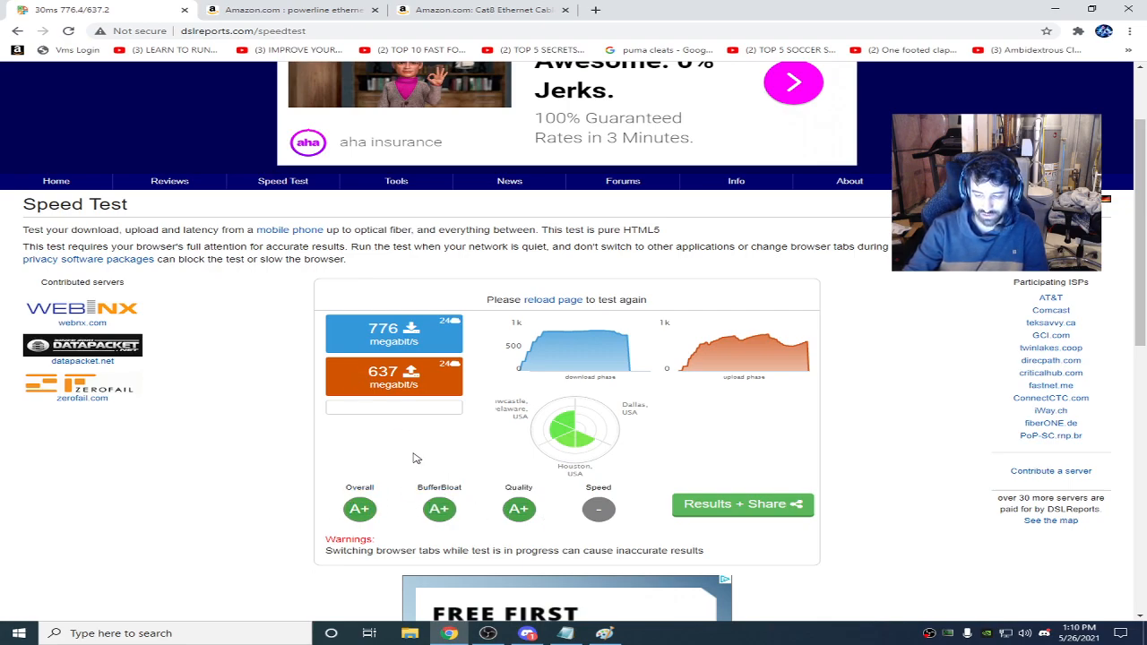
{"action": "mouse_move", "coordinate": [464, 347]}
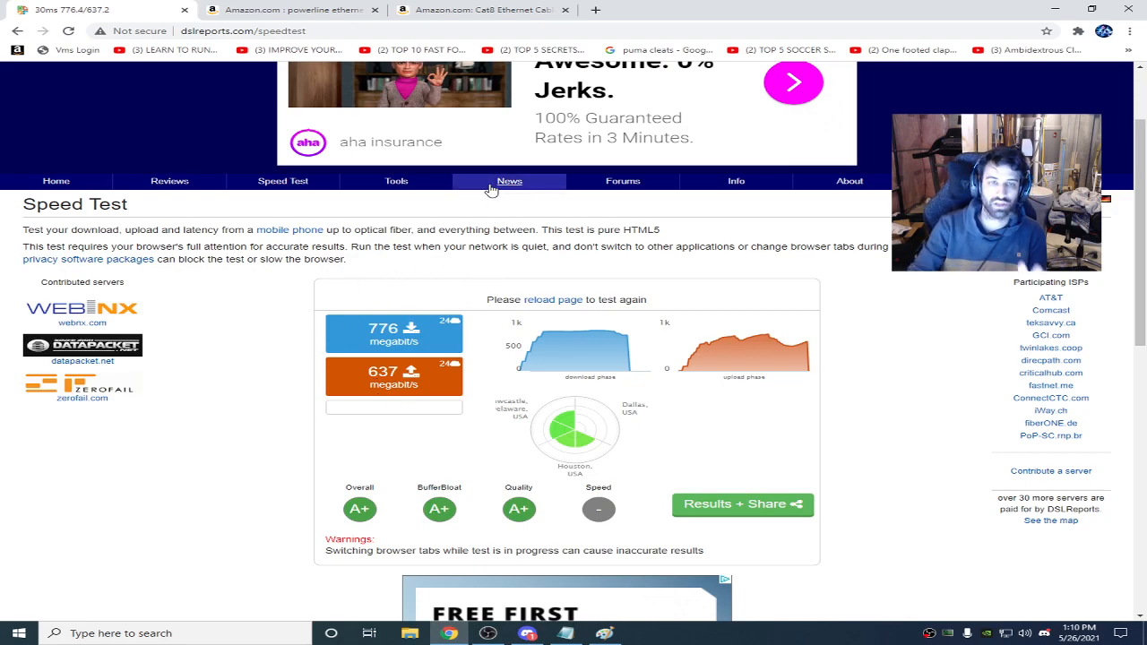
{"action": "mouse_move", "coordinate": [329, 292]}
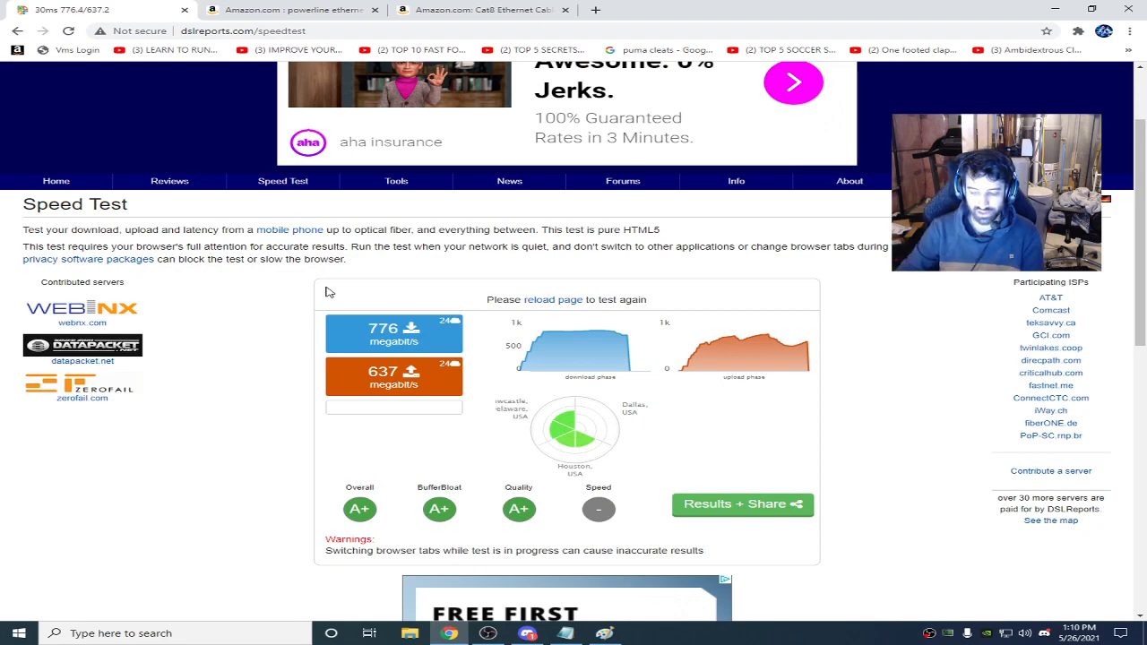
{"action": "mouse_move", "coordinate": [463, 473]}
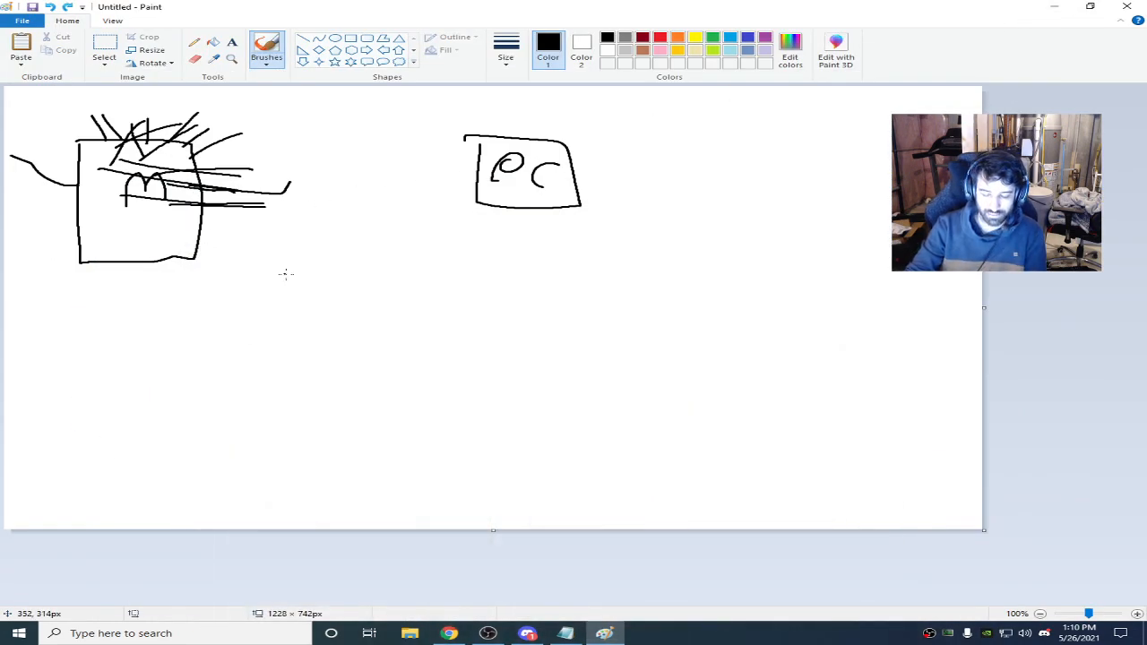
Step: Undo the last stroke, clear the antenna strokes, and draw a router box right of the modem
{"action": "key", "text": "Ctrl+Z"}
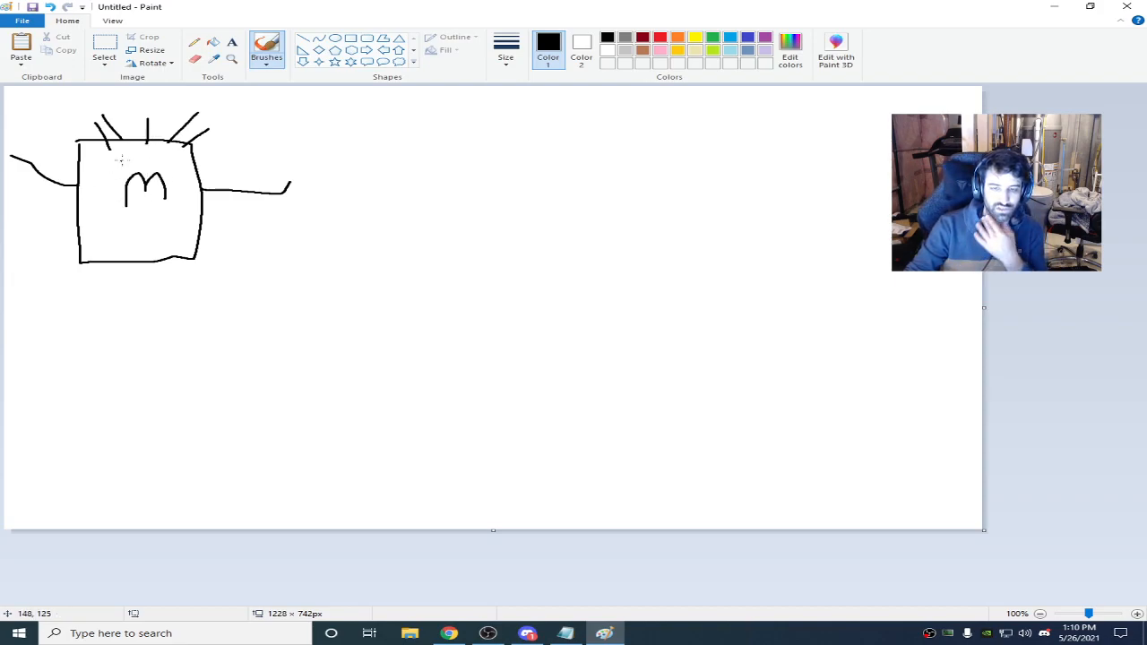
{"action": "left_click_drag", "start_coordinate": [121, 162], "coordinate": [224, 179]}
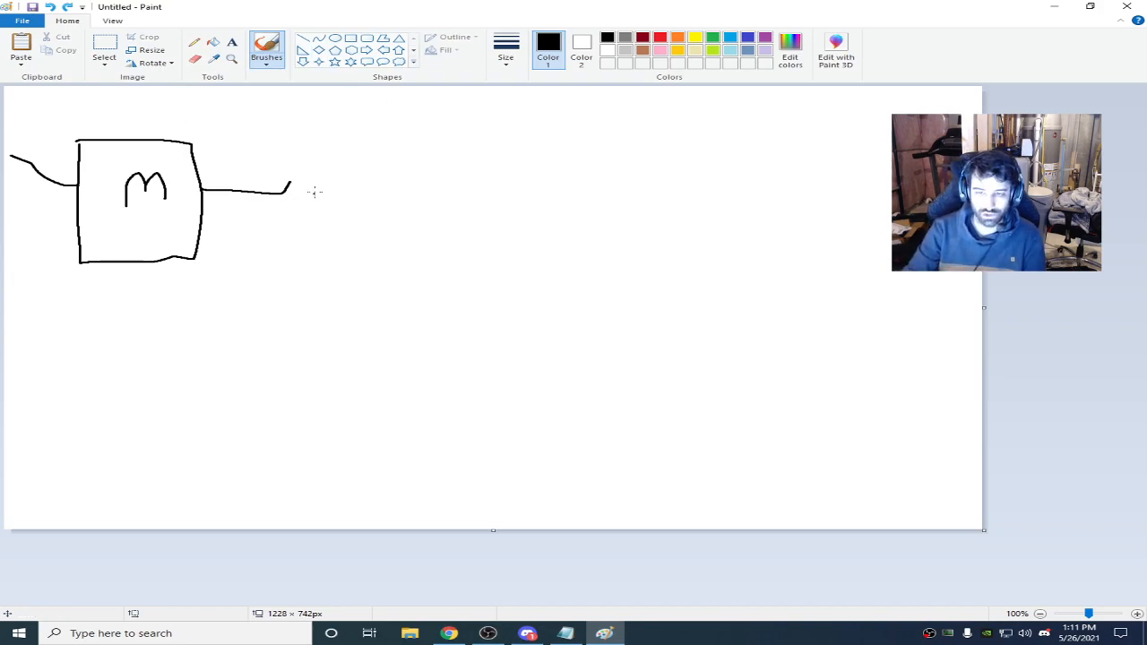
{"action": "left_click_drag", "start_coordinate": [287, 134], "coordinate": [421, 242]}
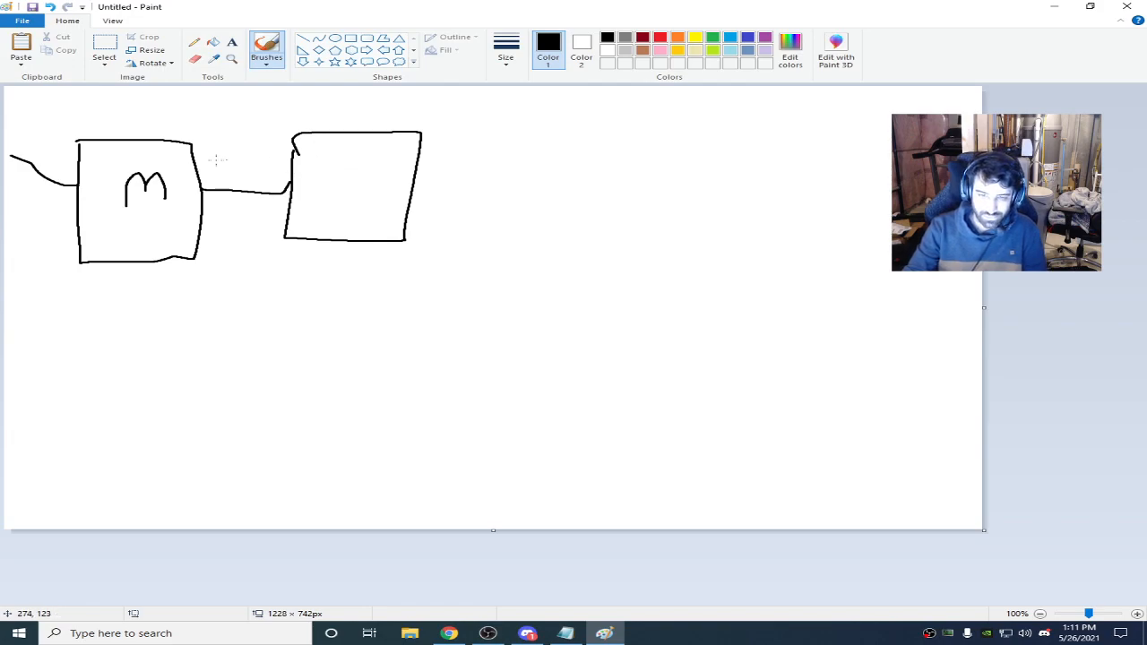
Step: Label and circle the R and M letters, then draw a second modem box below
{"action": "left_click_drag", "start_coordinate": [344, 158], "coordinate": [358, 188]}
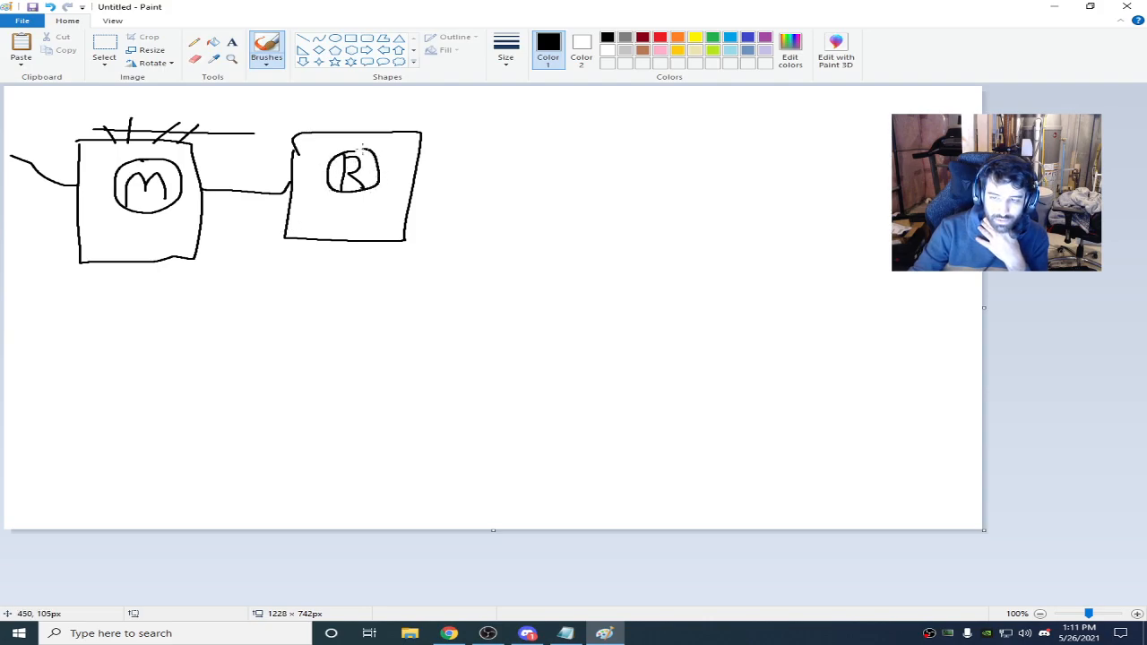
{"action": "left_click_drag", "start_coordinate": [161, 302], "coordinate": [242, 401]}
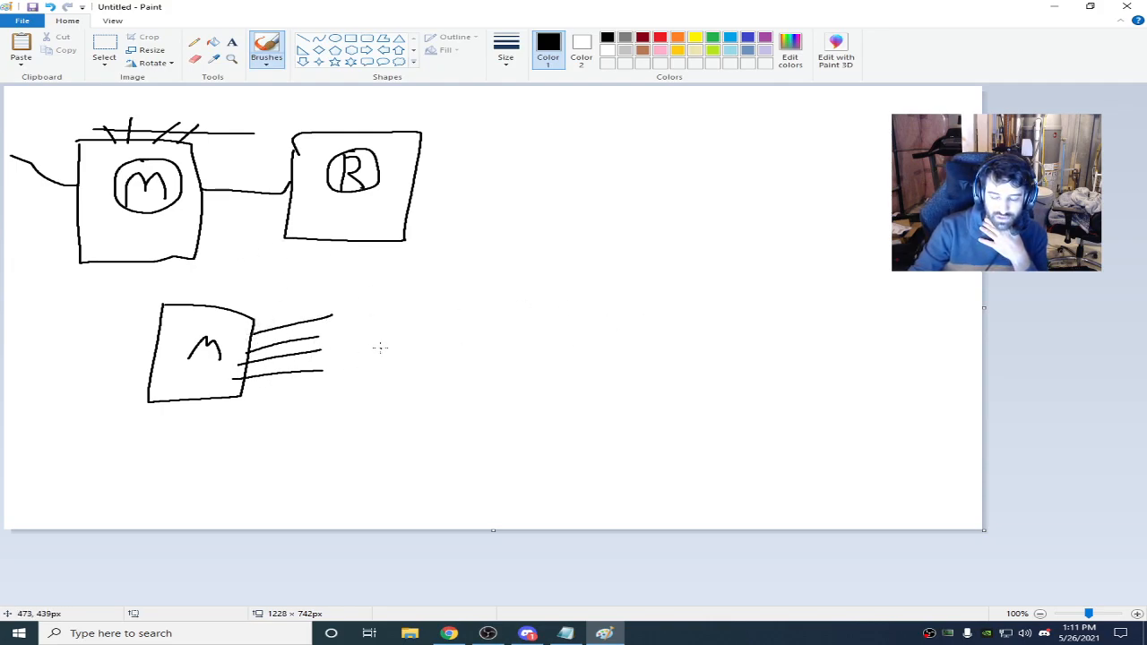
Step: Clean up the lower modem, draw its router box with R, and circle both lower letters
{"action": "left_click_drag", "start_coordinate": [355, 362], "coordinate": [350, 391]}
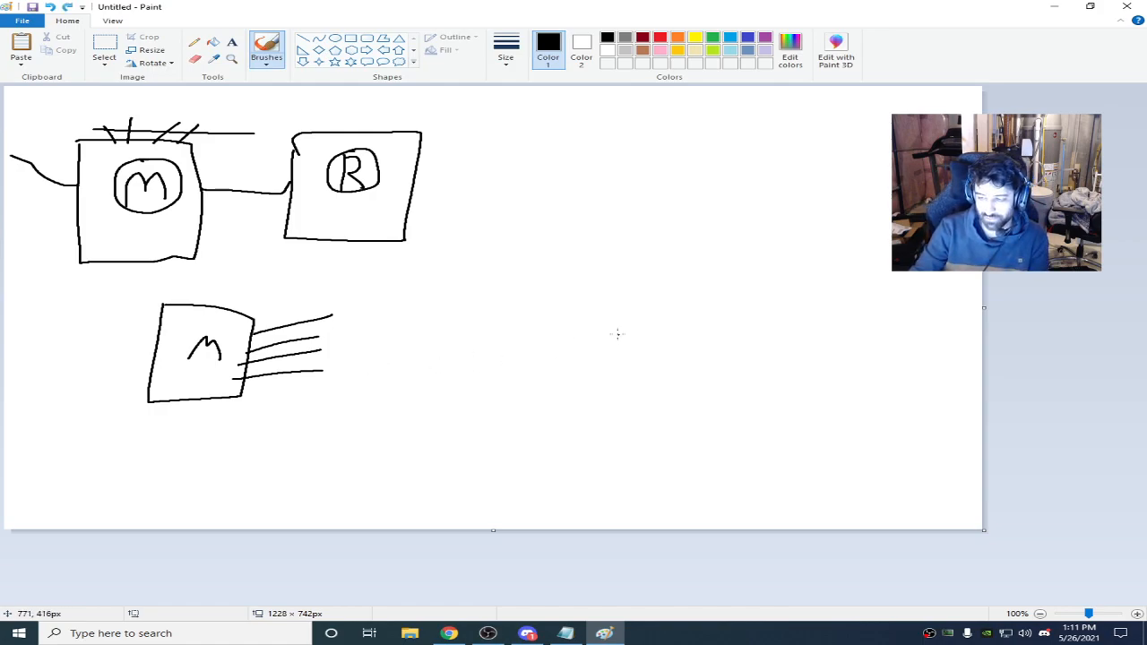
{"action": "mouse_move", "coordinate": [545, 290]}
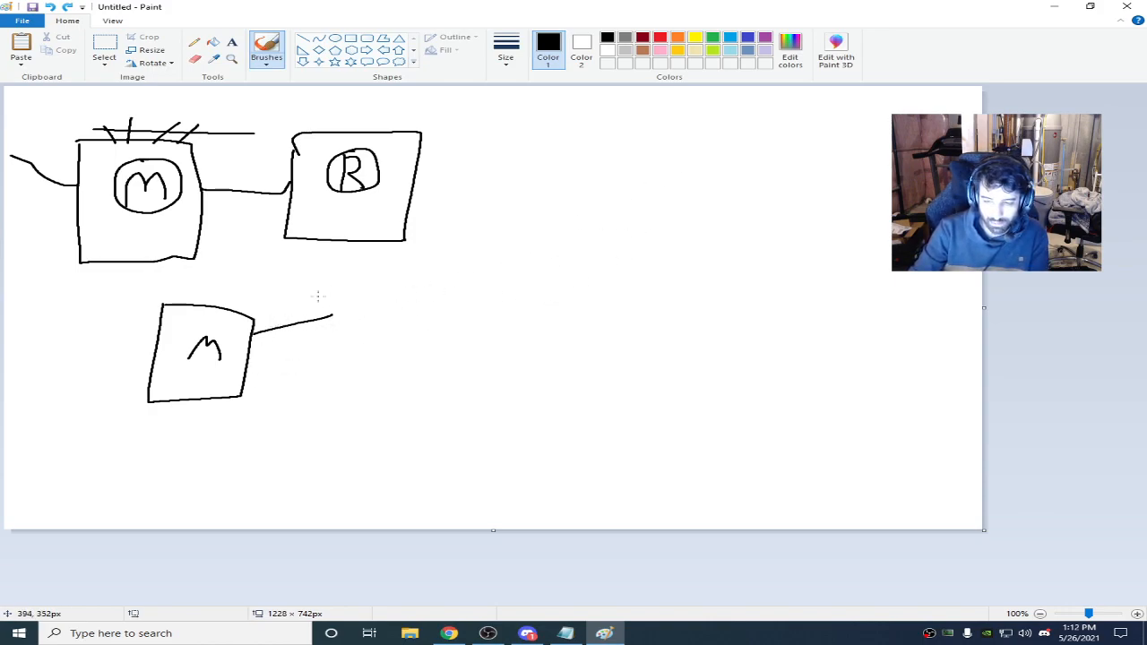
{"action": "left_click_drag", "start_coordinate": [319, 296], "coordinate": [433, 385]}
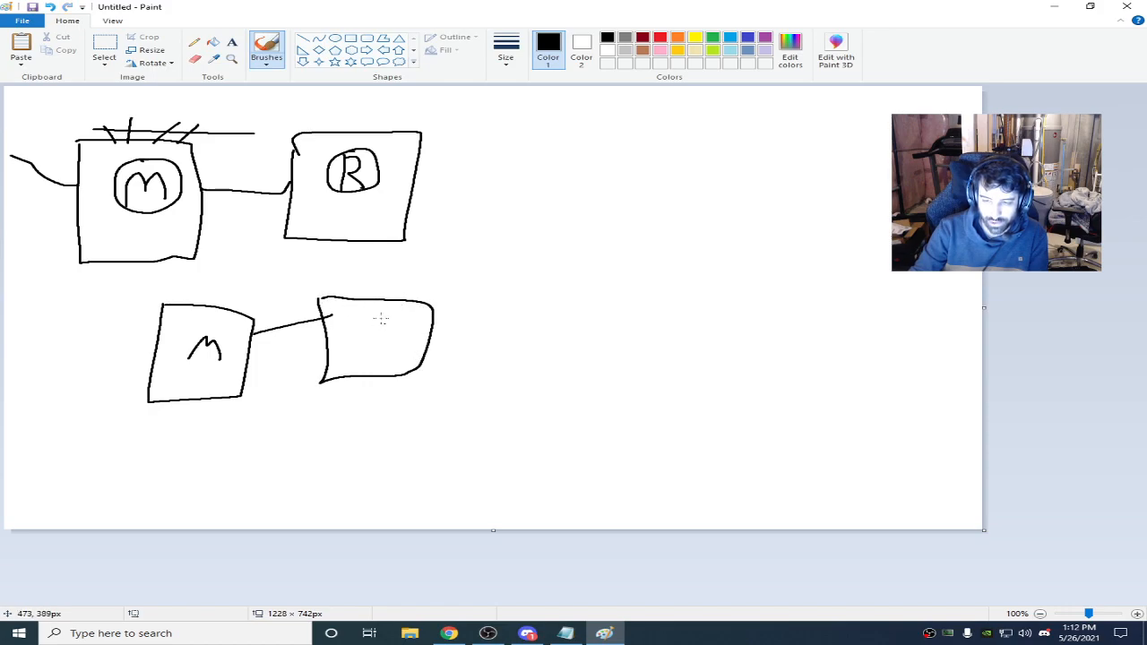
{"action": "left_click_drag", "start_coordinate": [362, 318], "coordinate": [395, 359]}
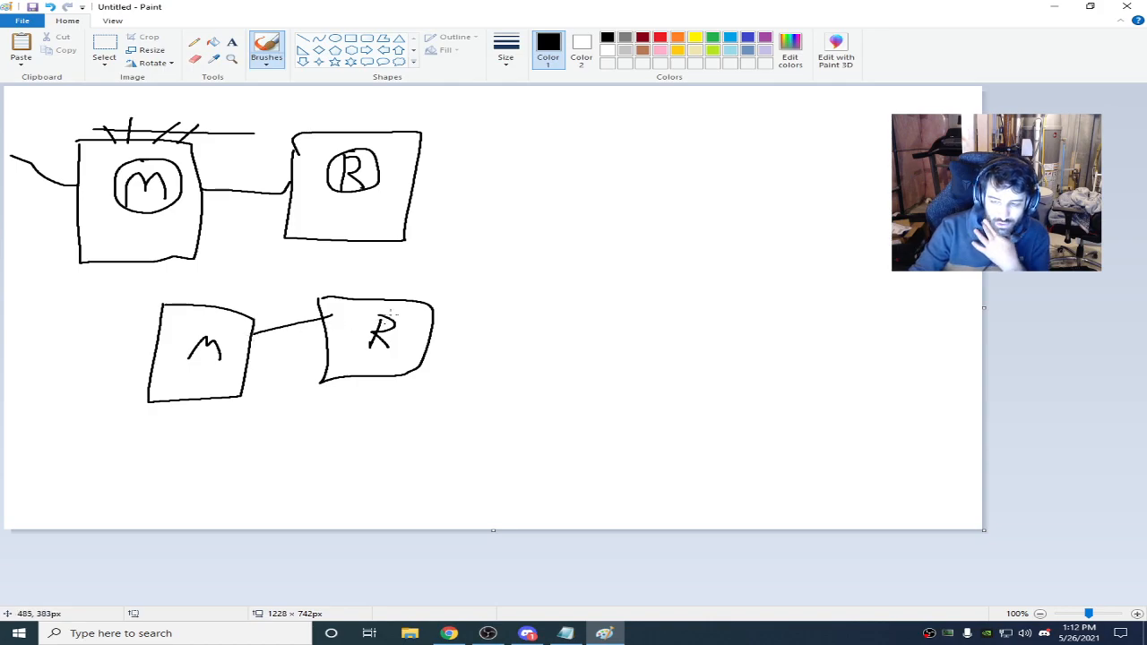
{"action": "left_click_drag", "start_coordinate": [362, 323], "coordinate": [362, 358]}
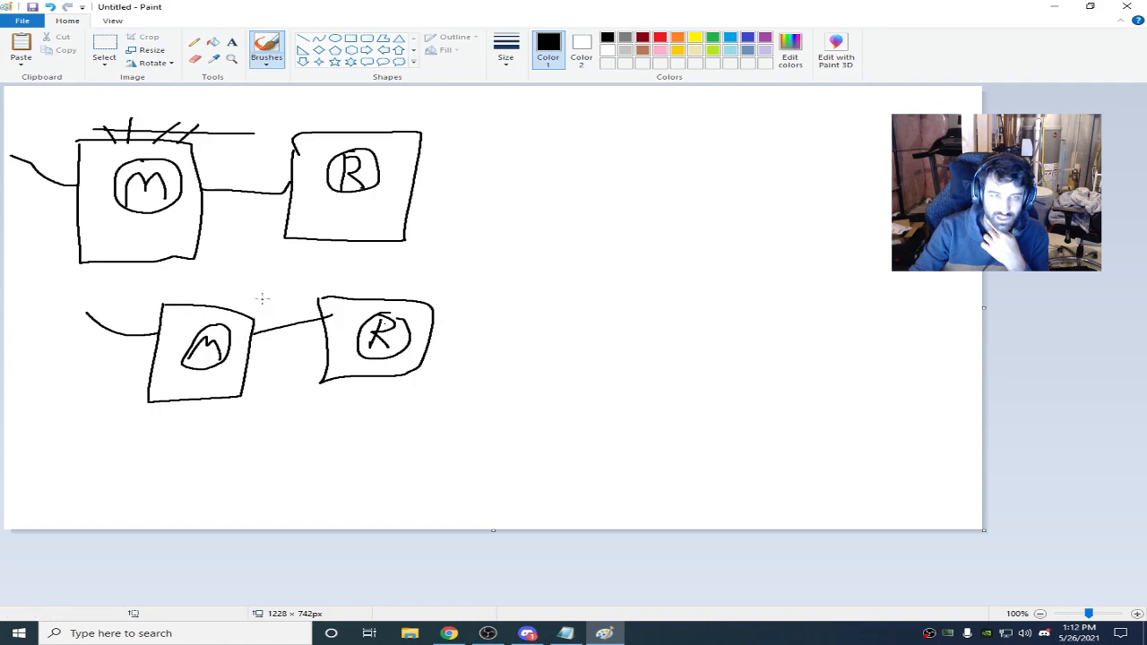
{"action": "mouse_move", "coordinate": [347, 280]}
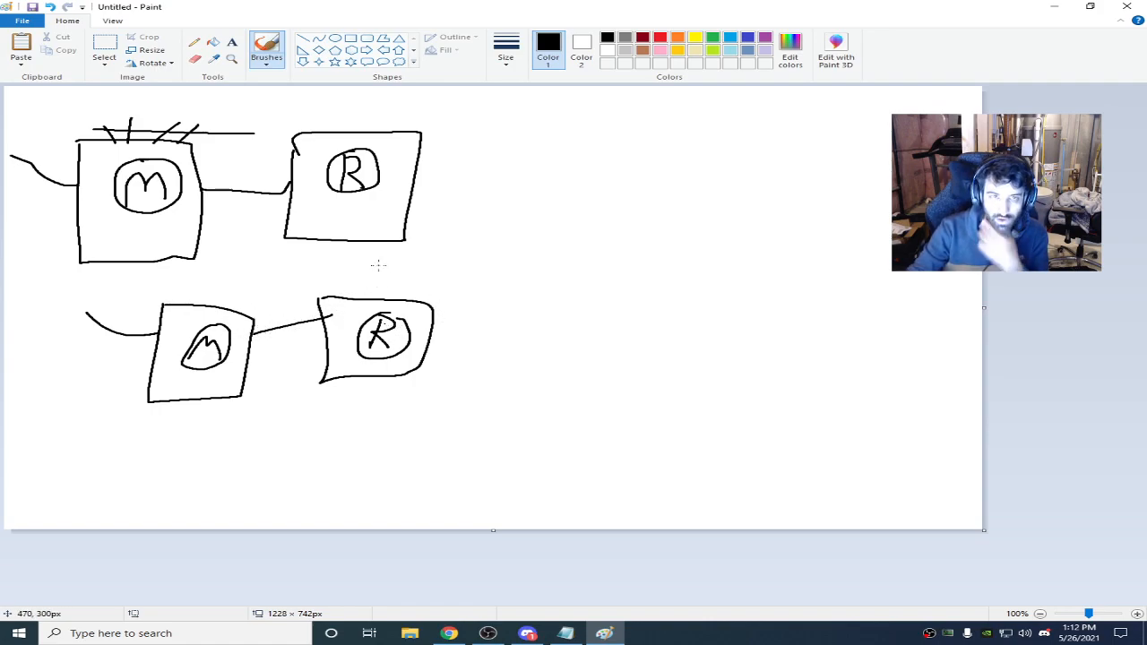
{"action": "mouse_move", "coordinate": [385, 265]}
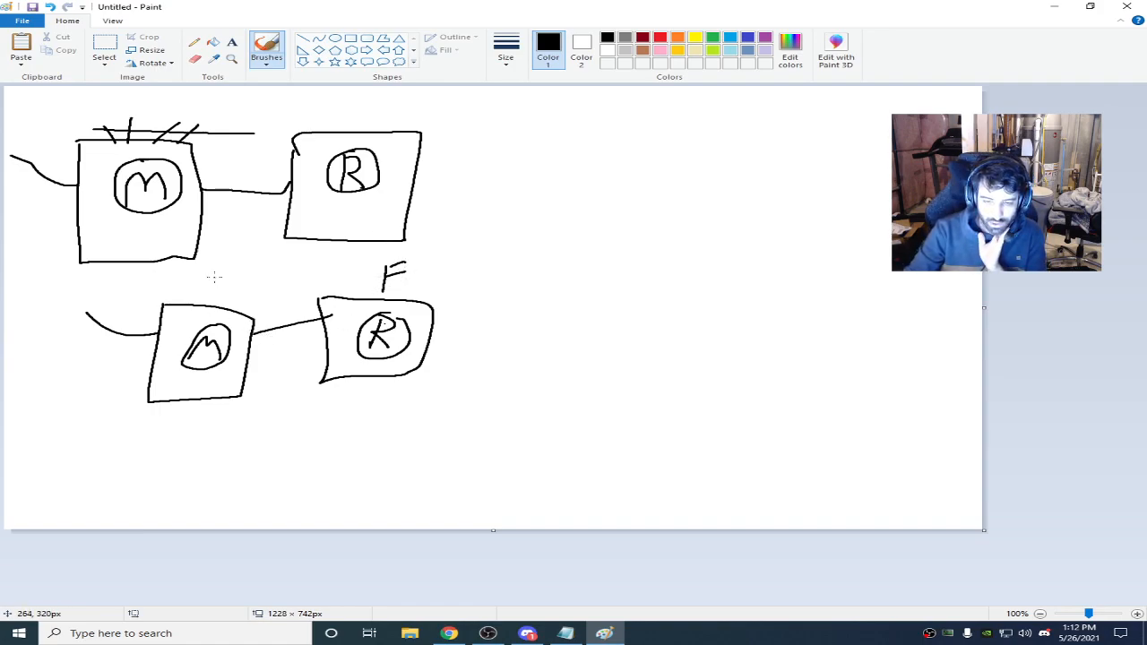
Step: Write and ring linked F notes above the lower boxes, then erase them again
{"action": "left_click_drag", "start_coordinate": [218, 296], "coordinate": [240, 278]}
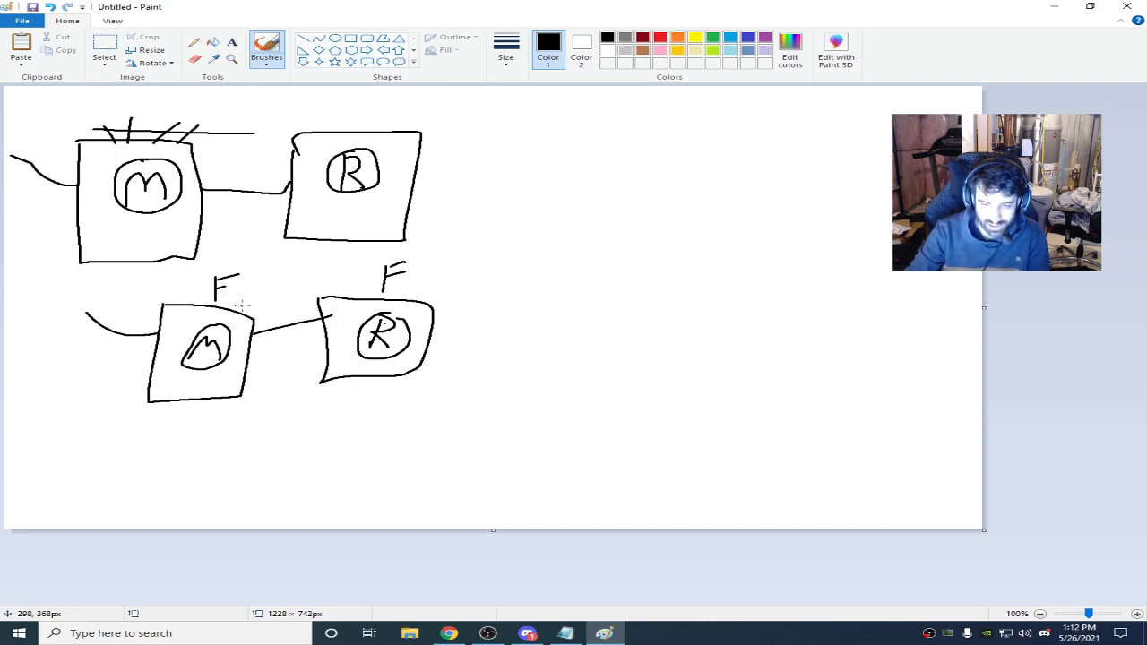
{"action": "mouse_move", "coordinate": [240, 307]}
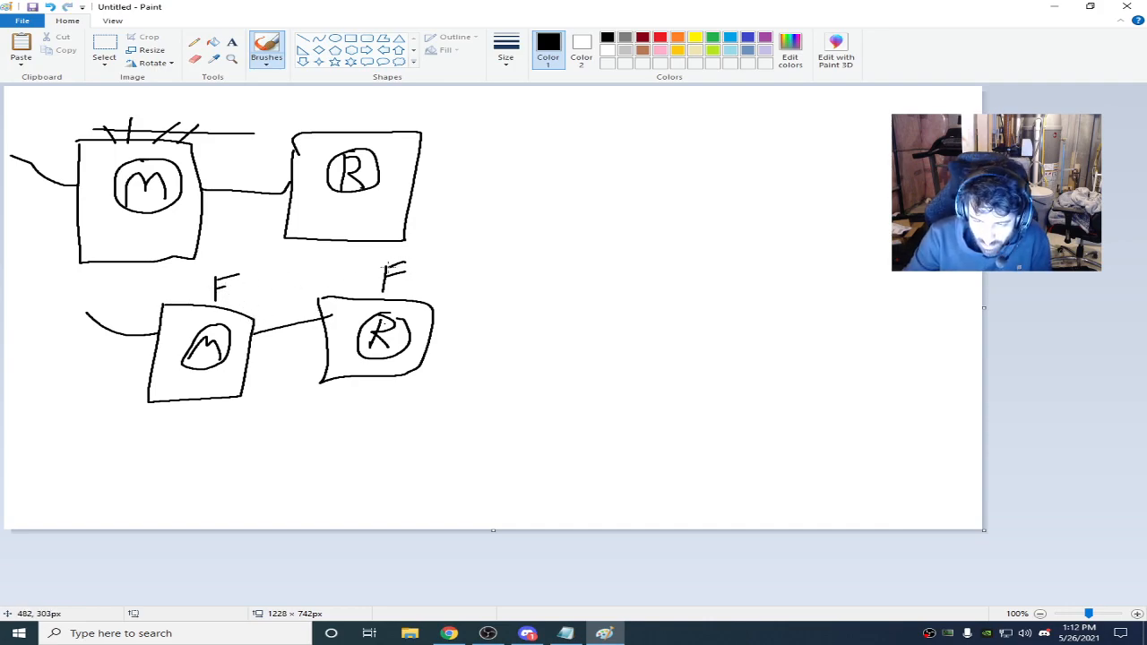
{"action": "left_click_drag", "start_coordinate": [229, 285], "coordinate": [391, 272]}
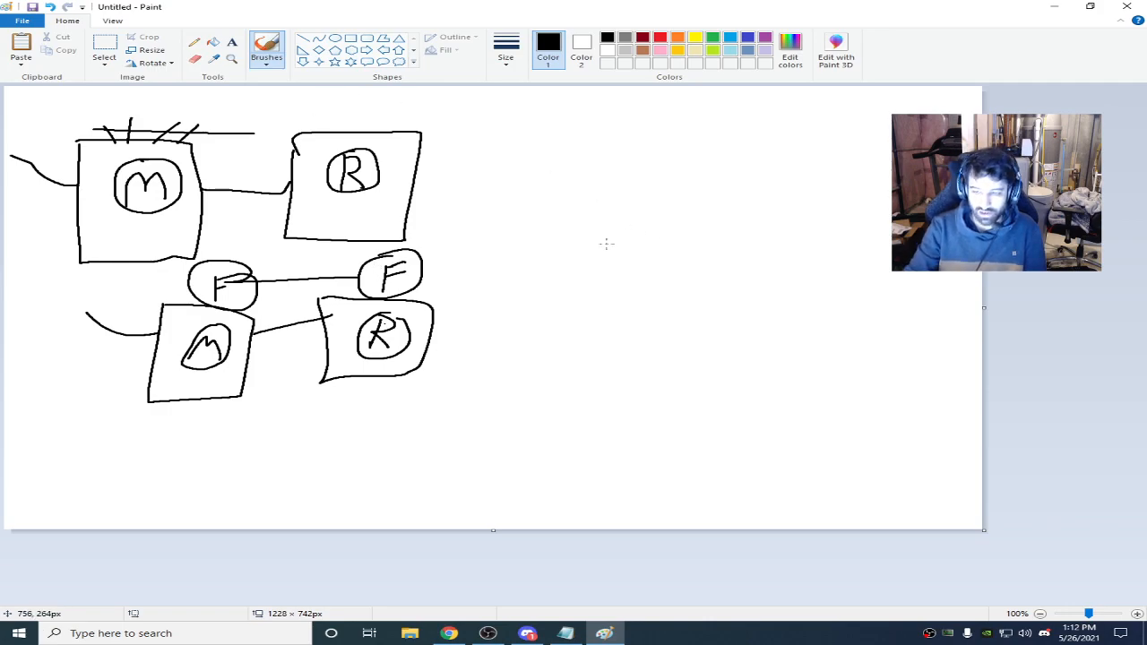
{"action": "left_click_drag", "start_coordinate": [421, 272], "coordinate": [570, 305]}
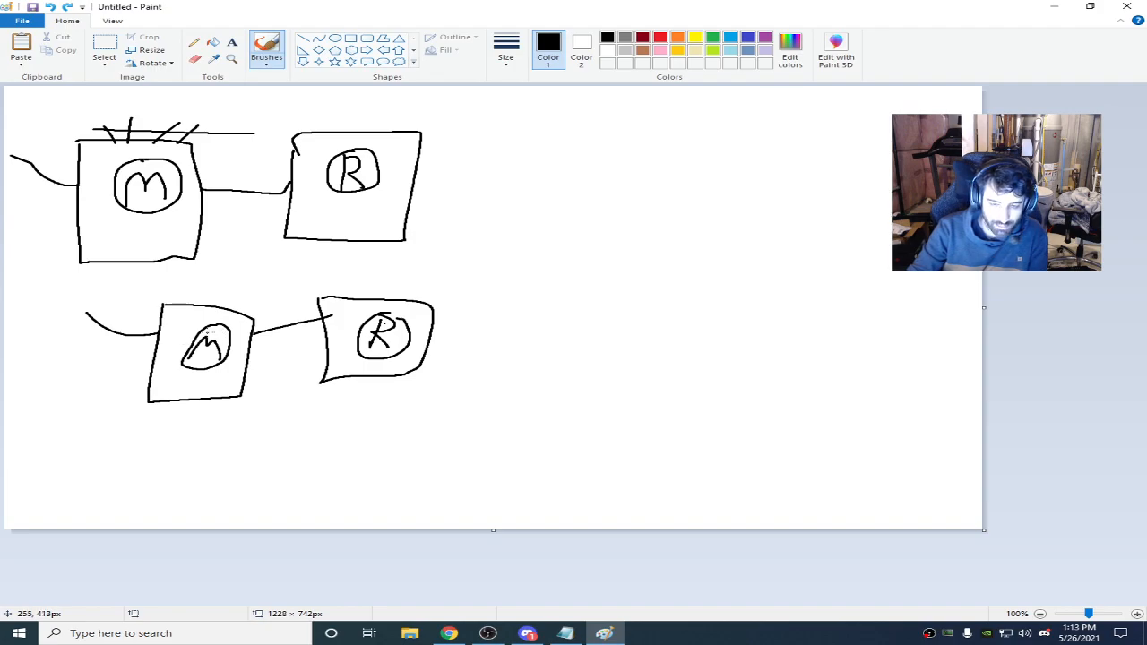
{"action": "mouse_move", "coordinate": [242, 267]}
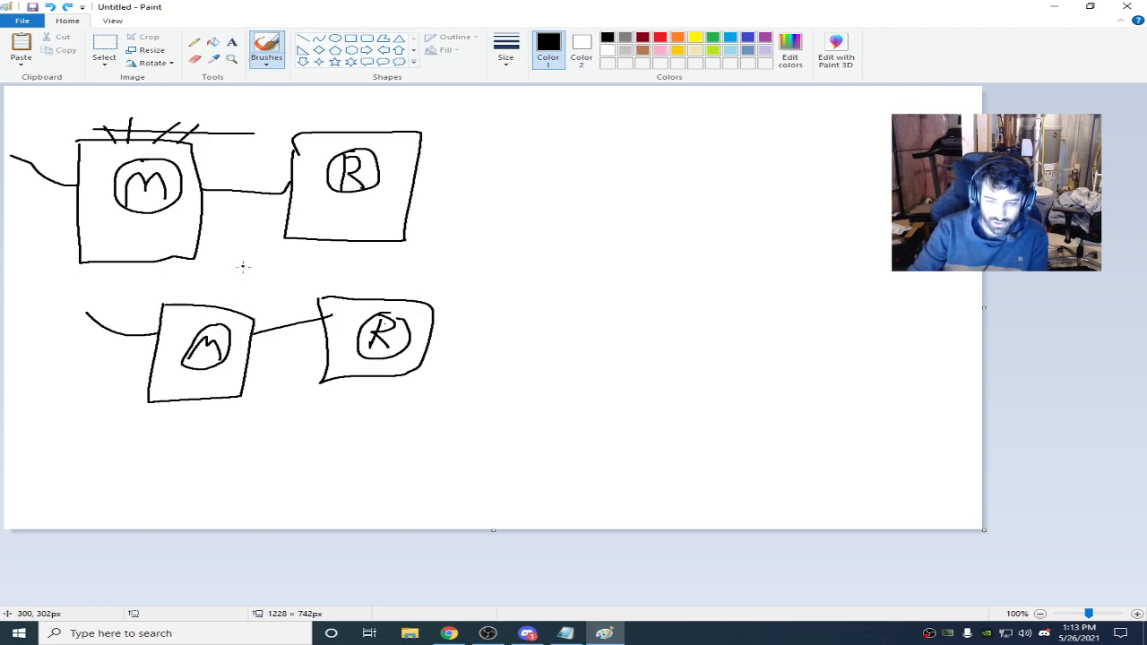
Step: Jot a note between the rows, erase it, and ring the lower R a second time
{"action": "left_click_drag", "start_coordinate": [242, 278], "coordinate": [301, 272]}
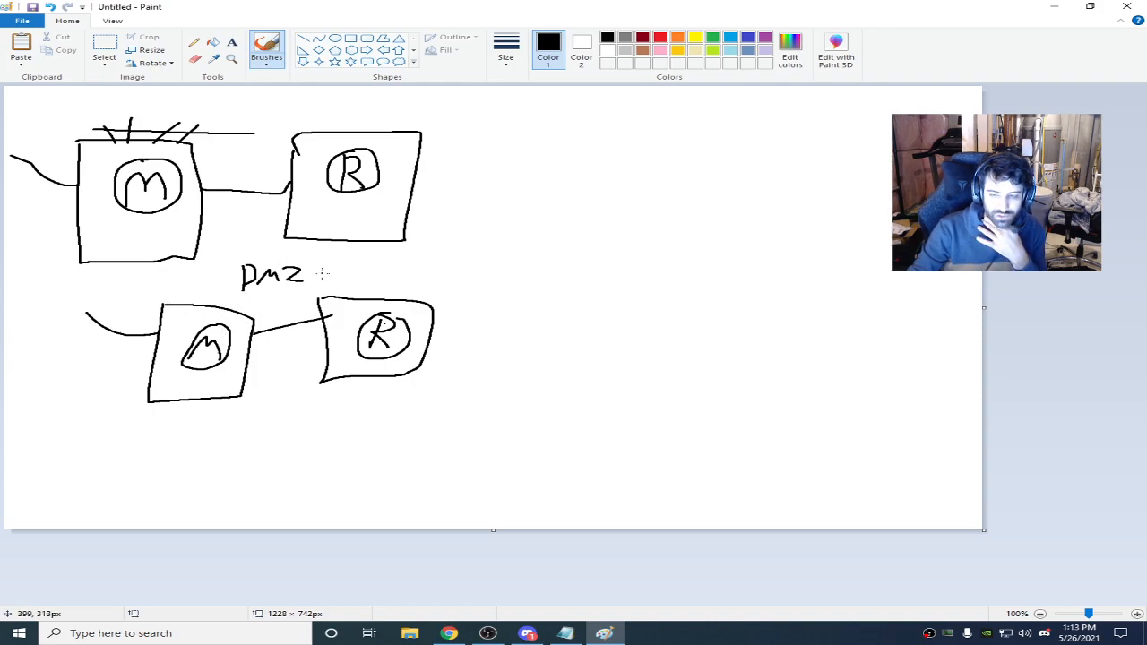
{"action": "left_click_drag", "start_coordinate": [359, 323], "coordinate": [398, 349]}
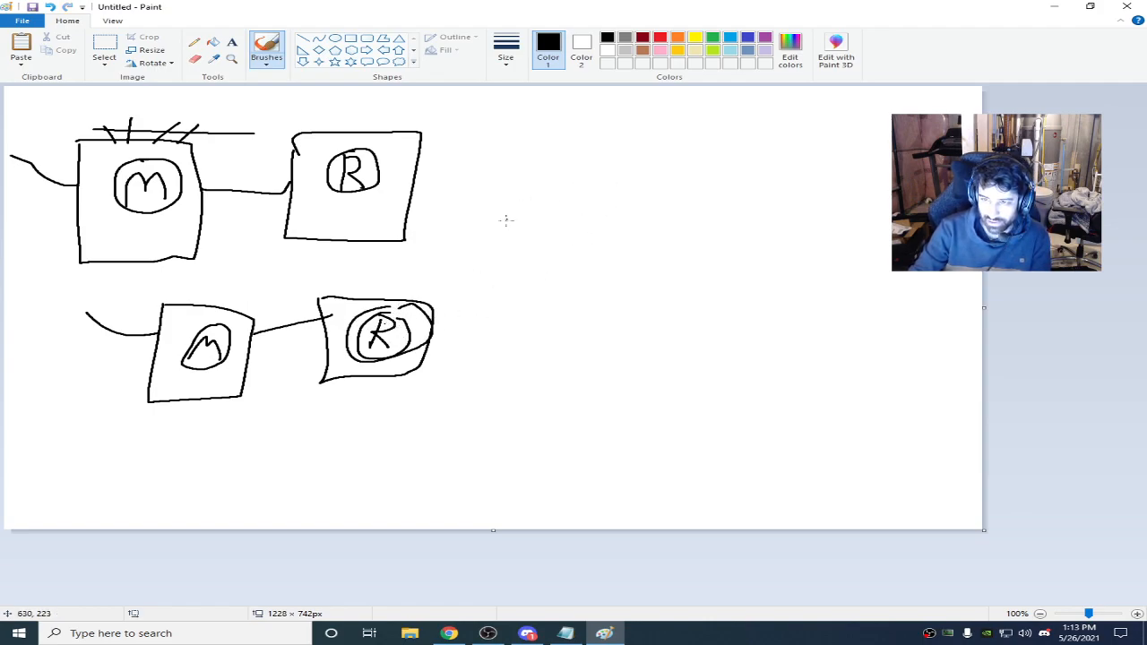
{"action": "mouse_move", "coordinate": [524, 224]}
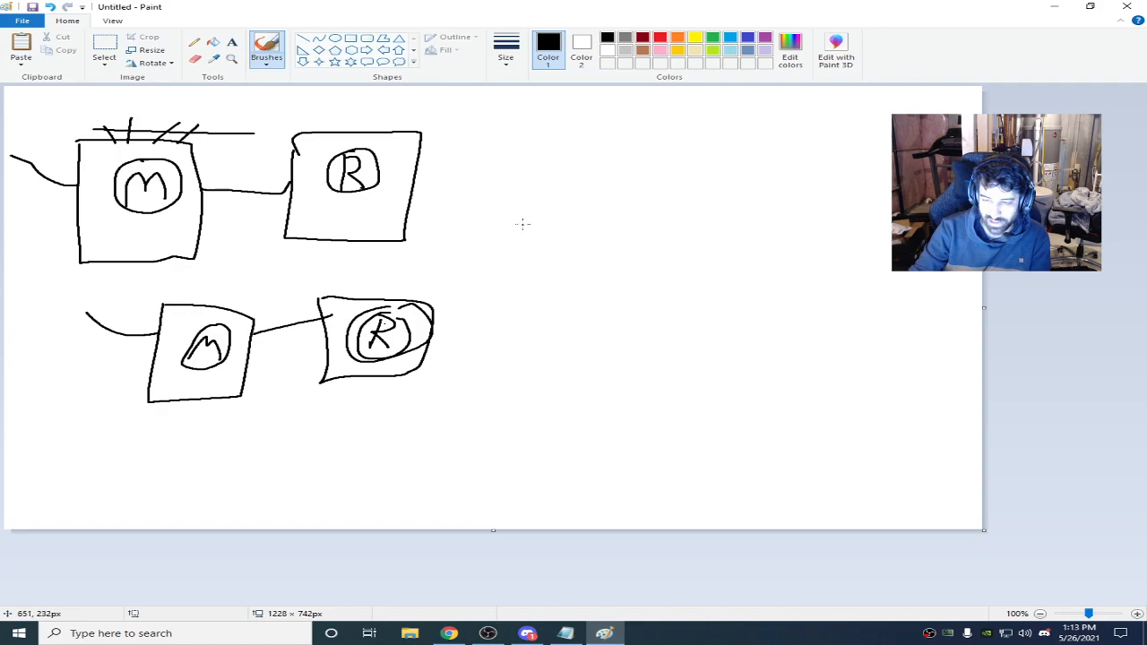
{"action": "mouse_move", "coordinate": [544, 173]}
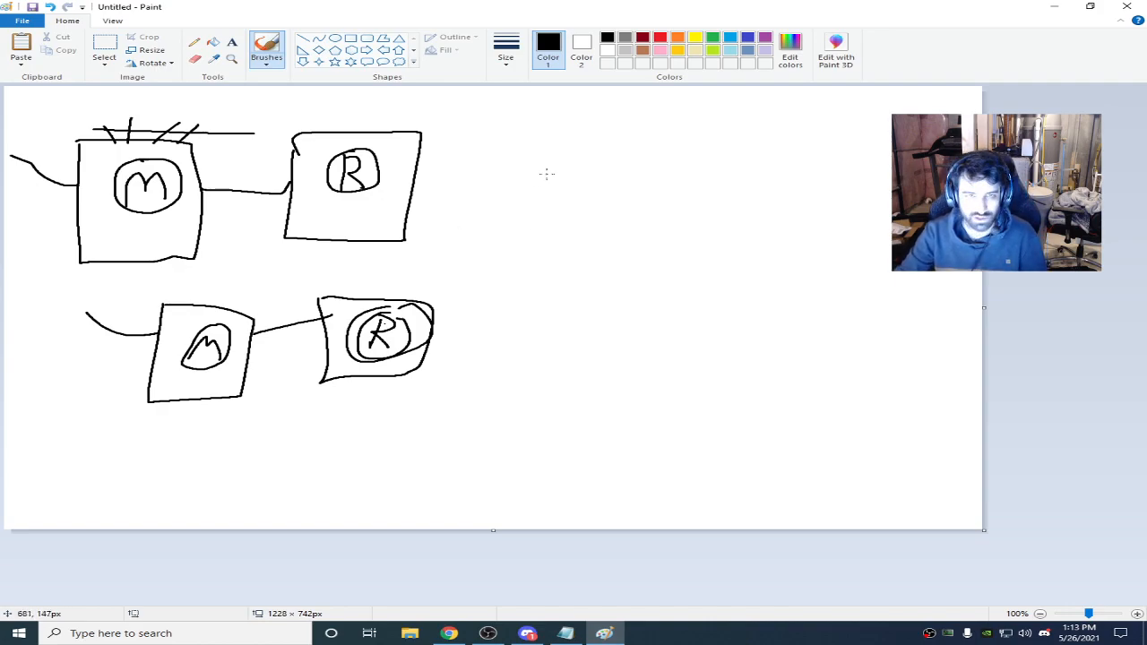
Step: Write an address note to the right of the sketch, then erase it
{"action": "left_click_drag", "start_coordinate": [577, 183], "coordinate": [636, 161]}
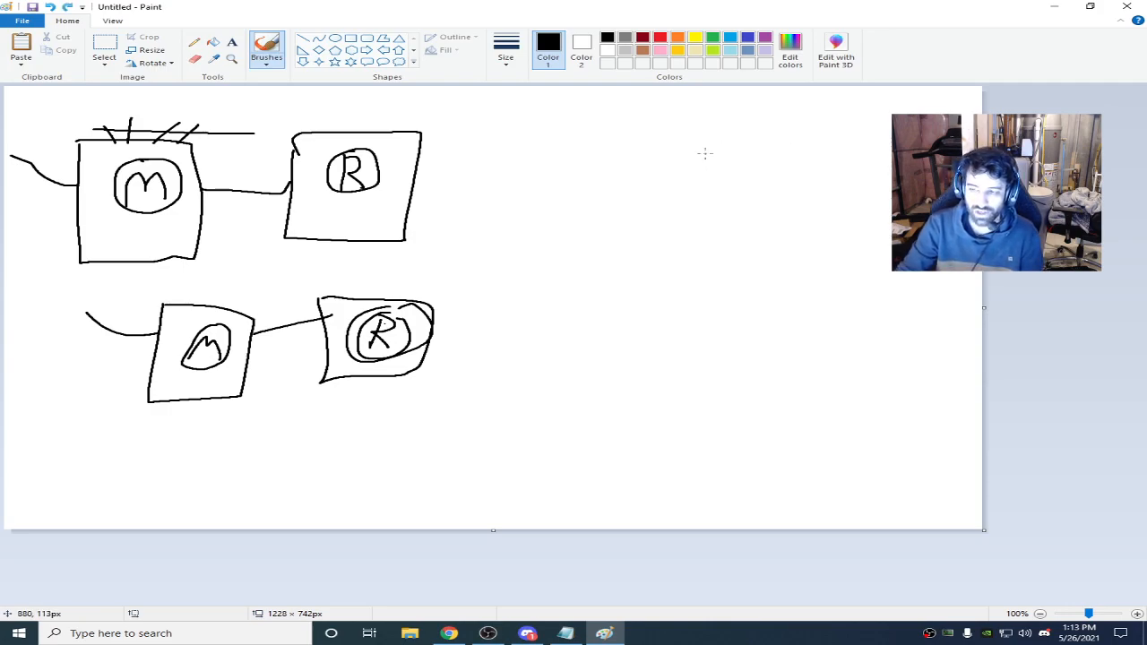
{"action": "mouse_move", "coordinate": [733, 296]}
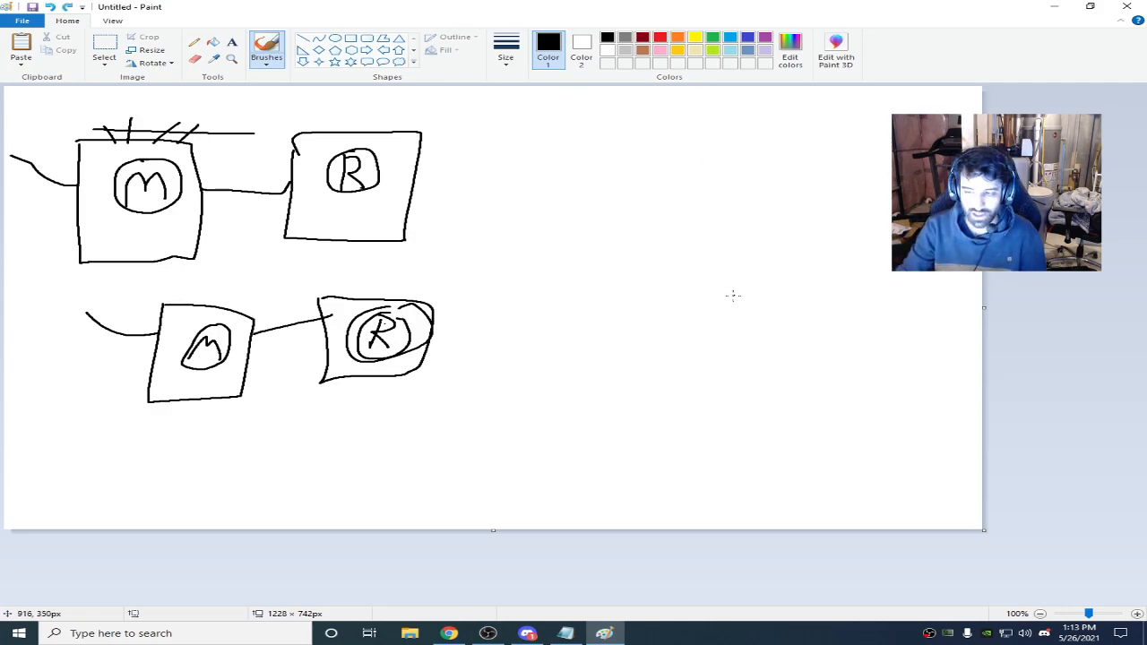
{"action": "left_click_drag", "start_coordinate": [613, 153], "coordinate": [649, 200]}
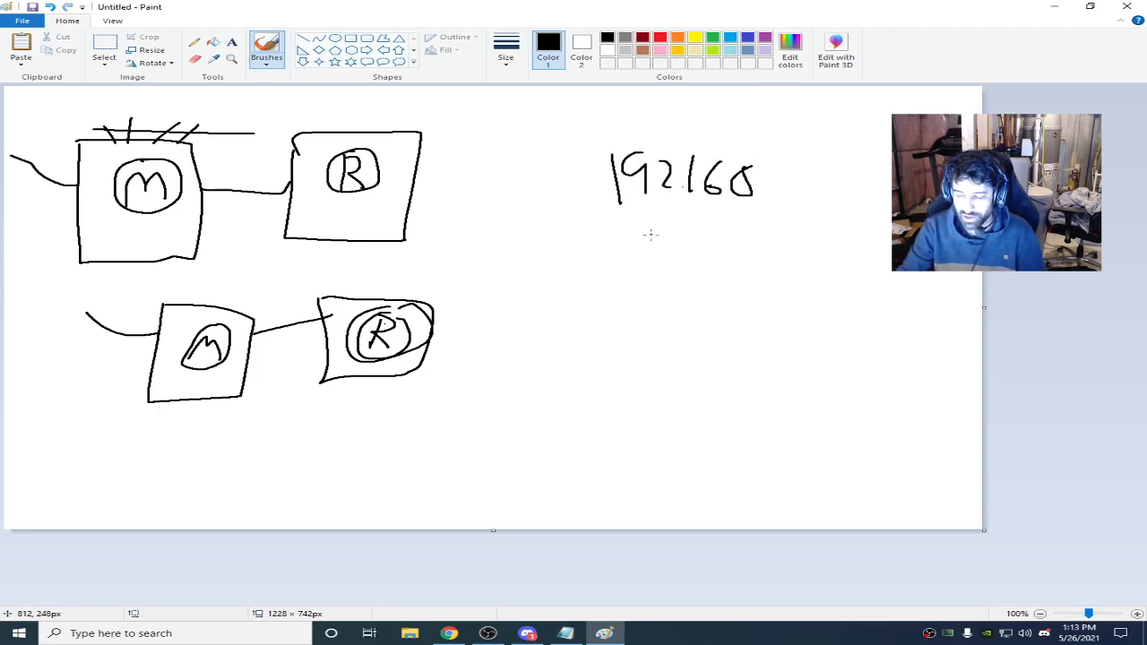
{"action": "left_click_drag", "start_coordinate": [663, 254], "coordinate": [738, 265]}
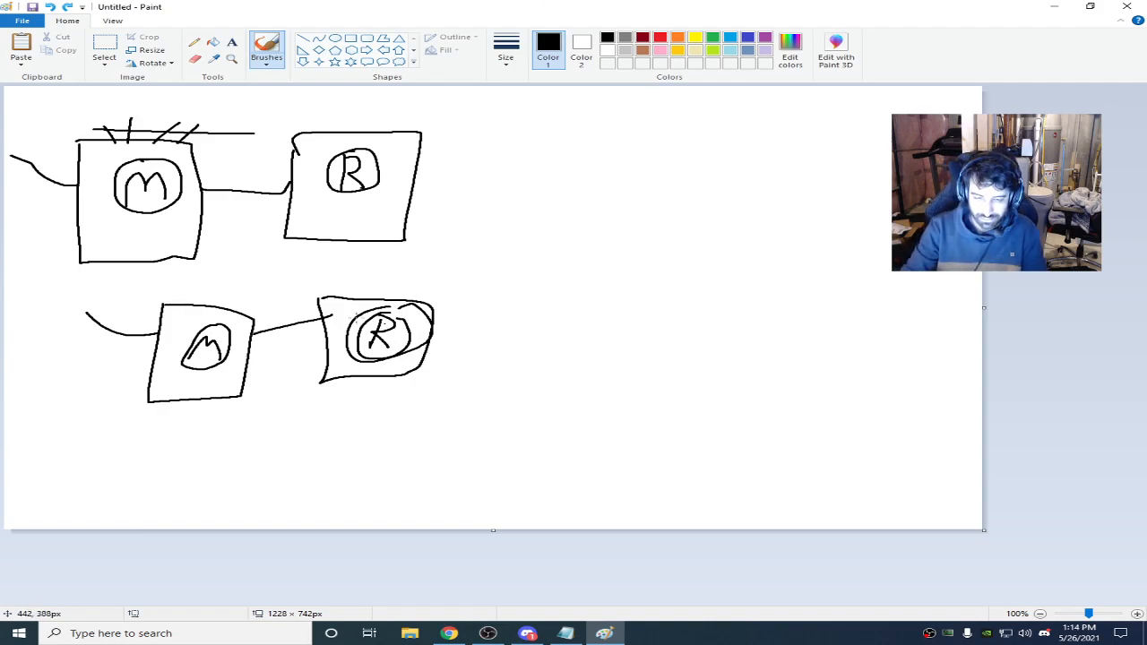
{"action": "mouse_move", "coordinate": [427, 272]}
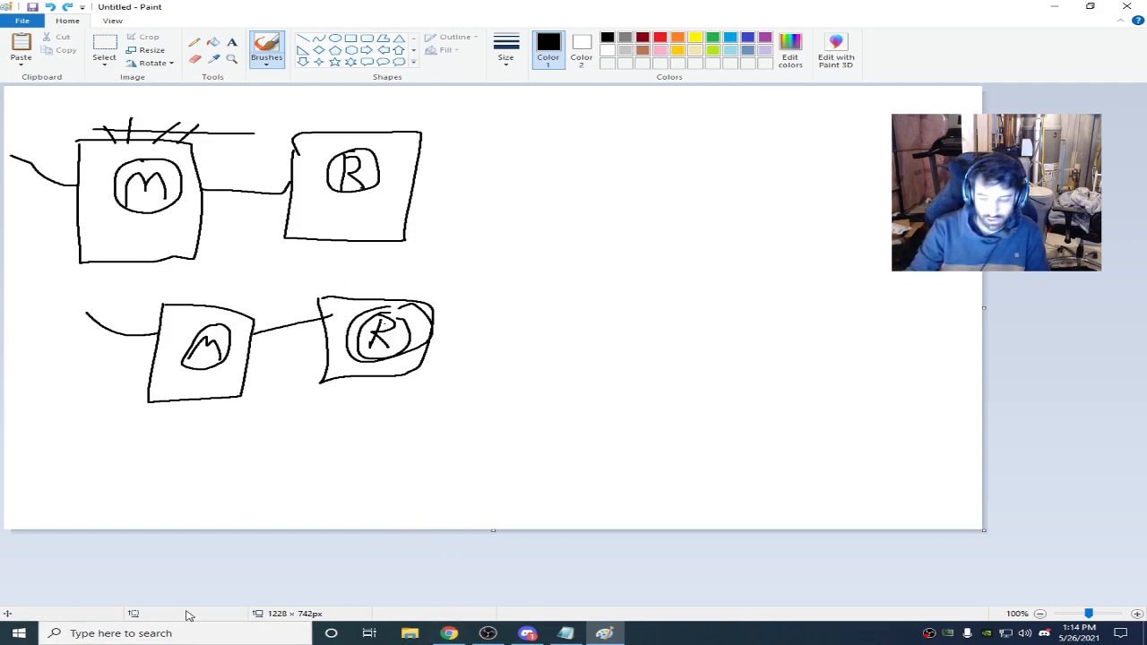
Step: Launch SG TCP Optimizer from the taskbar and dismiss its administrator-permissions warning
{"action": "left_click", "coordinate": [448, 633]}
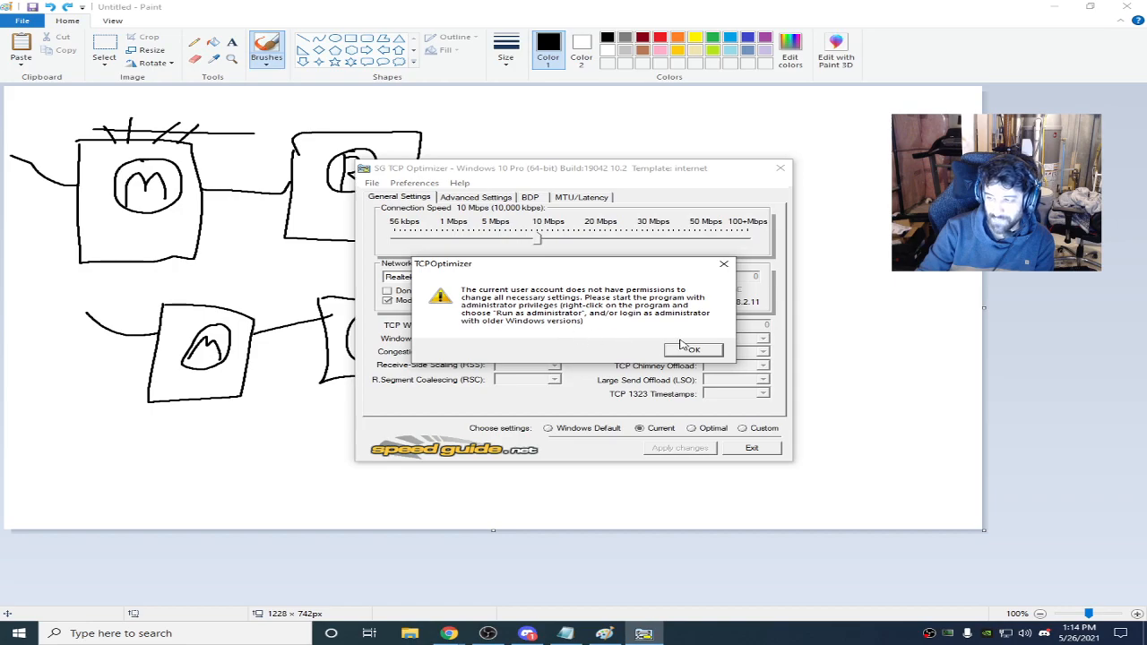
{"action": "left_click", "coordinate": [692, 349]}
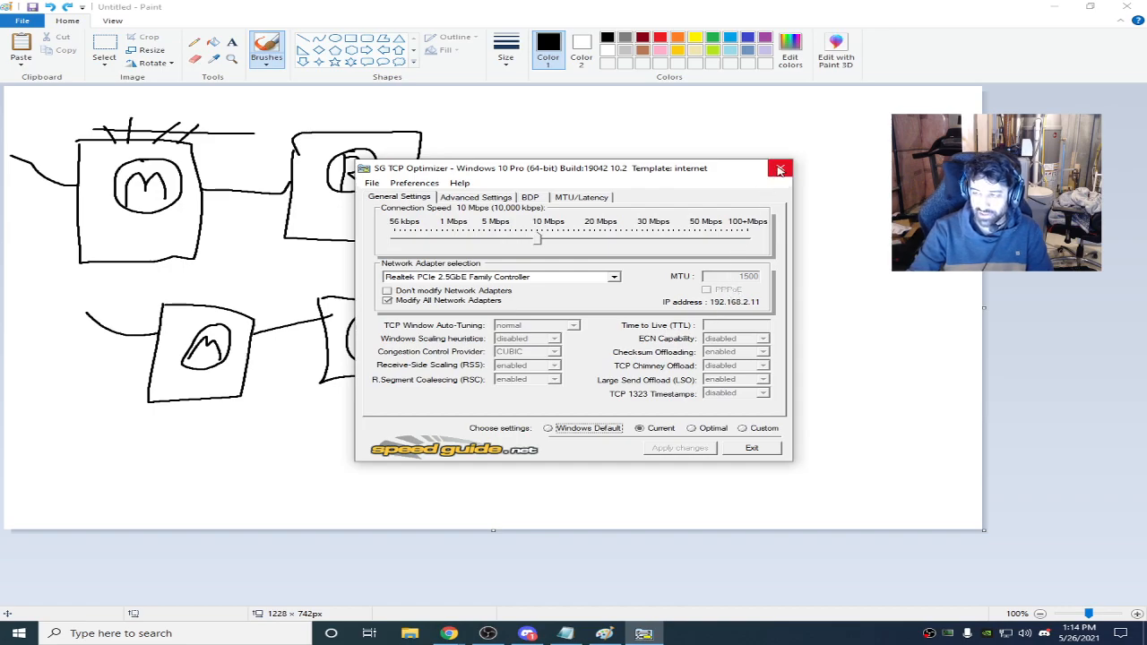
{"action": "left_click", "coordinate": [777, 168]}
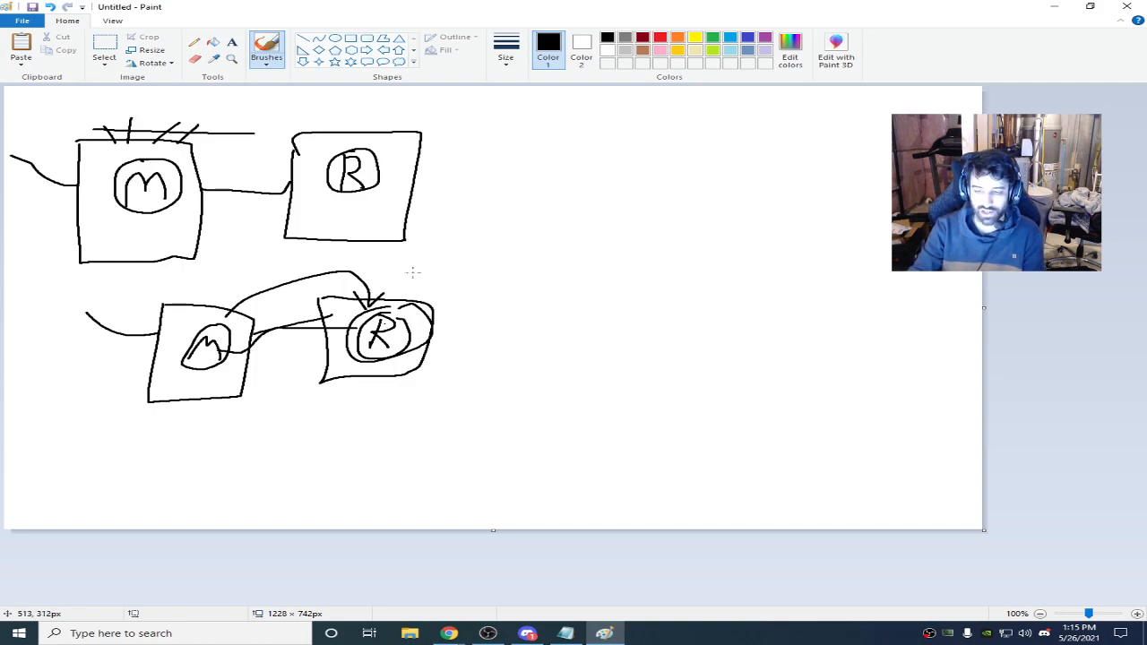
Step: Undo the lower modem-router sketch and brush-write "70%" beside the R box
{"action": "key", "text": "ctrl+z"}
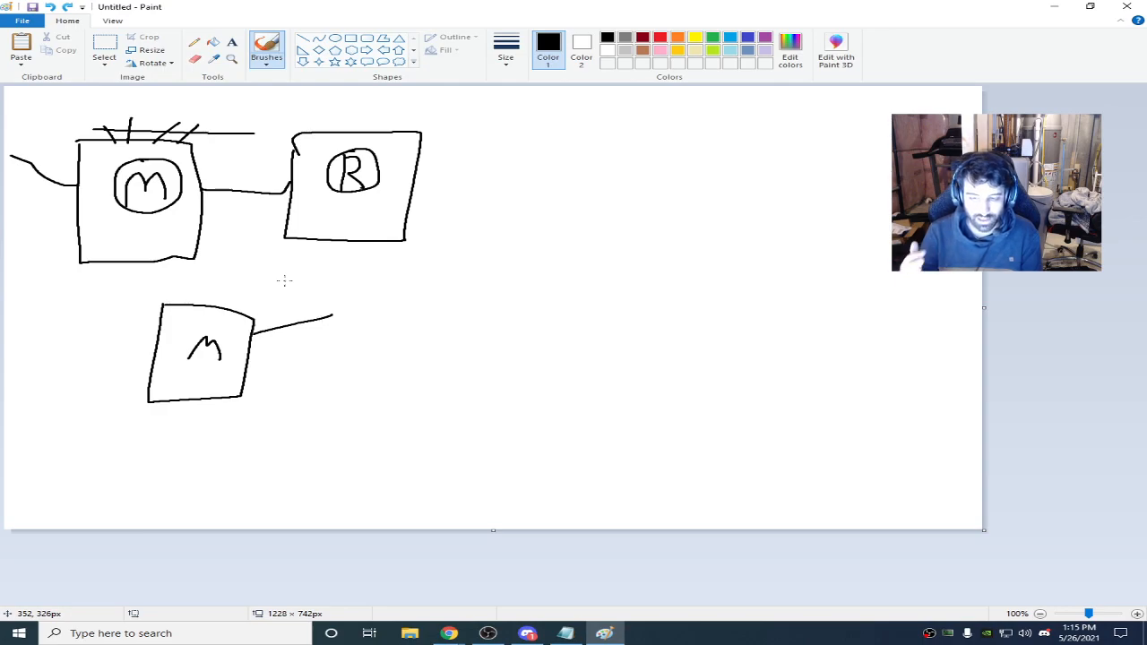
{"action": "key", "text": "ctrl+z"}
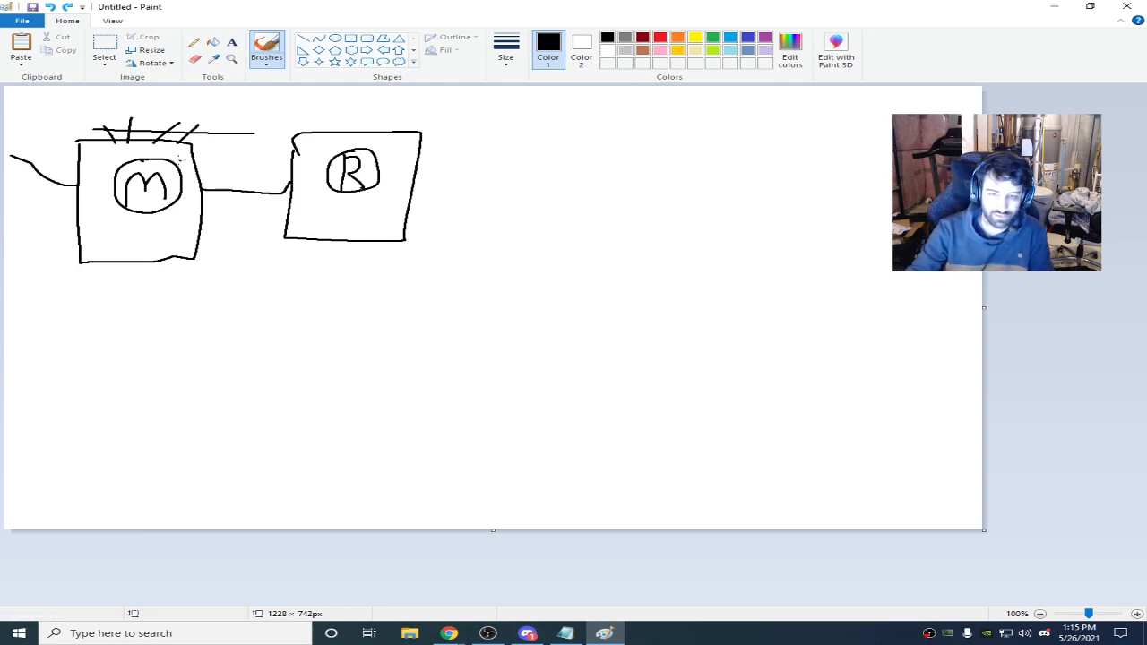
{"action": "left_click_drag", "start_coordinate": [75, 314], "coordinate": [196, 411]}
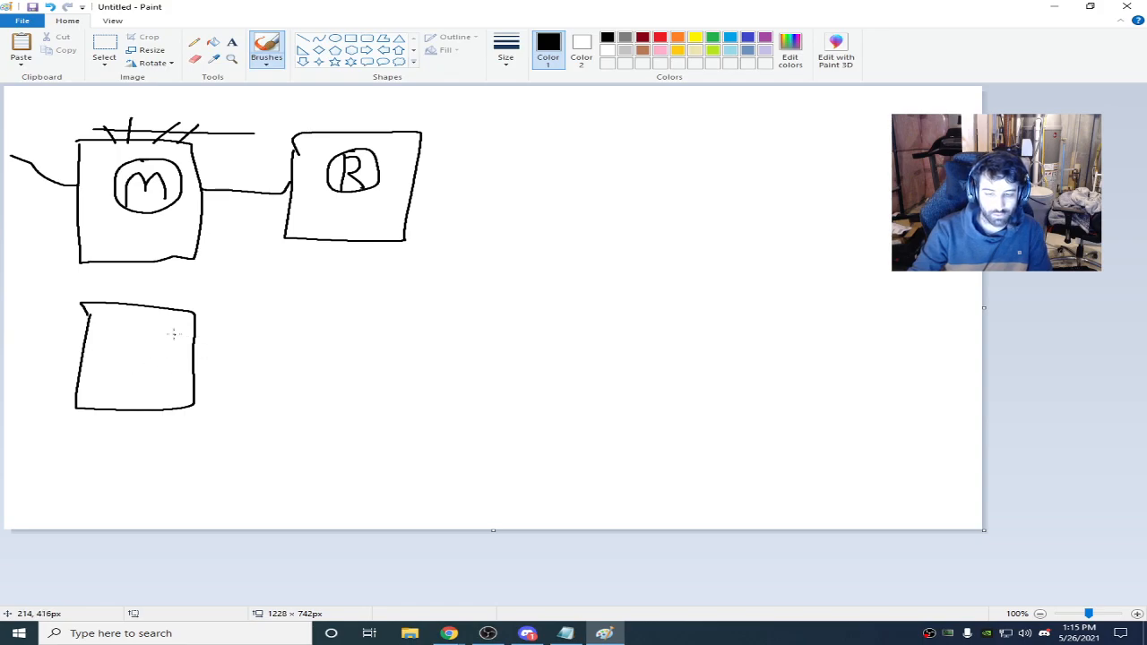
{"action": "mouse_move", "coordinate": [129, 321]}
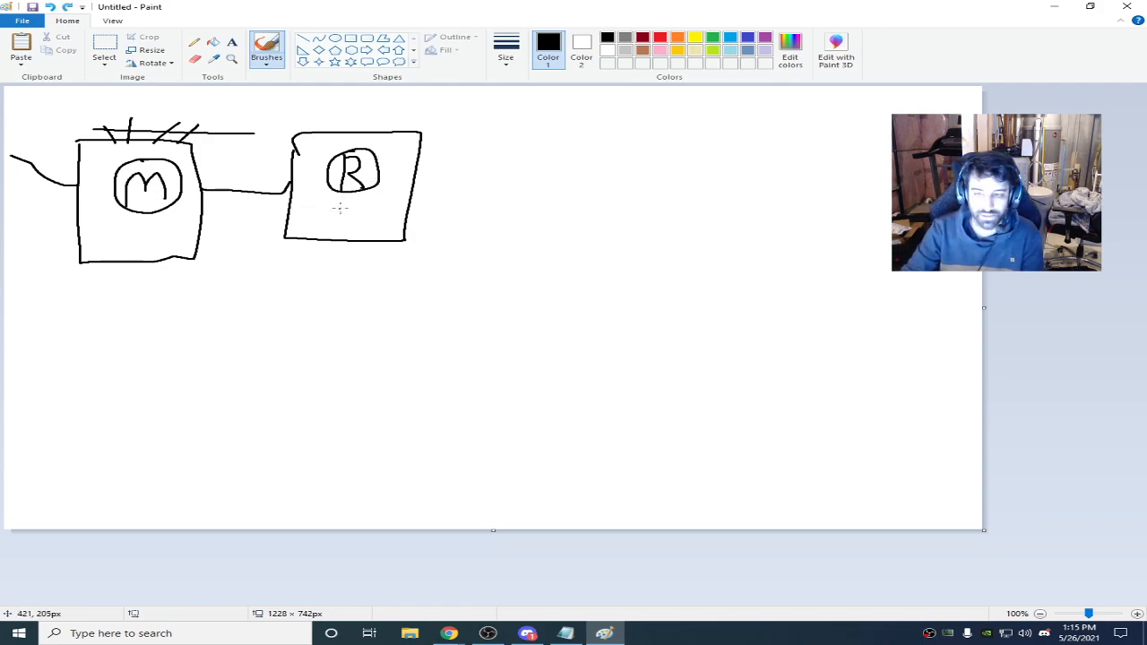
{"action": "mouse_move", "coordinate": [430, 169]}
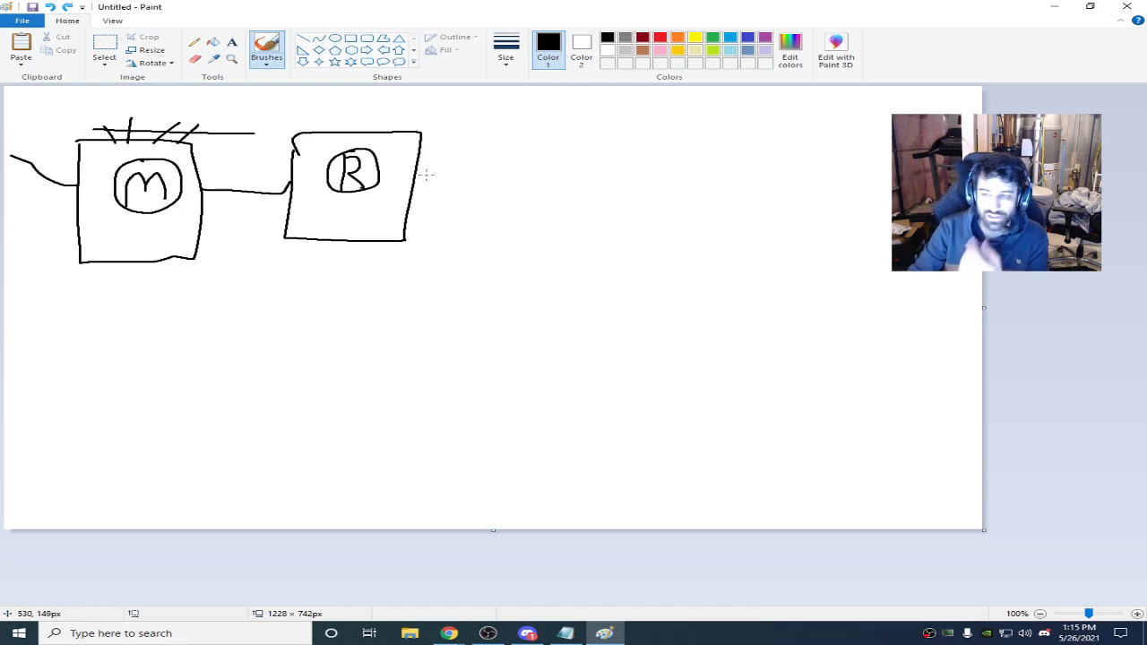
{"action": "mouse_move", "coordinate": [427, 175]}
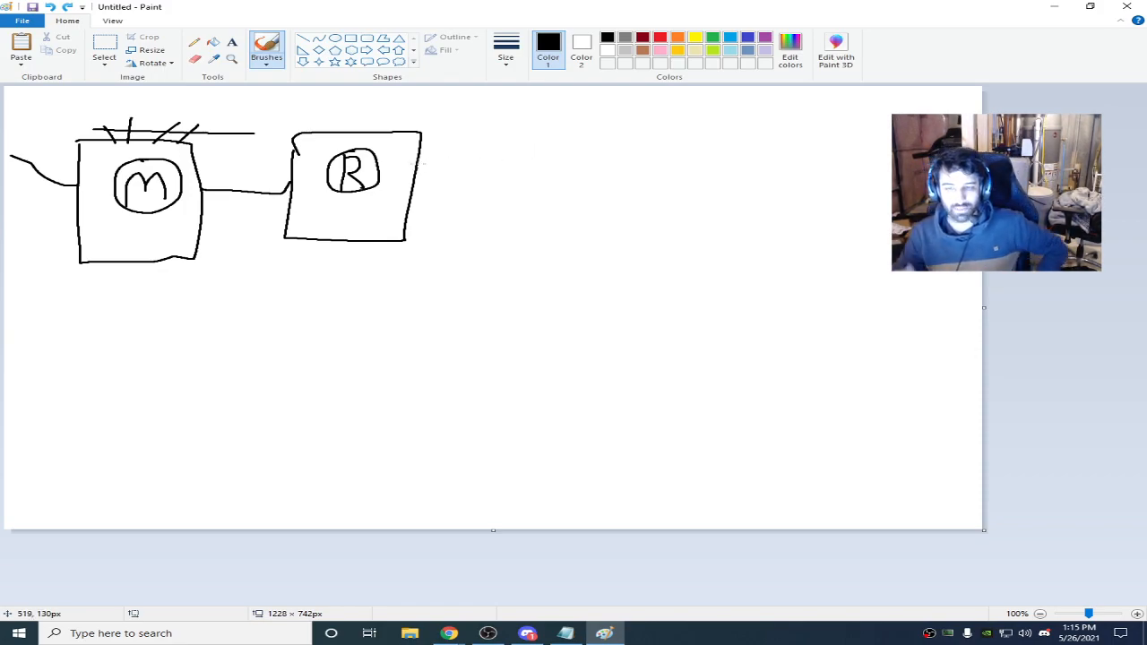
{"action": "mouse_move", "coordinate": [587, 172]}
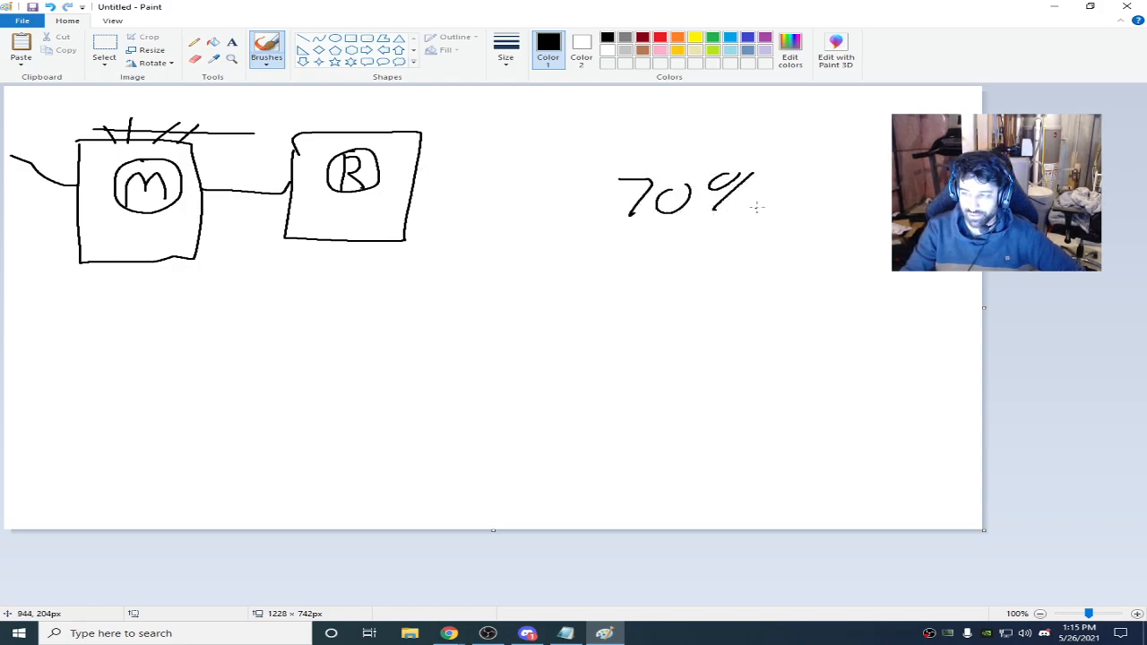
{"action": "left_click_drag", "start_coordinate": [752, 194], "coordinate": [757, 211]}
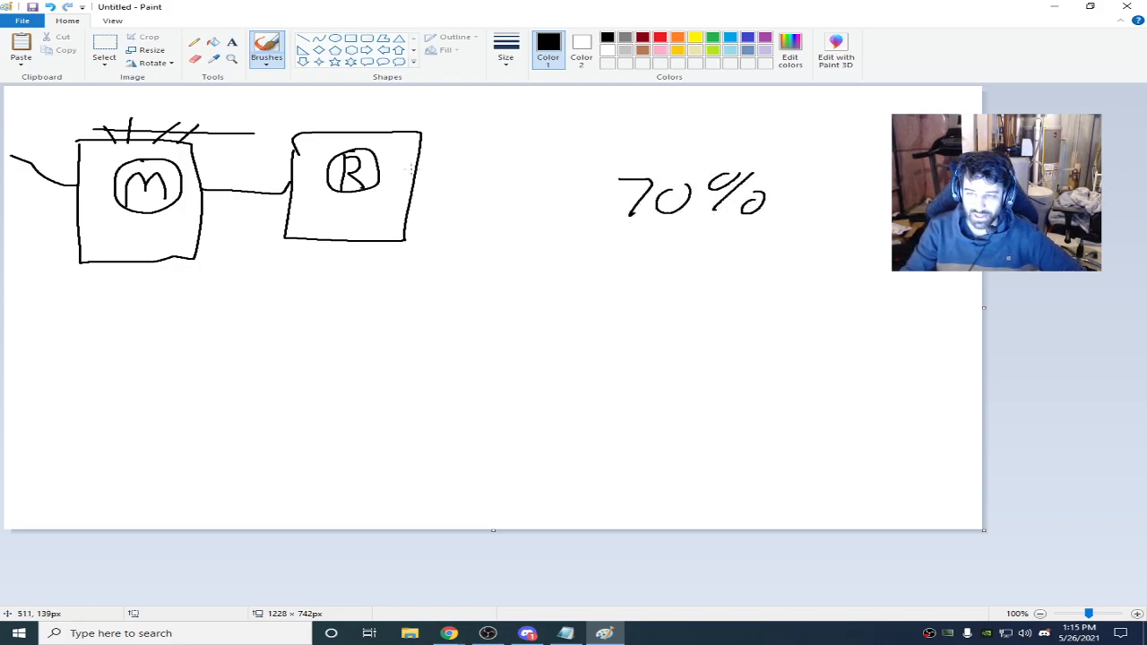
{"action": "mouse_move", "coordinate": [516, 120]}
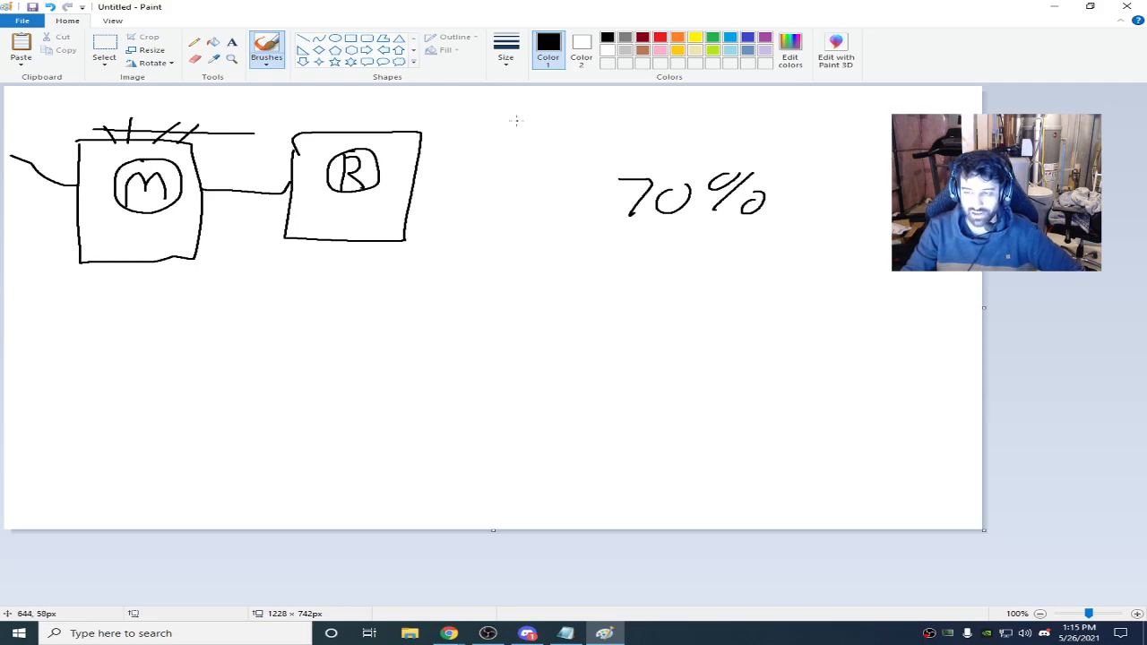
{"action": "mouse_move", "coordinate": [421, 366]}
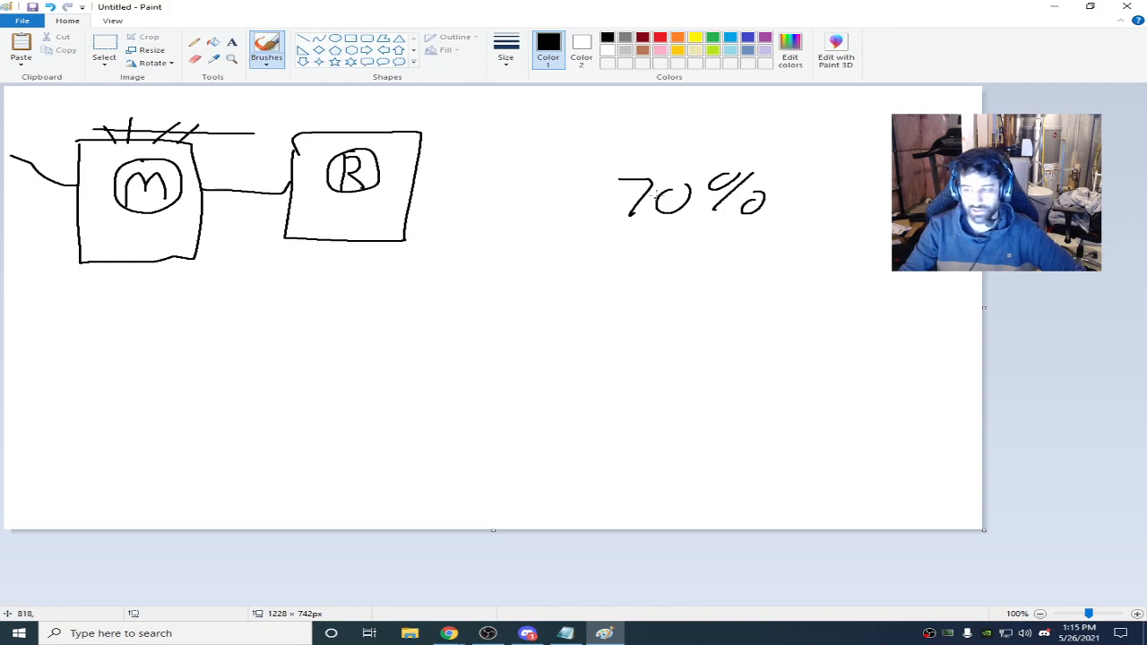
Step: Brush a hand-drawn rectangle around the 70% note, redrawing stray strokes
{"action": "left_click_drag", "start_coordinate": [607, 154], "coordinate": [799, 212]}
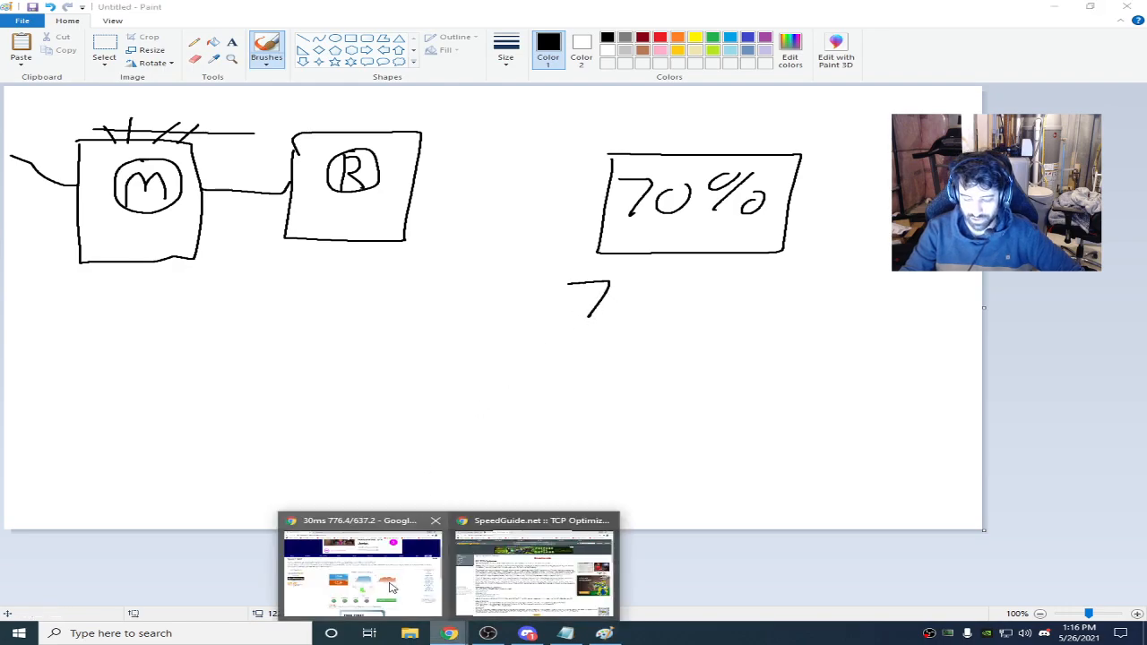
{"action": "left_click", "coordinate": [362, 573]}
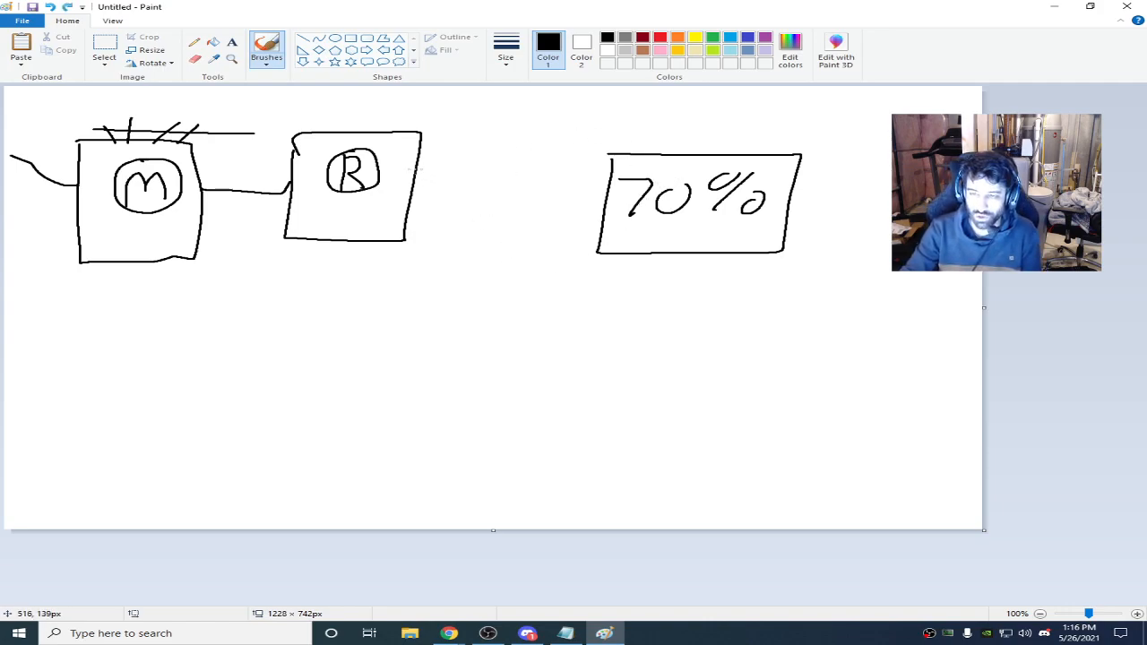
{"action": "left_click_drag", "start_coordinate": [421, 165], "coordinate": [537, 179]}
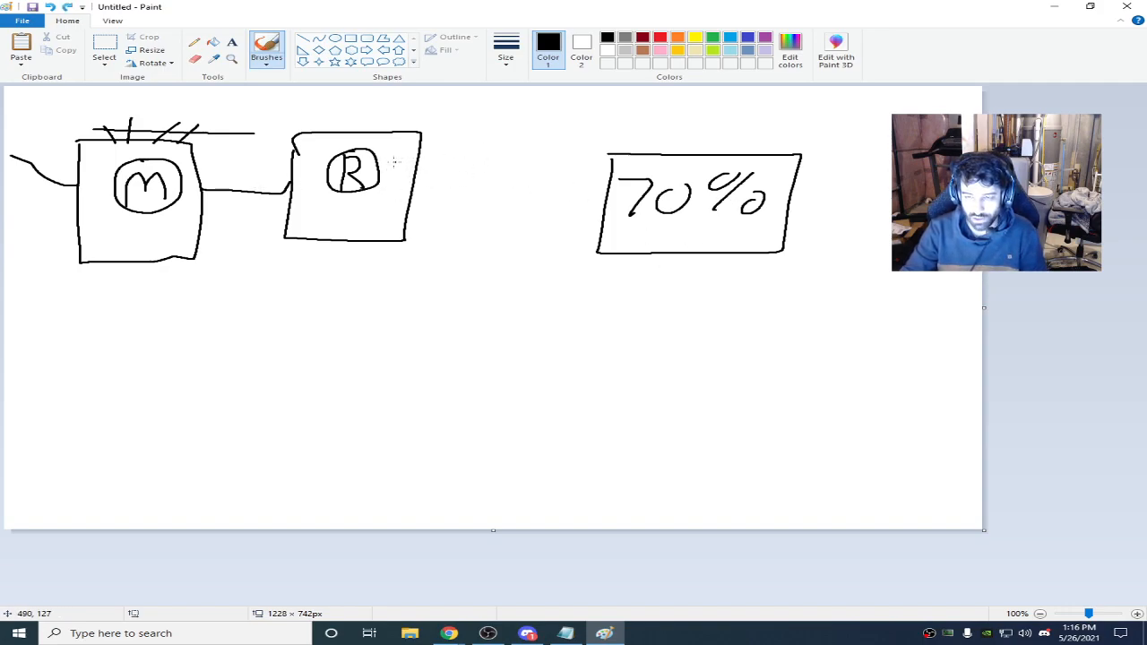
{"action": "left_click_drag", "start_coordinate": [422, 165], "coordinate": [518, 188]}
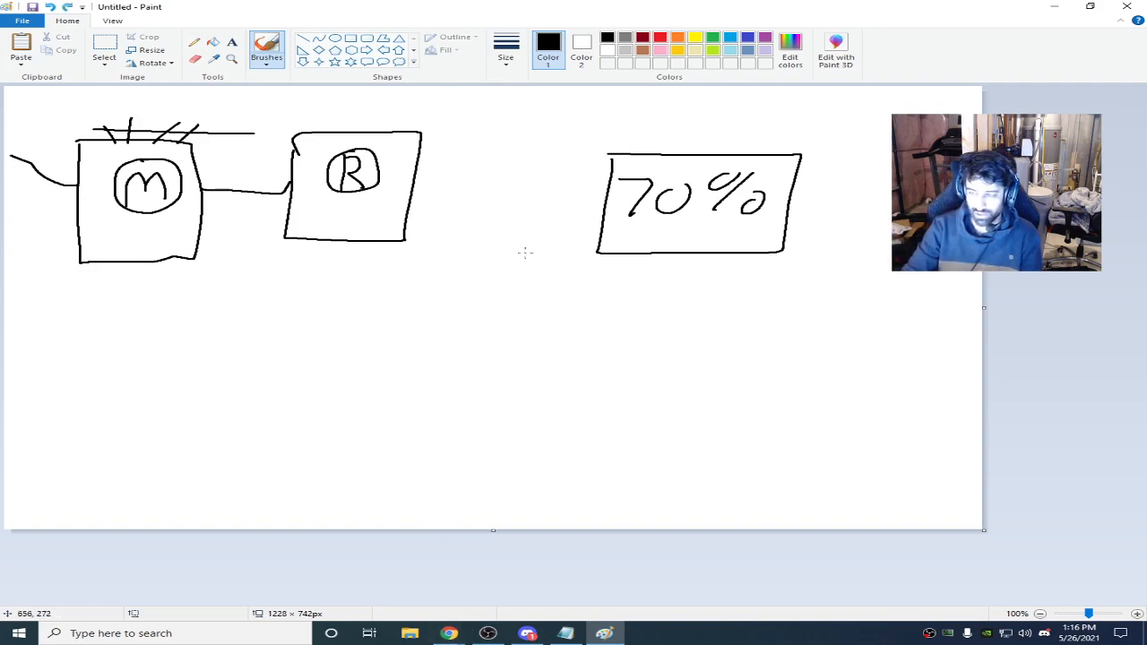
{"action": "mouse_move", "coordinate": [448, 634]}
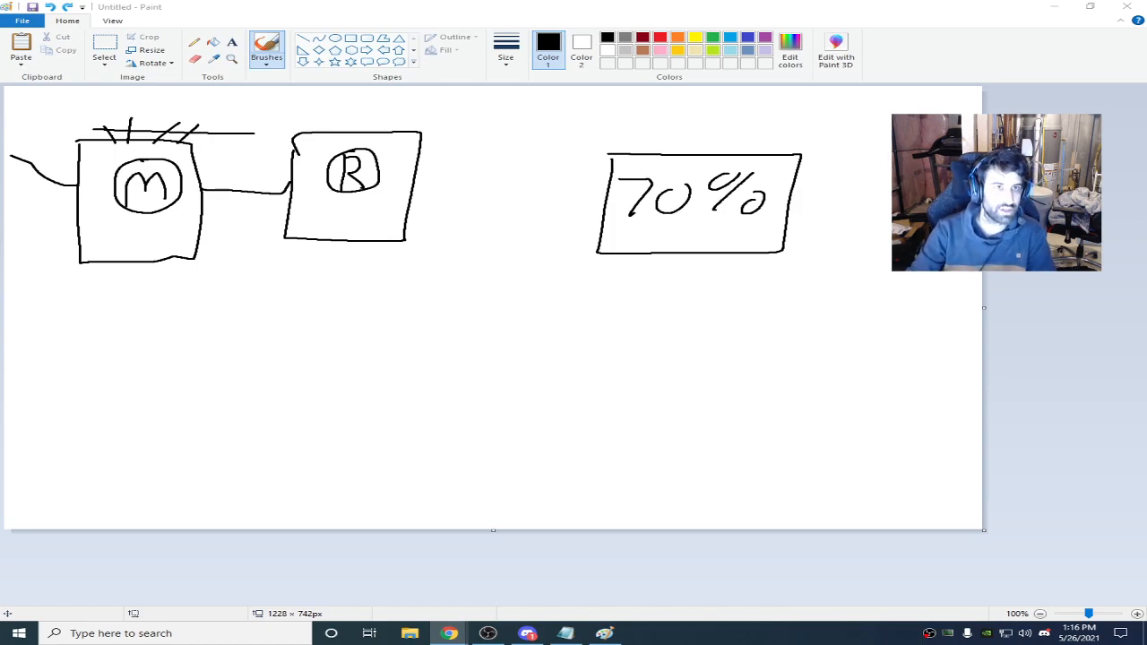
Step: Maximize Chrome, peek at the Bufferbloat article, then search "bufferbloat netduma"
{"action": "left_click", "coordinate": [450, 632]}
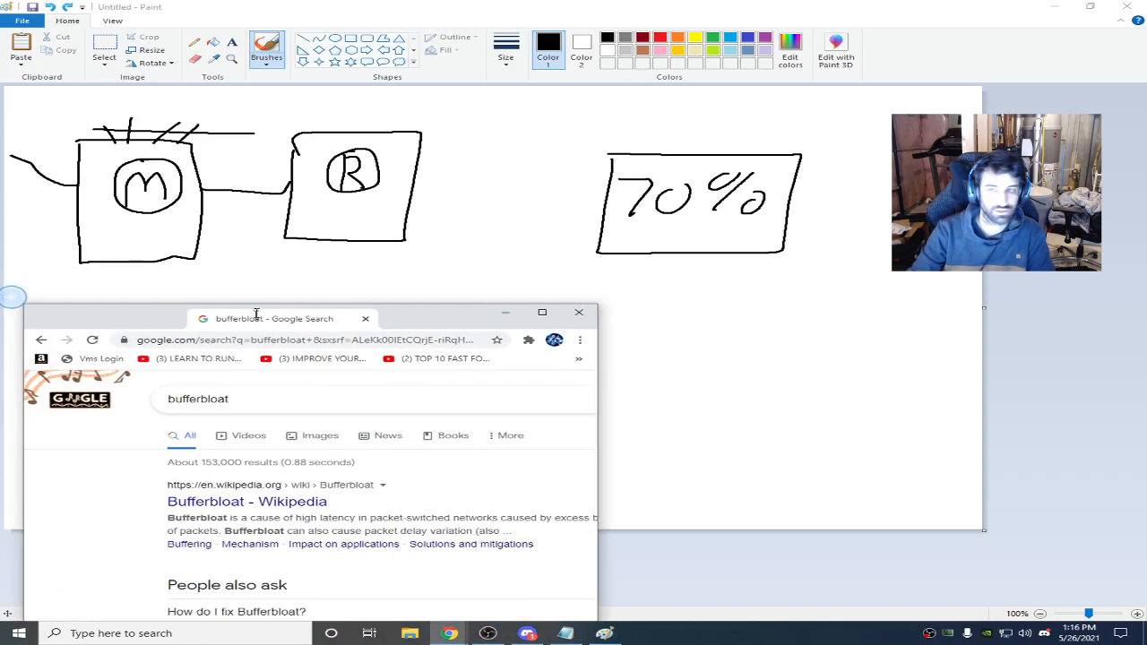
{"action": "left_click", "coordinate": [541, 312]}
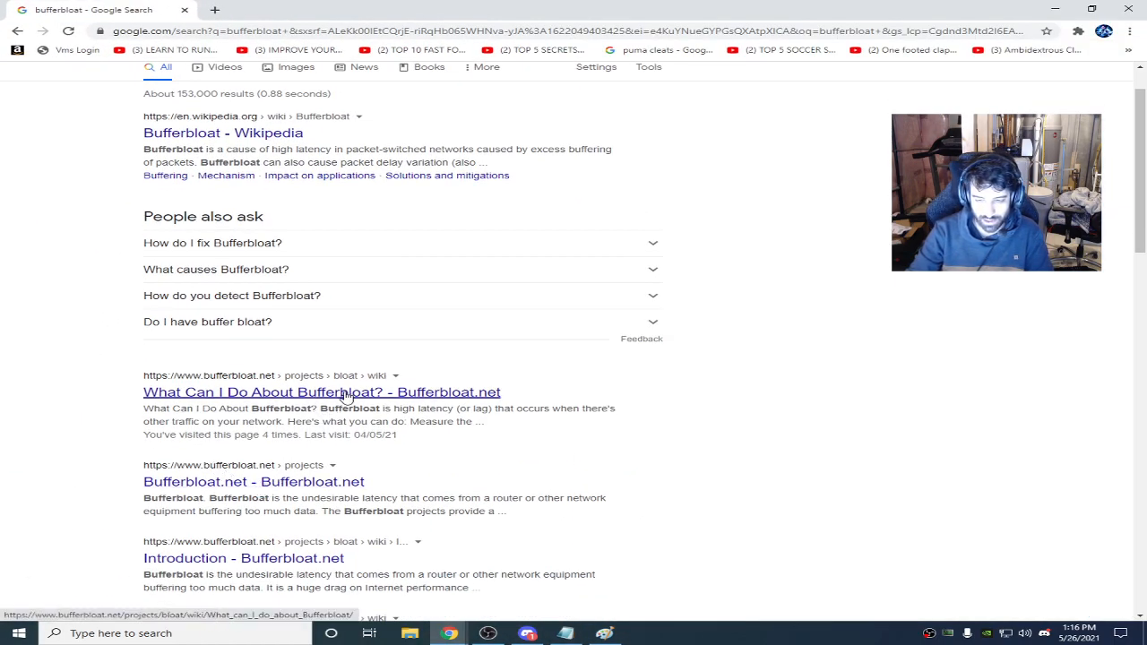
{"action": "left_click", "coordinate": [322, 391]}
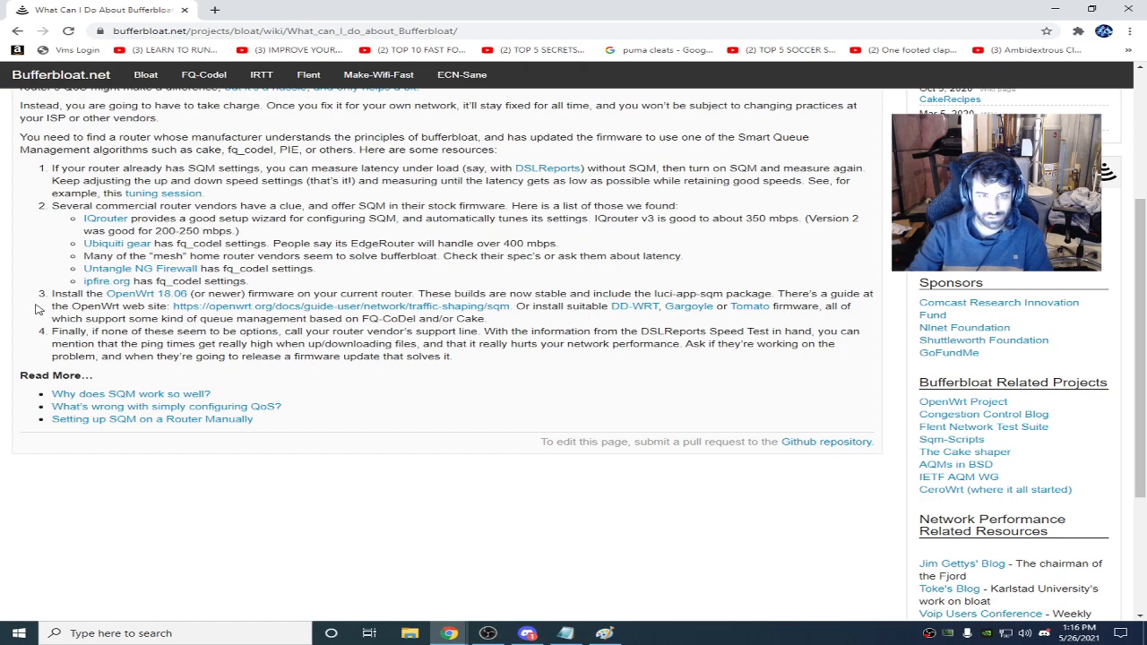
{"action": "left_click", "coordinate": [18, 30]}
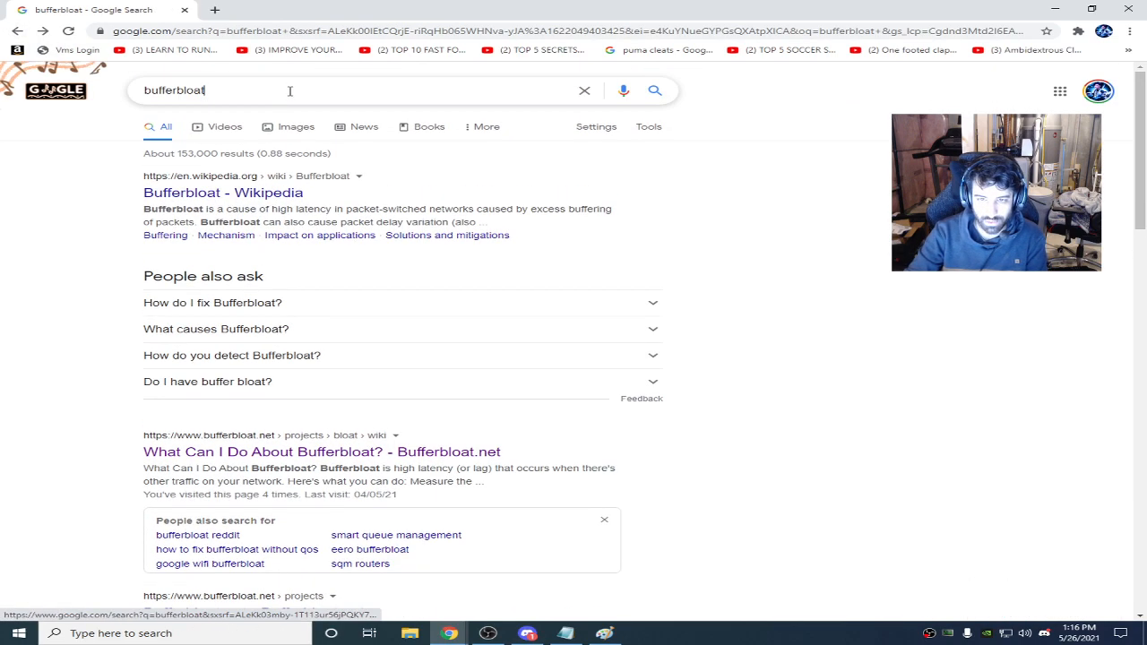
{"action": "type", "text": "netduma"}
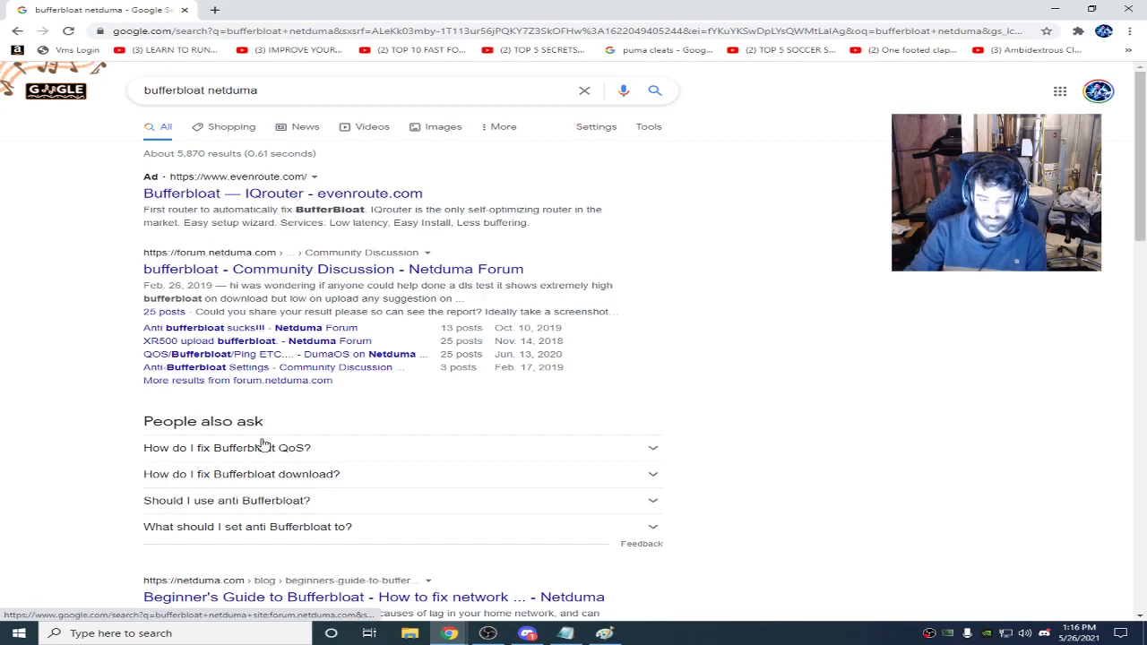
Step: Open NetDuma's Beginner's Guide to Bufferbloat and scroll to the Anti-Bufferbloat diagram
{"action": "left_click", "coordinate": [373, 596]}
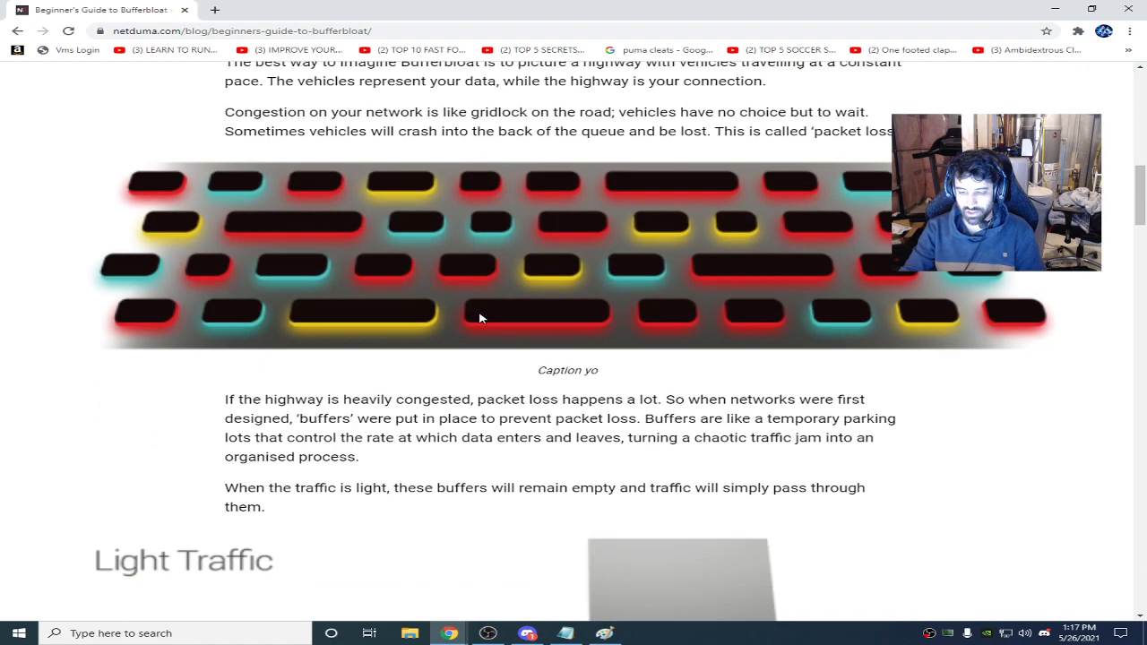
{"action": "scroll", "scroll_direction": "down", "scroll_amount": 3}
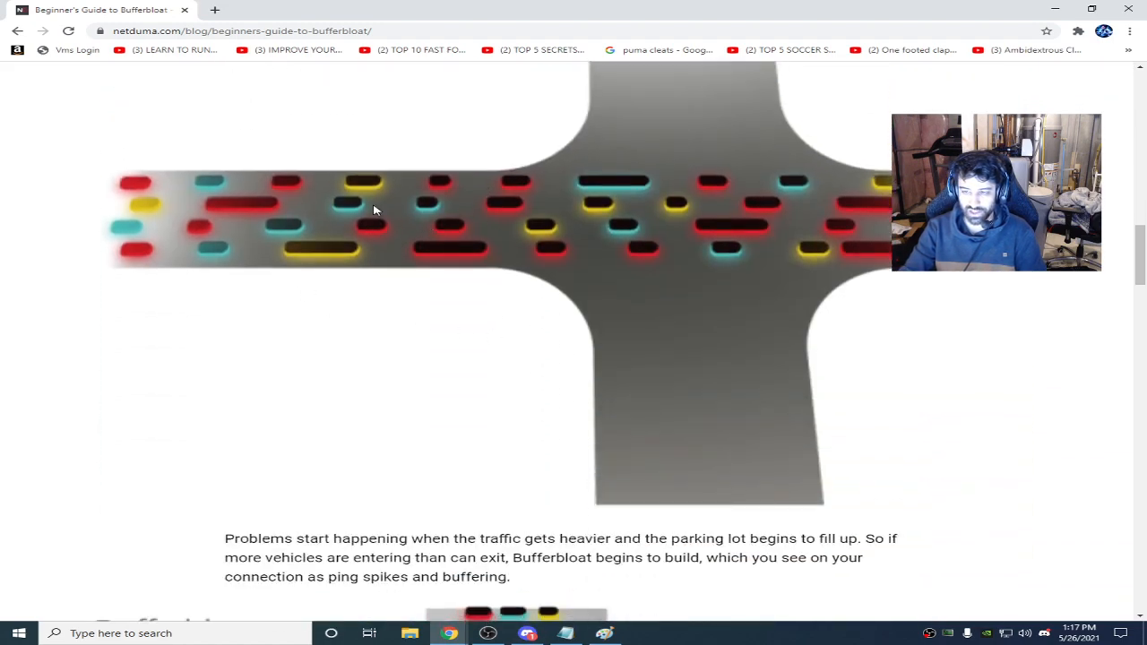
{"action": "scroll", "scroll_direction": "down", "scroll_amount": 3}
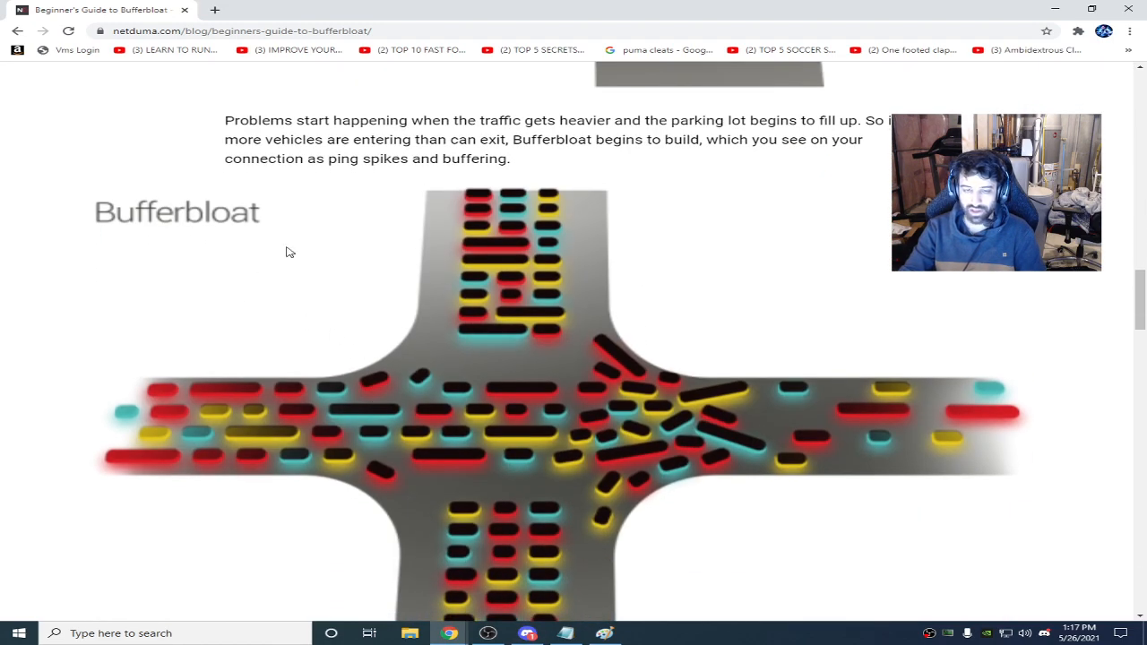
{"action": "scroll", "scroll_direction": "down", "scroll_amount": 3}
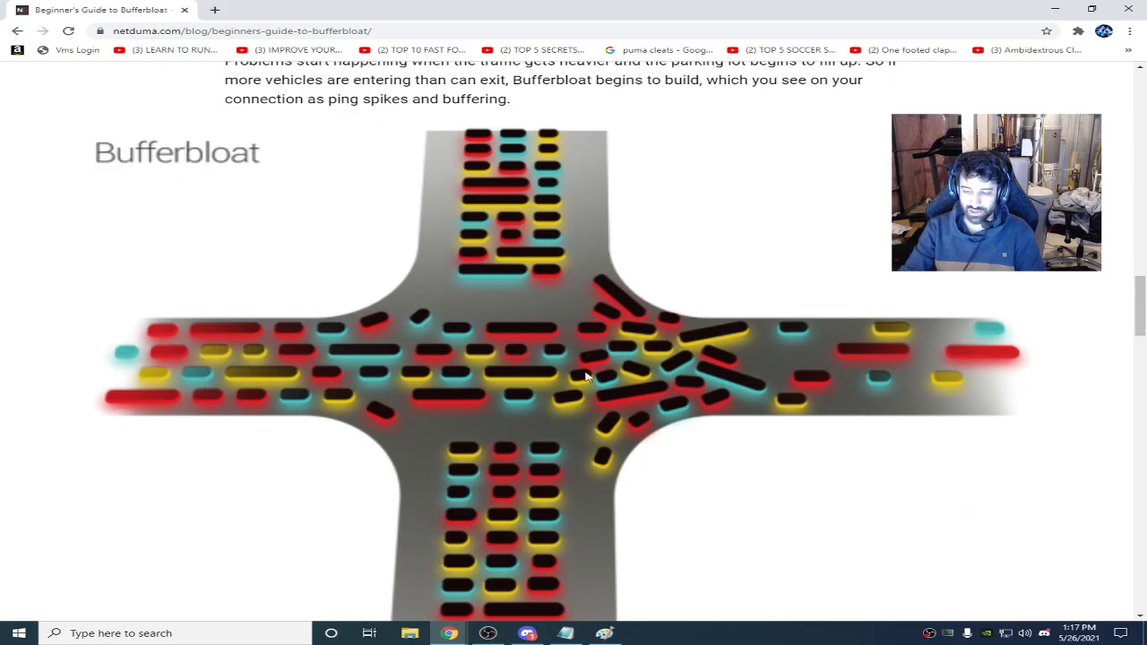
{"action": "scroll", "scroll_direction": "down", "scroll_amount": 3}
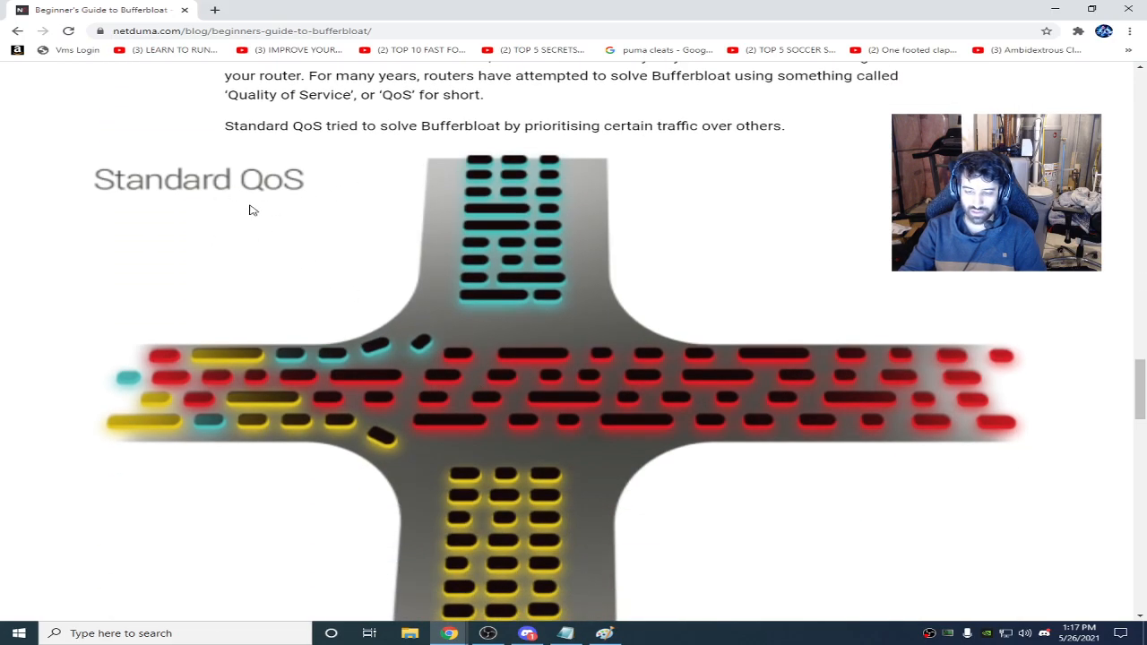
{"action": "scroll", "scroll_direction": "down", "scroll_amount": 3}
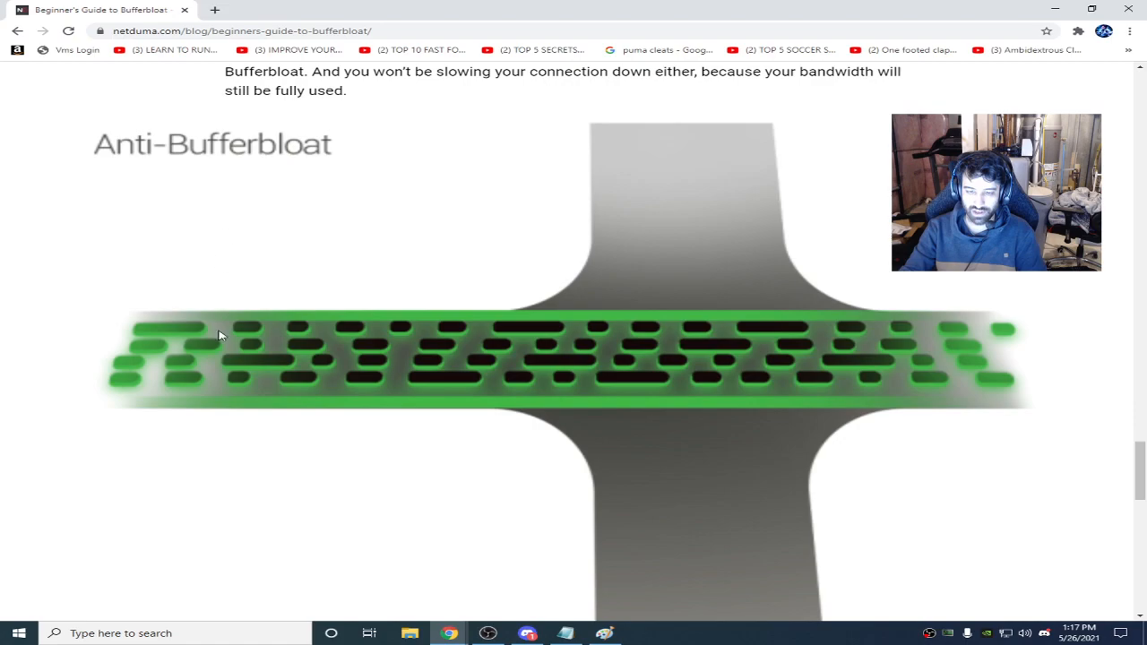
{"action": "scroll", "scroll_direction": "down", "scroll_amount": 3}
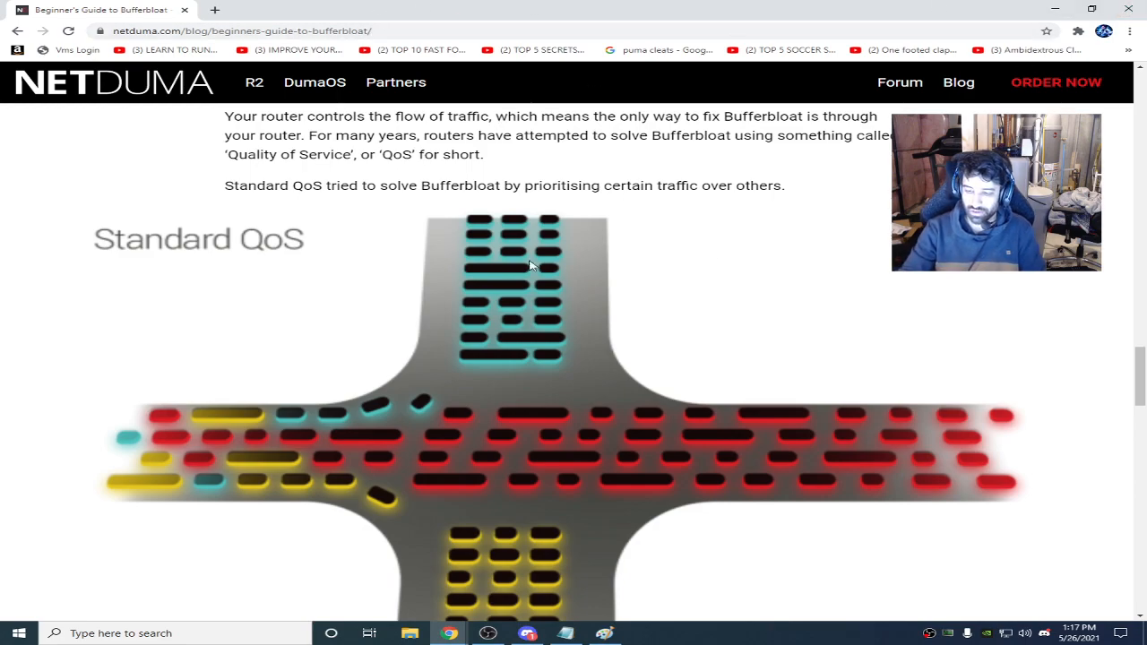
{"action": "scroll", "scroll_direction": "down", "scroll_amount": 3}
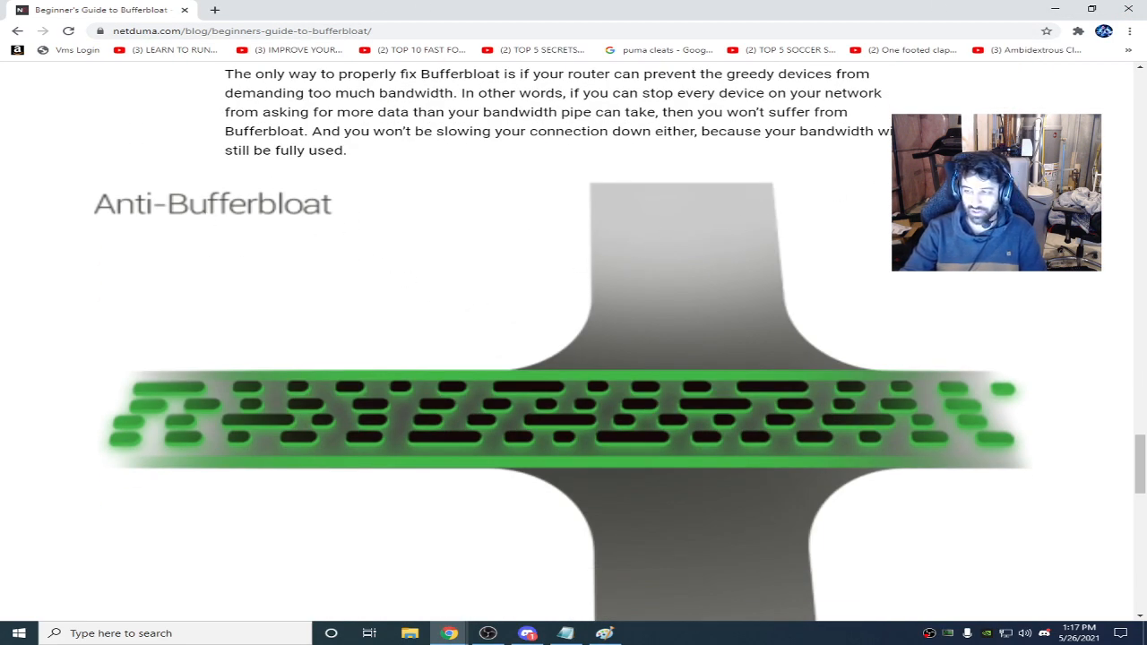
{"action": "mouse_move", "coordinate": [1129, 9]}
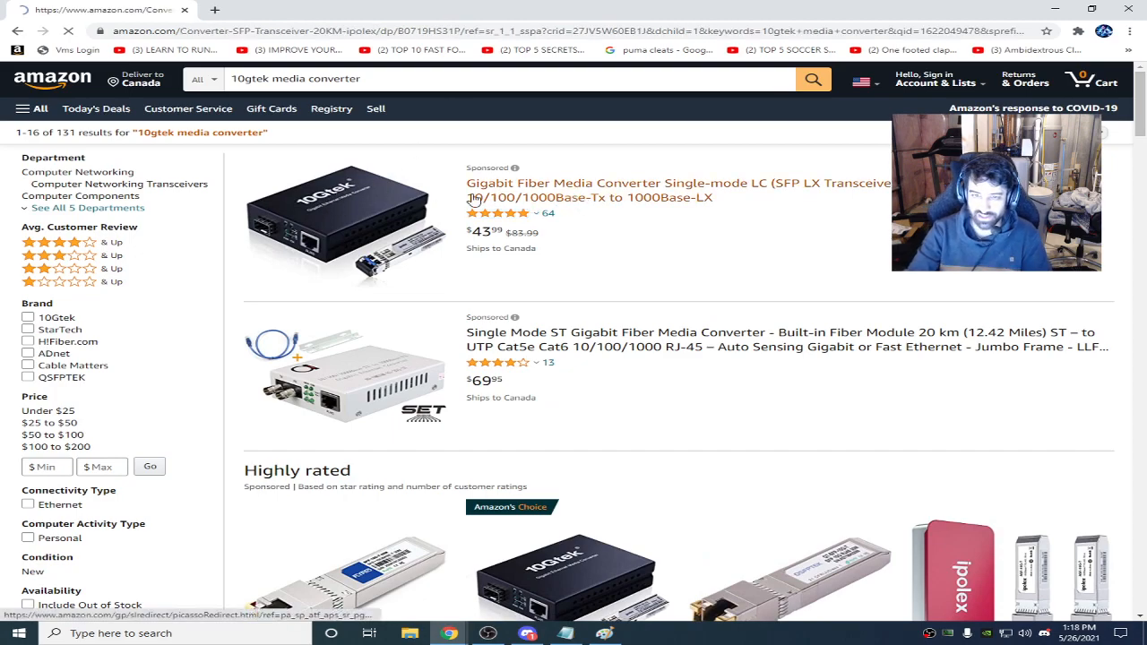
Step: Open the 10Gtek Gigabit Fiber Media Converter listing and view its diagram and product photo
{"action": "left_click", "coordinate": [677, 182]}
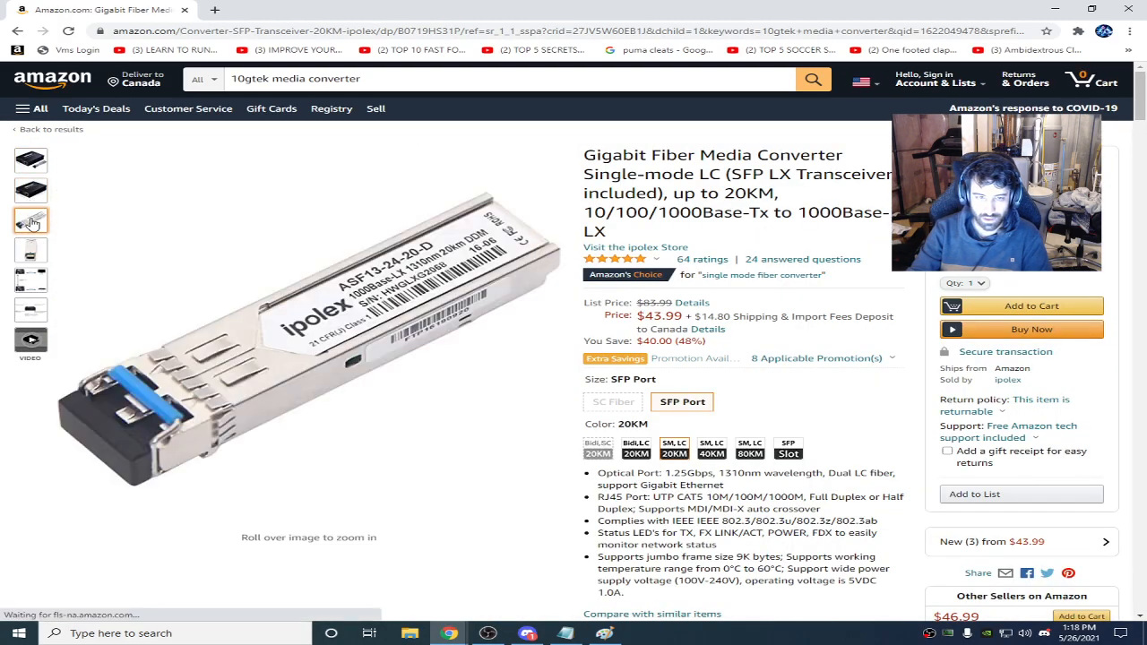
{"action": "left_click", "coordinate": [31, 279]}
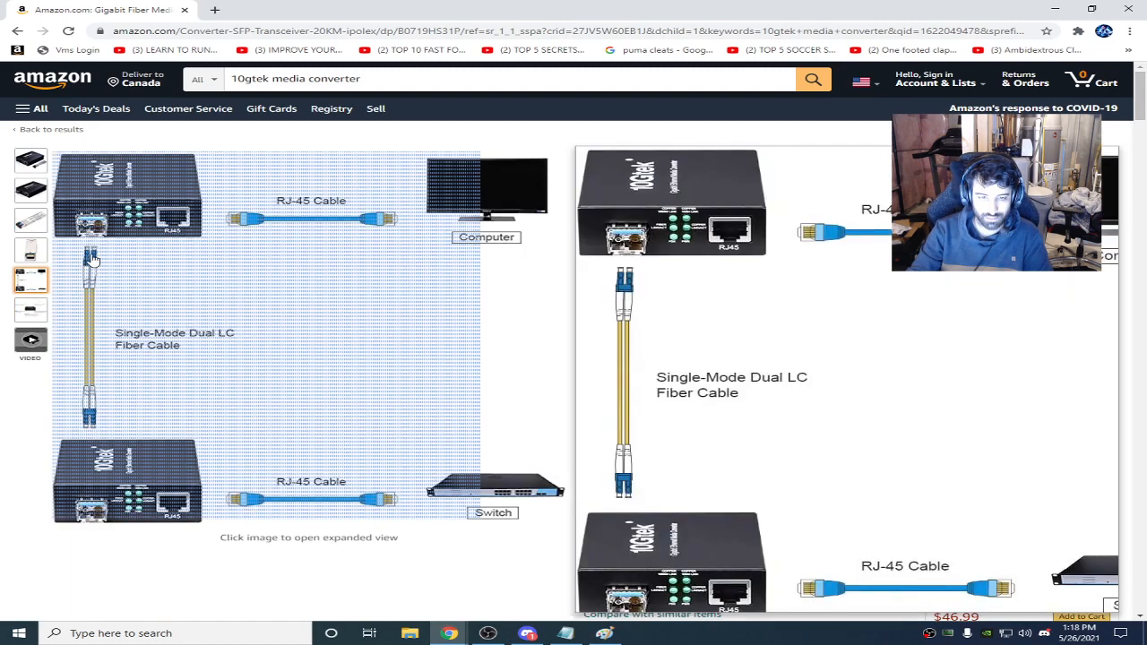
{"action": "left_click", "coordinate": [29, 162]}
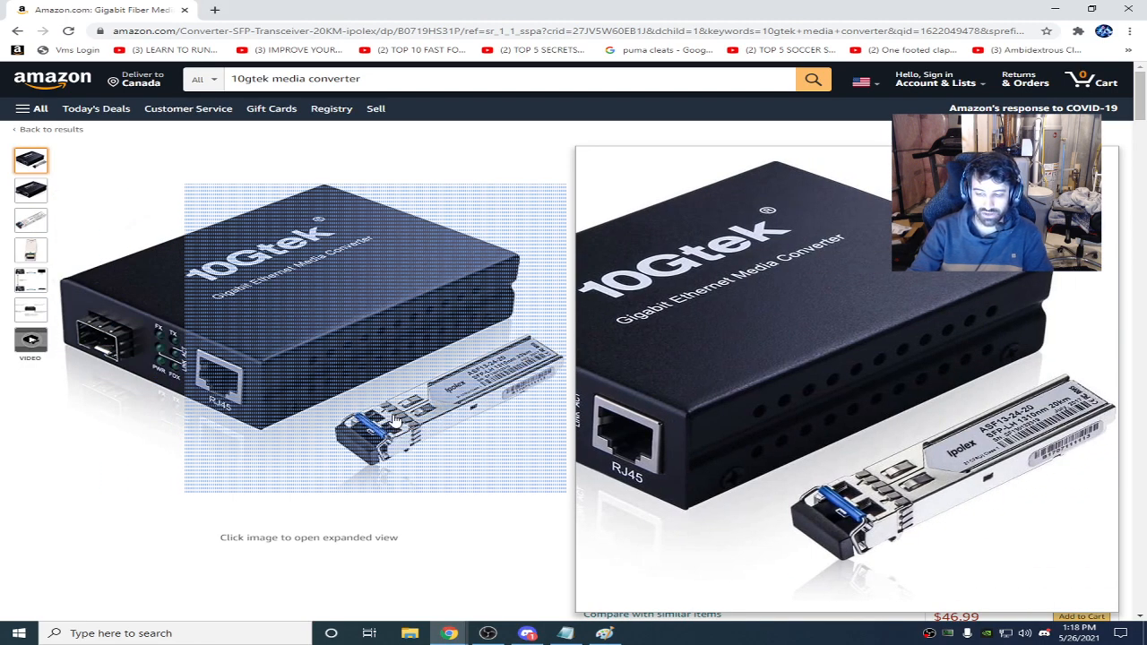
{"action": "mouse_move", "coordinate": [475, 386]}
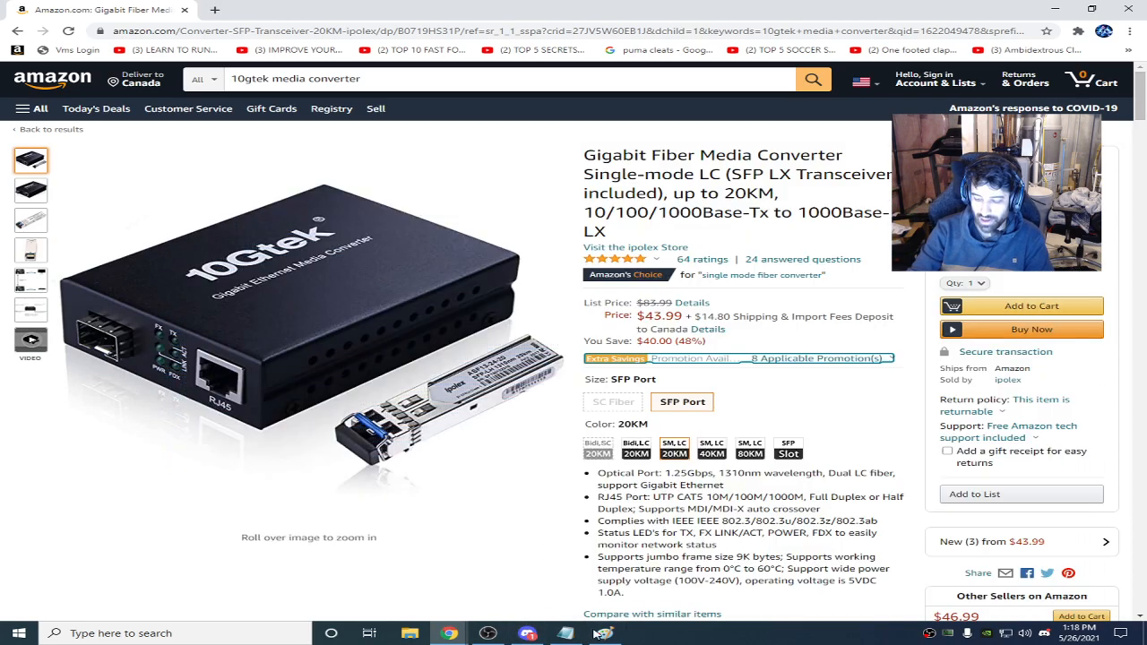
Step: Back in Paint, scribble under the R and erase the boxed 70% note
{"action": "left_click", "coordinate": [602, 634]}
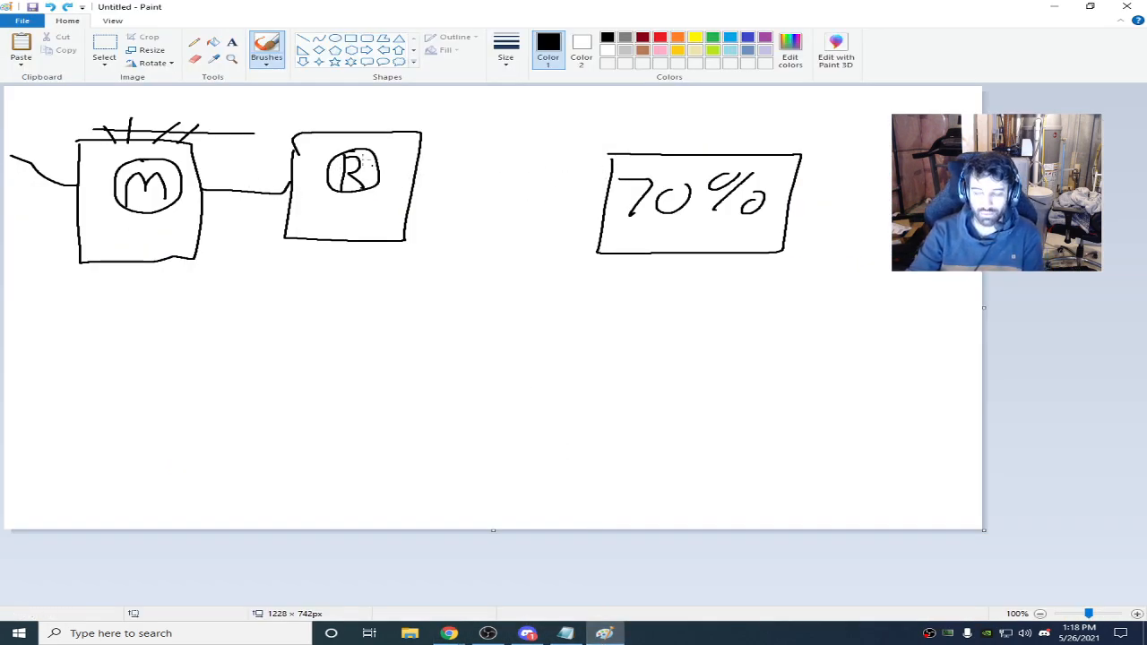
{"action": "left_click_drag", "start_coordinate": [323, 215], "coordinate": [367, 212]}
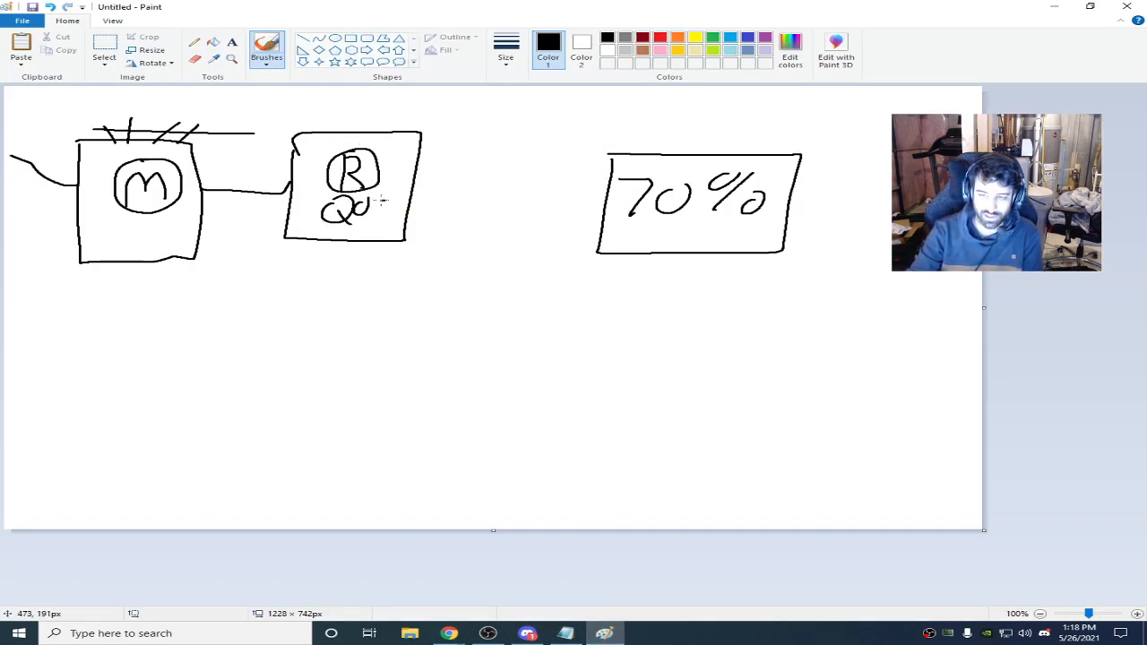
{"action": "left_click_drag", "start_coordinate": [564, 153], "coordinate": [708, 284]}
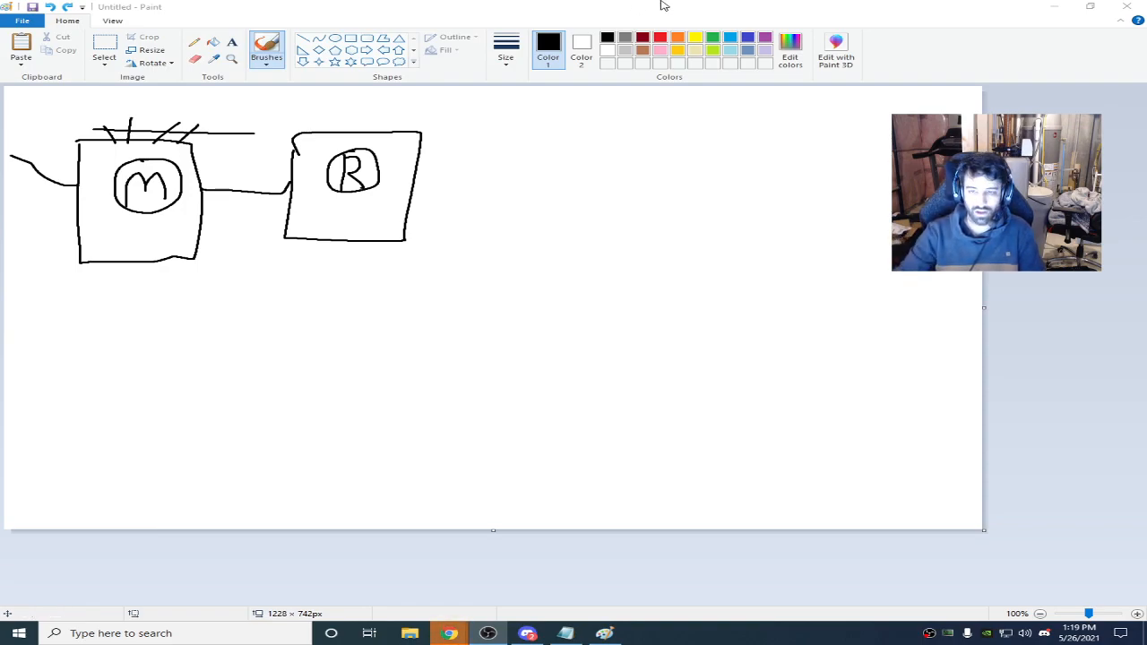
{"action": "mouse_move", "coordinate": [450, 634]}
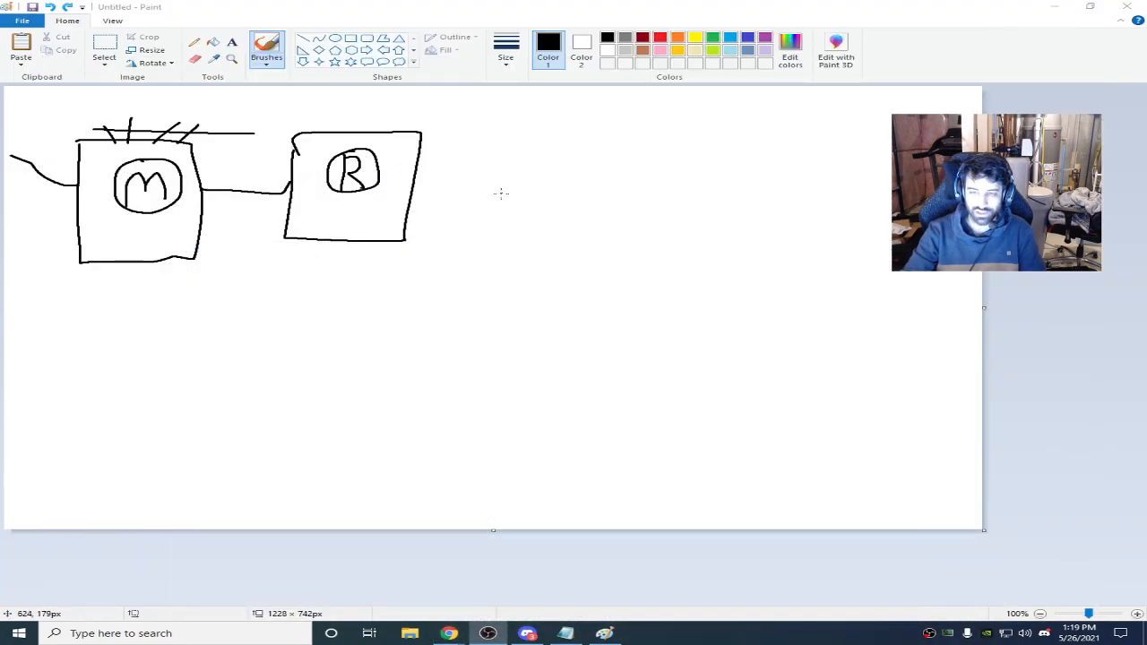
Step: Undo a stray curve, then draw antennas, signal rays and a boxed QoS label on the router
{"action": "left_click_drag", "start_coordinate": [337, 376], "coordinate": [375, 315]}
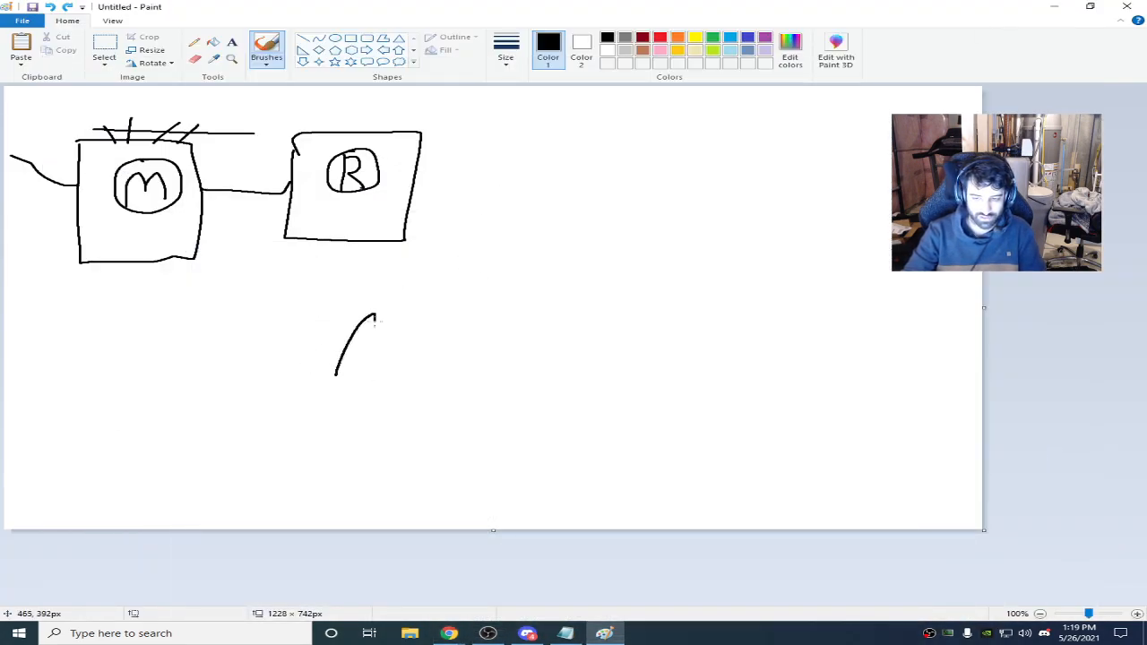
{"action": "key", "text": "ctrl+z"}
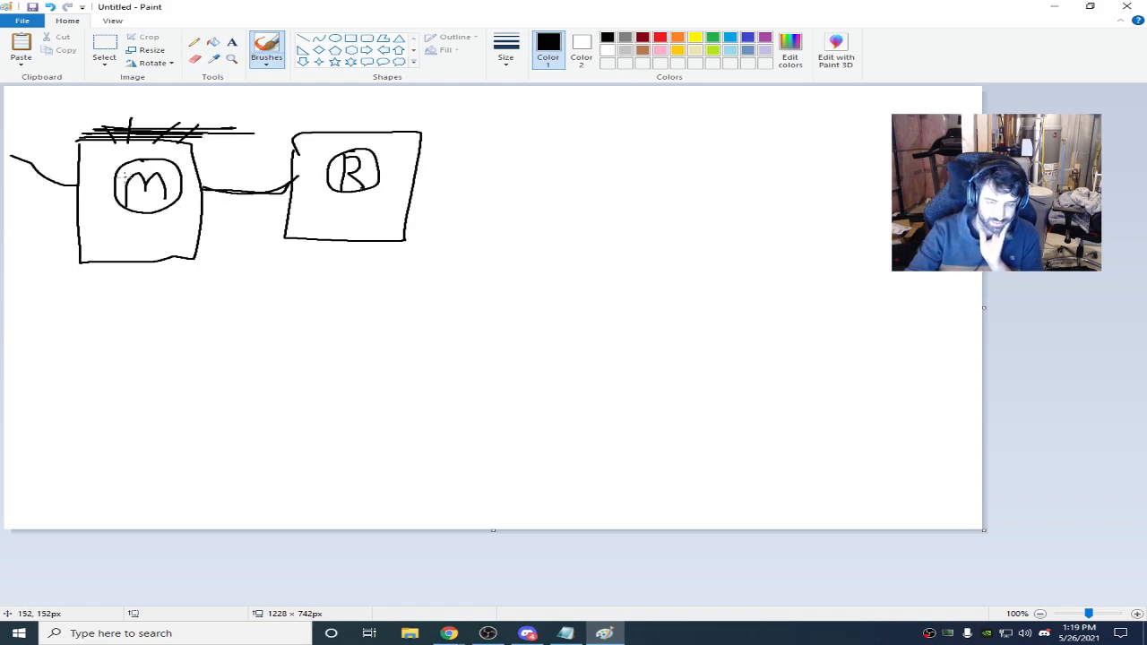
{"action": "left_click_drag", "start_coordinate": [421, 142], "coordinate": [536, 111]}
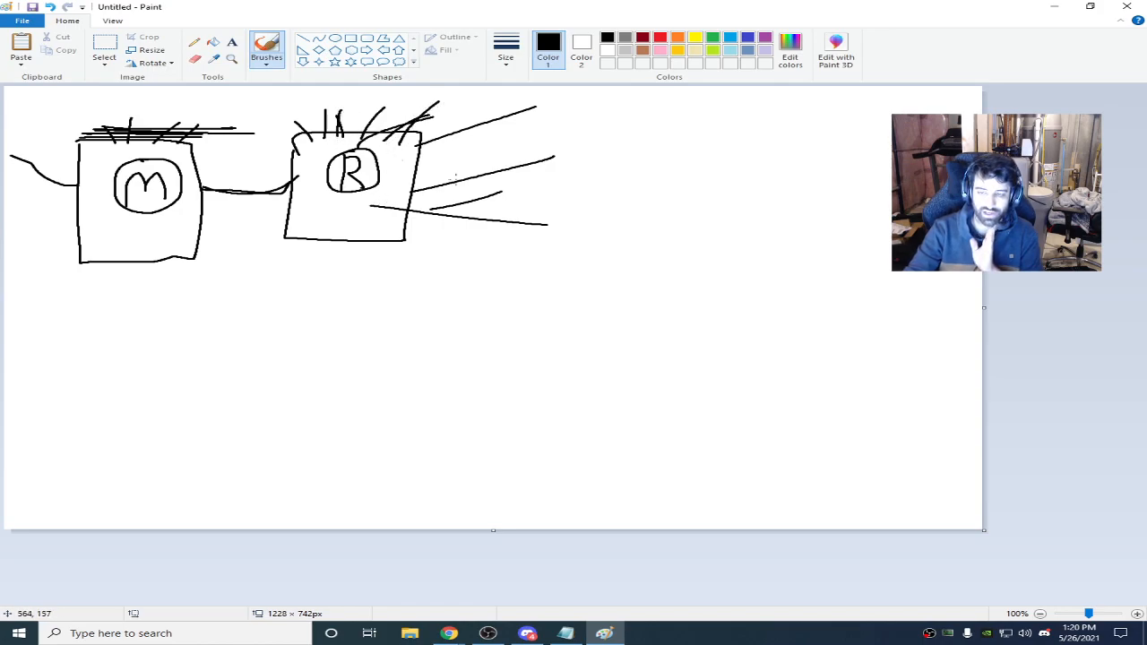
{"action": "left_click_drag", "start_coordinate": [312, 222], "coordinate": [344, 217]}
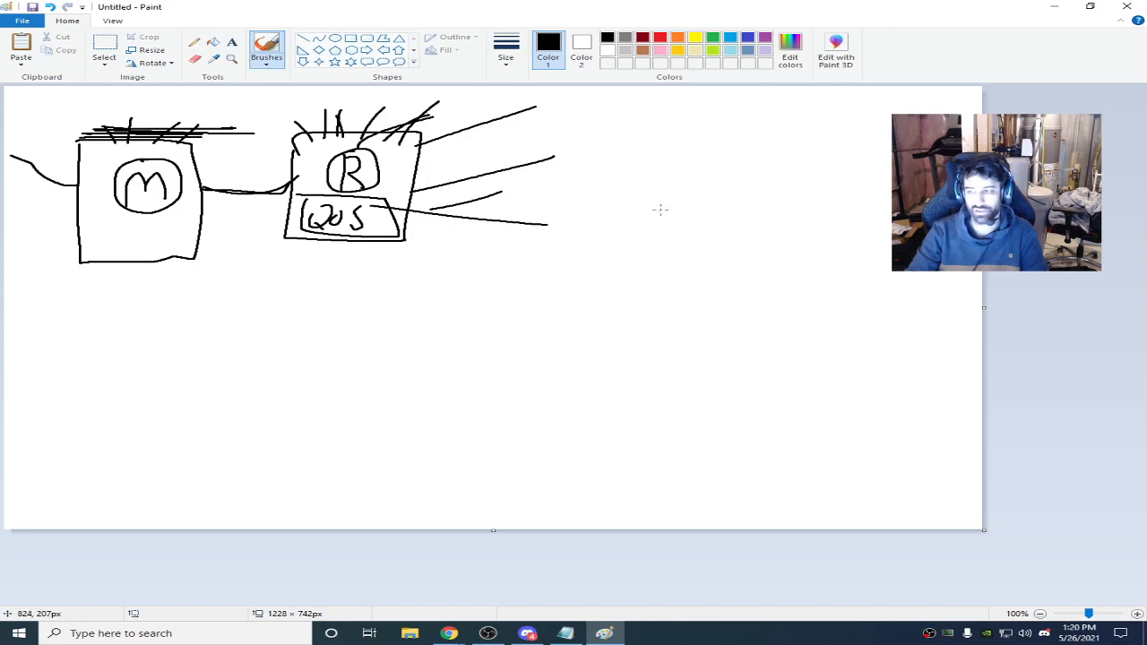
{"action": "mouse_move", "coordinate": [405, 308]}
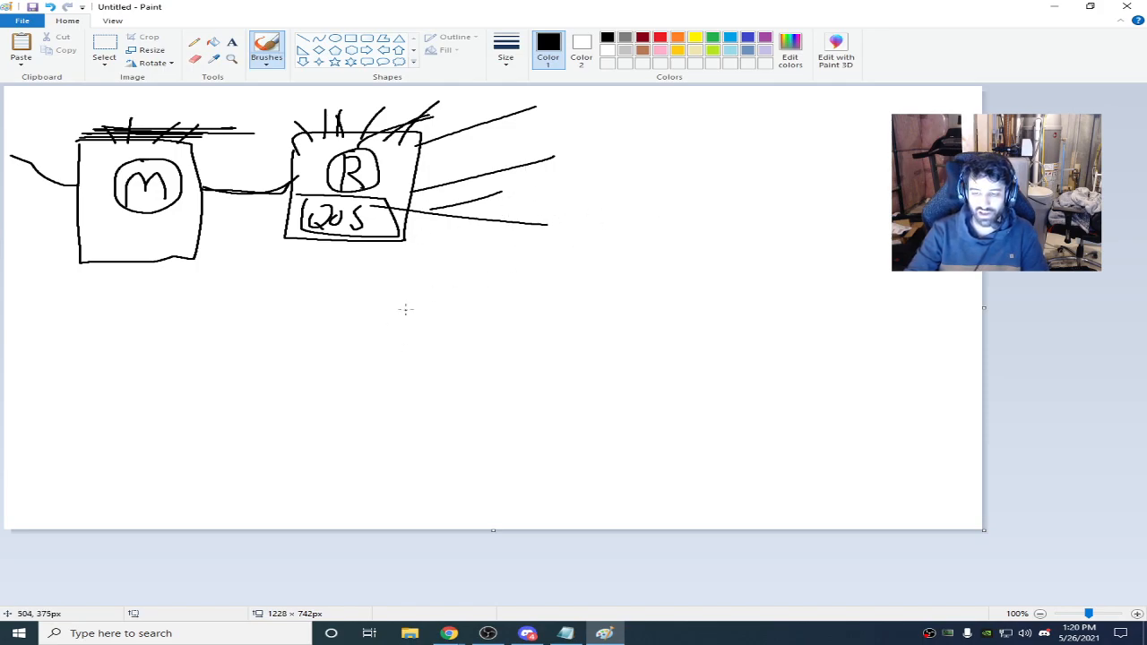
{"action": "mouse_move", "coordinate": [353, 183]}
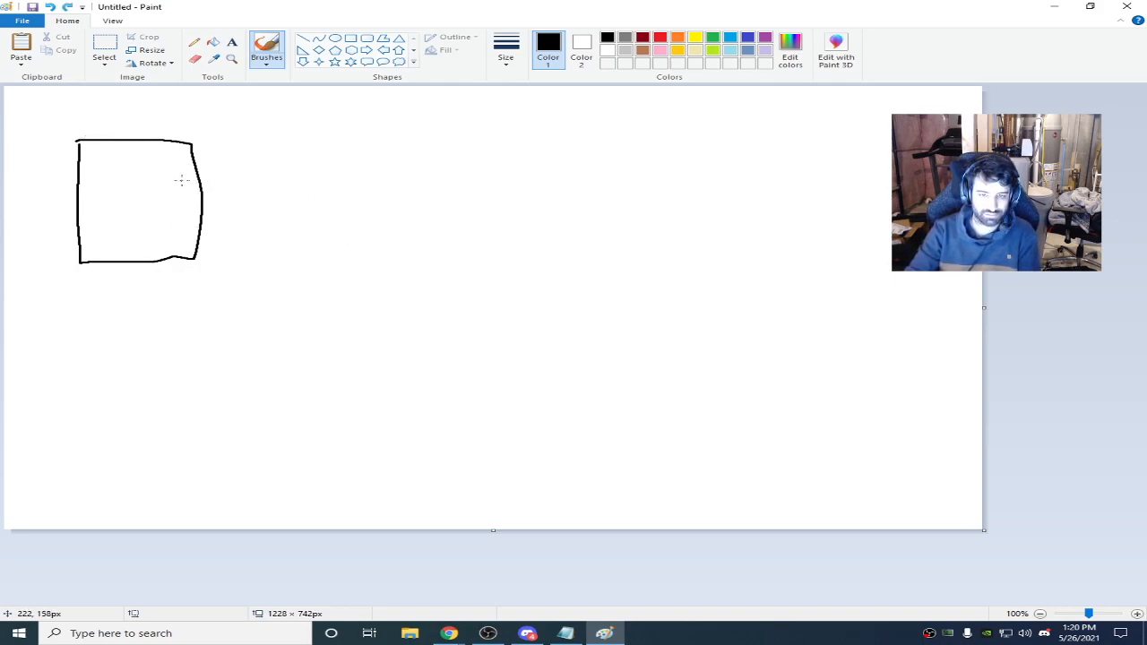
Step: Undo the final box so the Paint canvas is completely blank
{"action": "key", "text": "ctrl+z"}
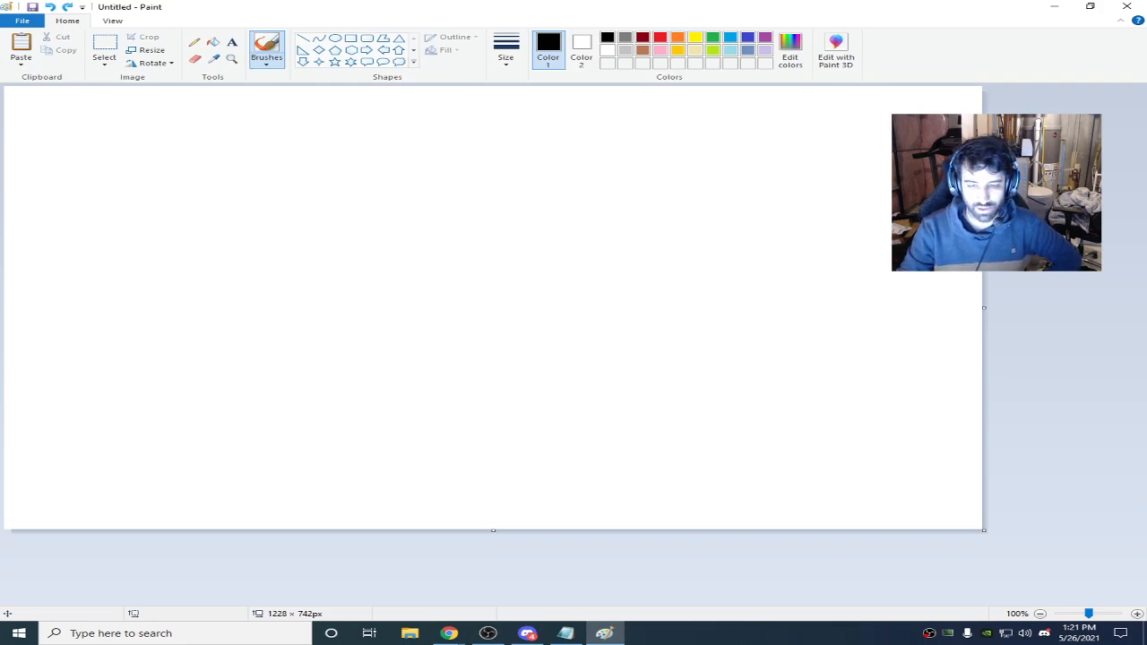
{"action": "mouse_move", "coordinate": [204, 172]}
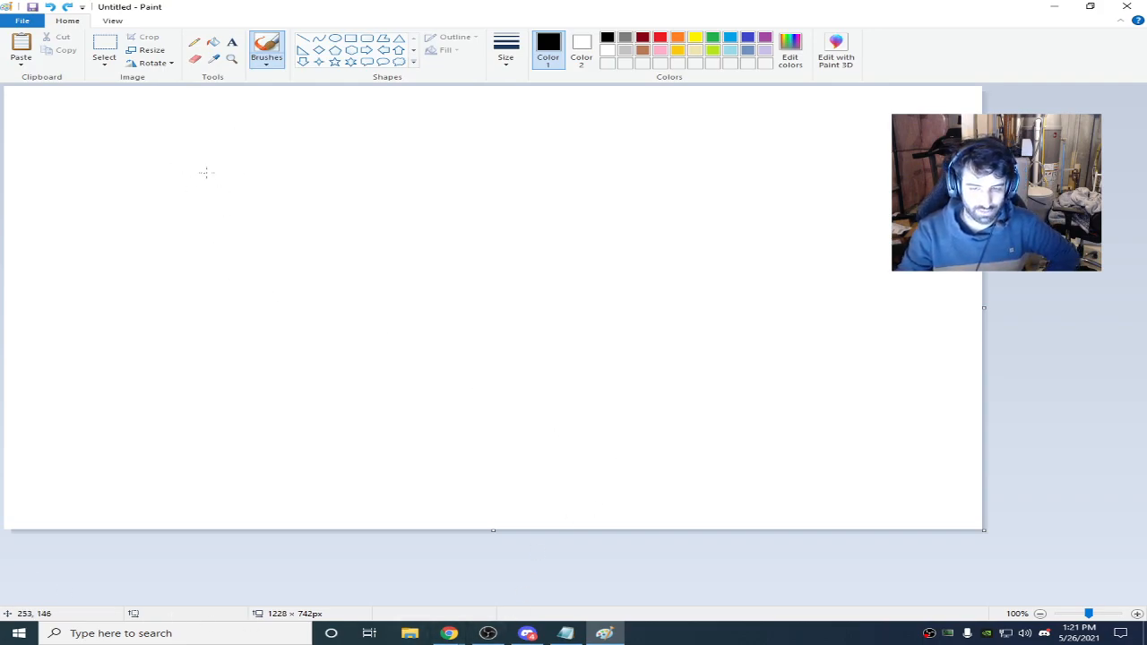
{"action": "mouse_move", "coordinate": [222, 154]}
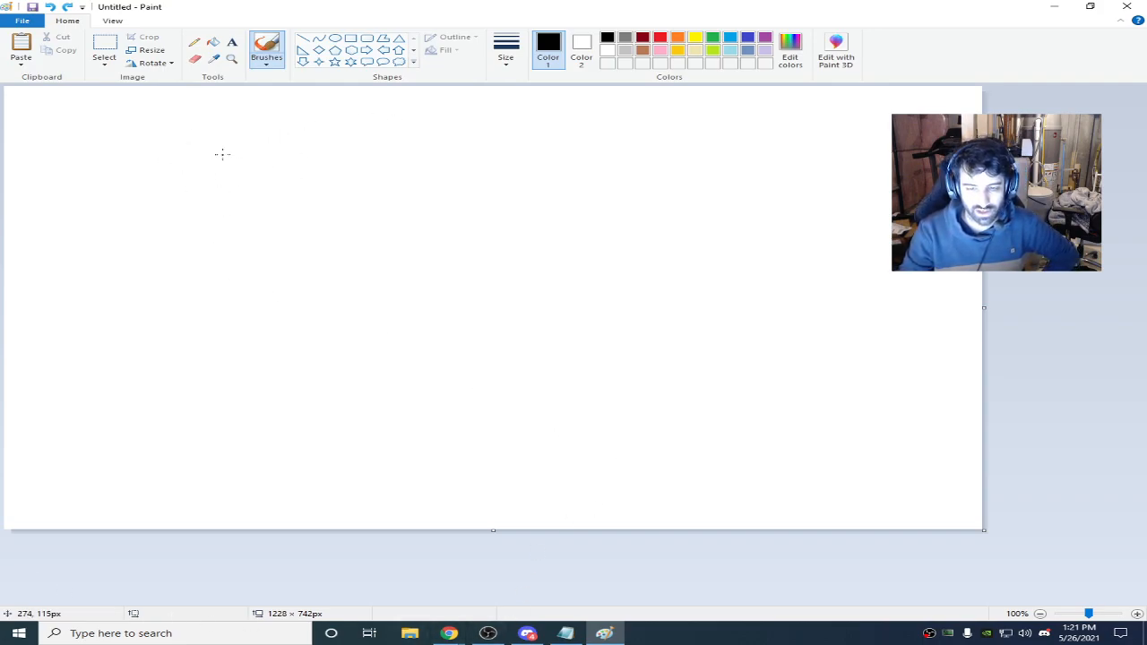
{"action": "mouse_move", "coordinate": [148, 183]}
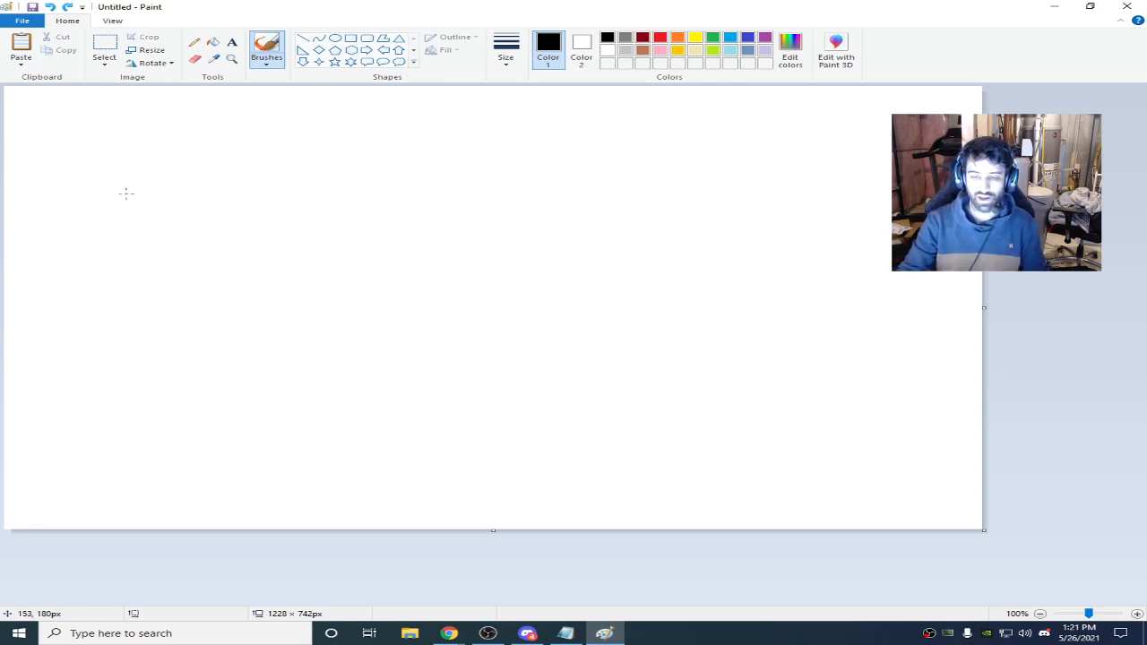
{"action": "mouse_move", "coordinate": [306, 244]}
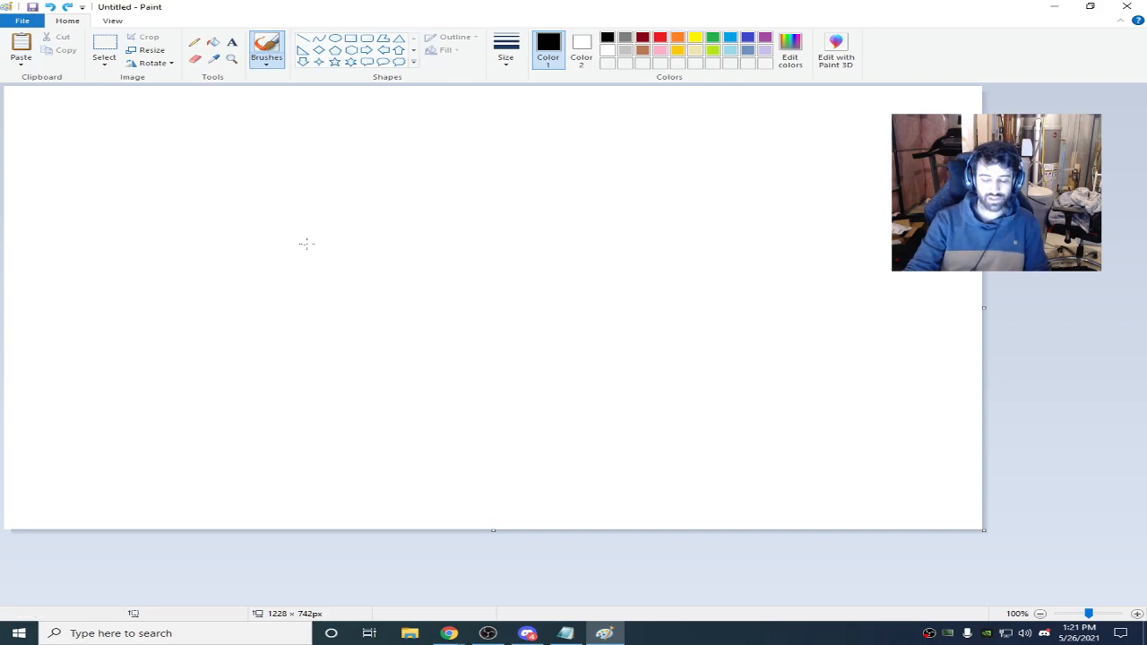
{"action": "mouse_move", "coordinate": [312, 124]}
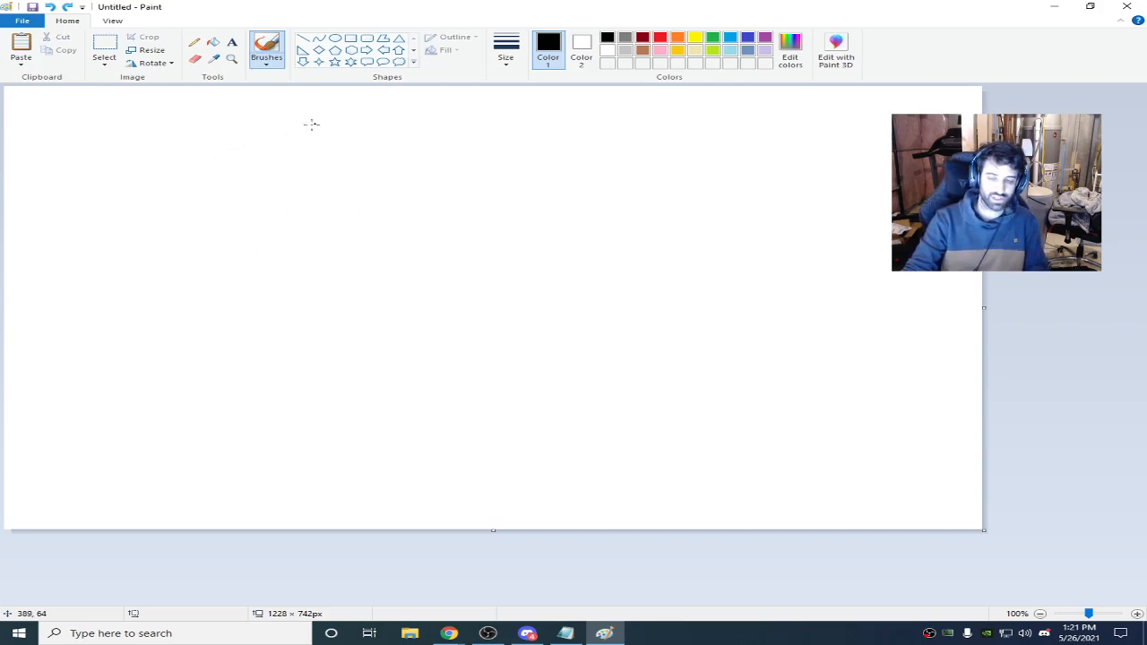
{"action": "mouse_move", "coordinate": [298, 143]}
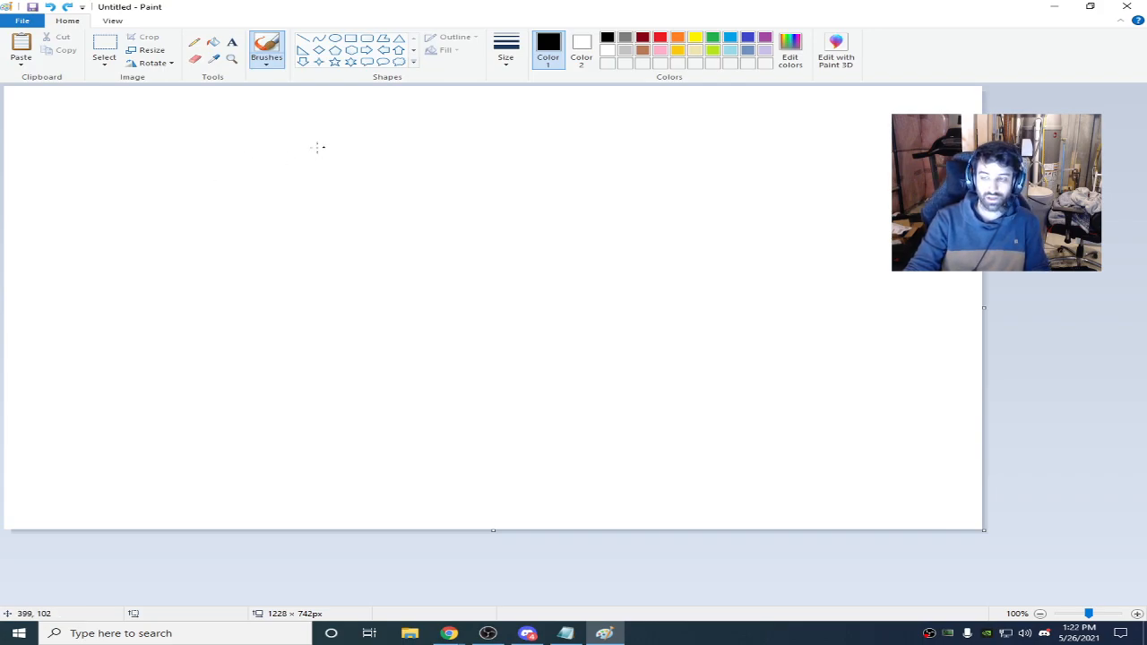
{"action": "mouse_move", "coordinate": [359, 205]}
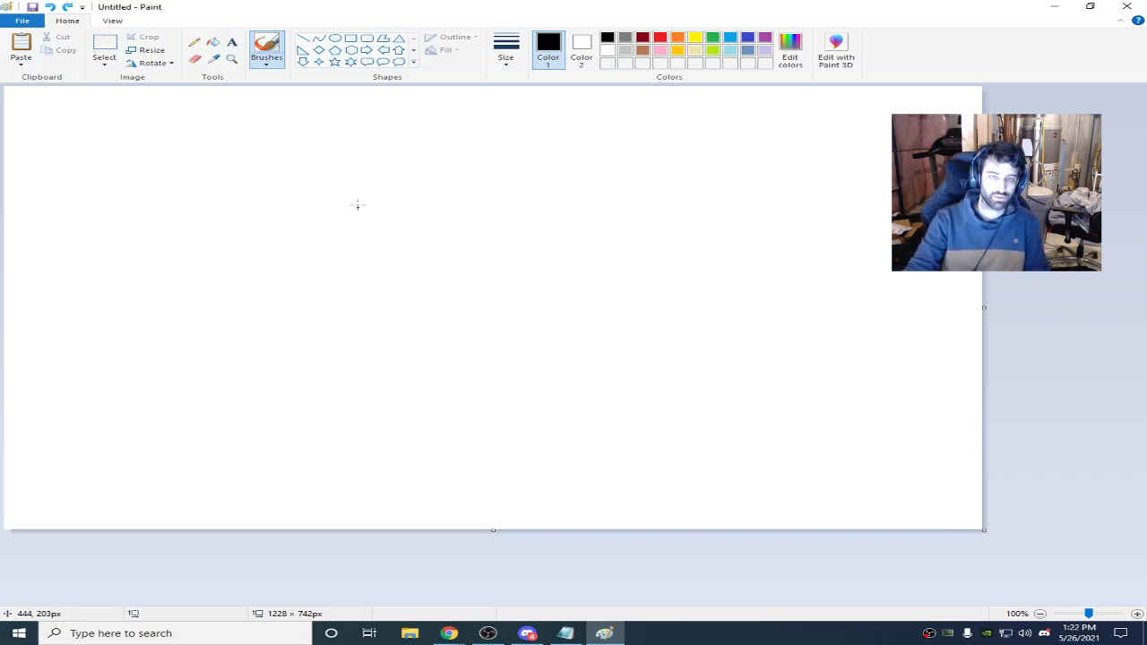
{"action": "mouse_move", "coordinate": [379, 237]}
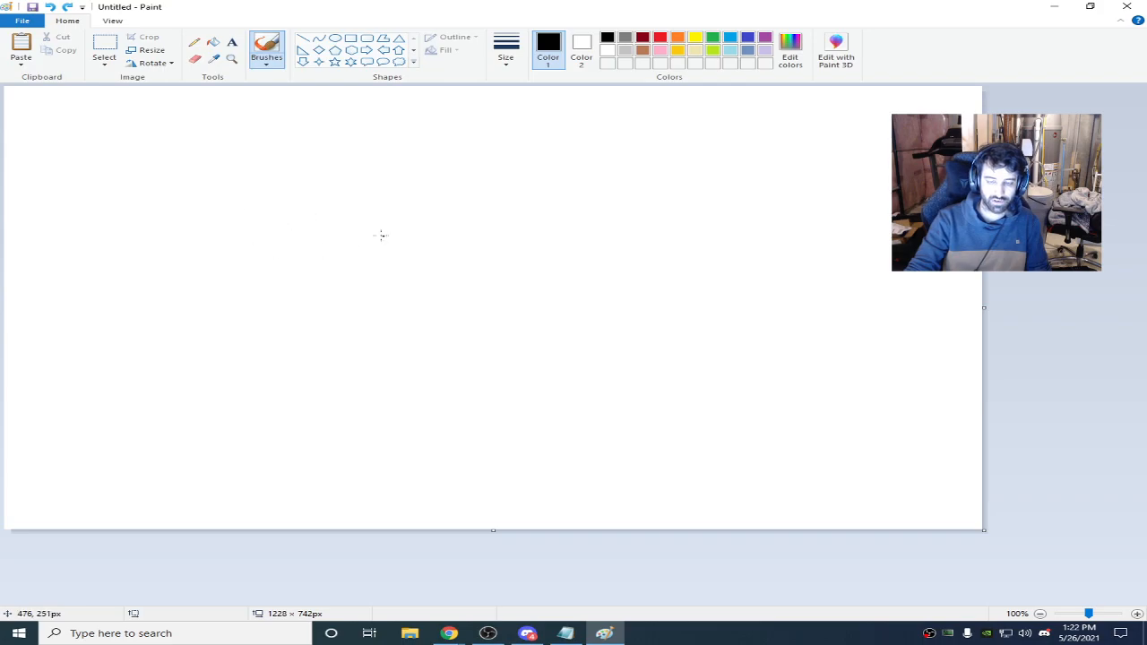